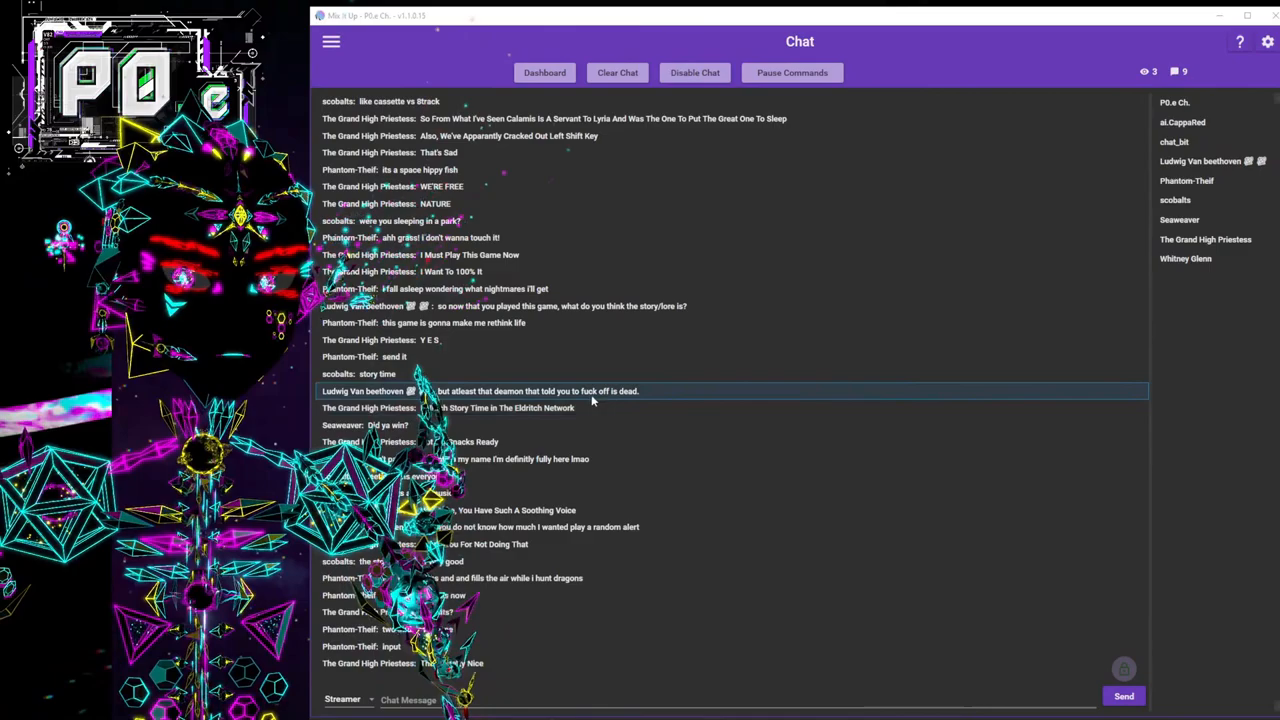
Show the main navigation list of sections over the Chat page.
left_click(332, 40)
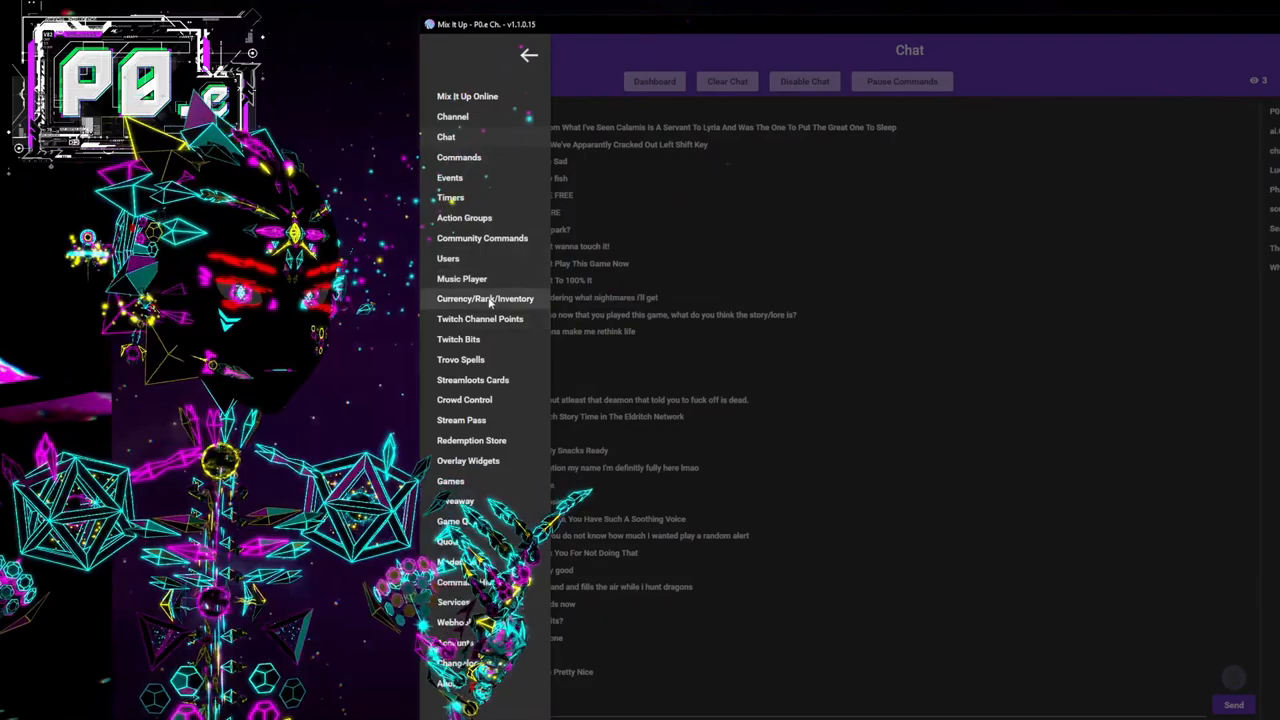
mouse_move(484, 298)
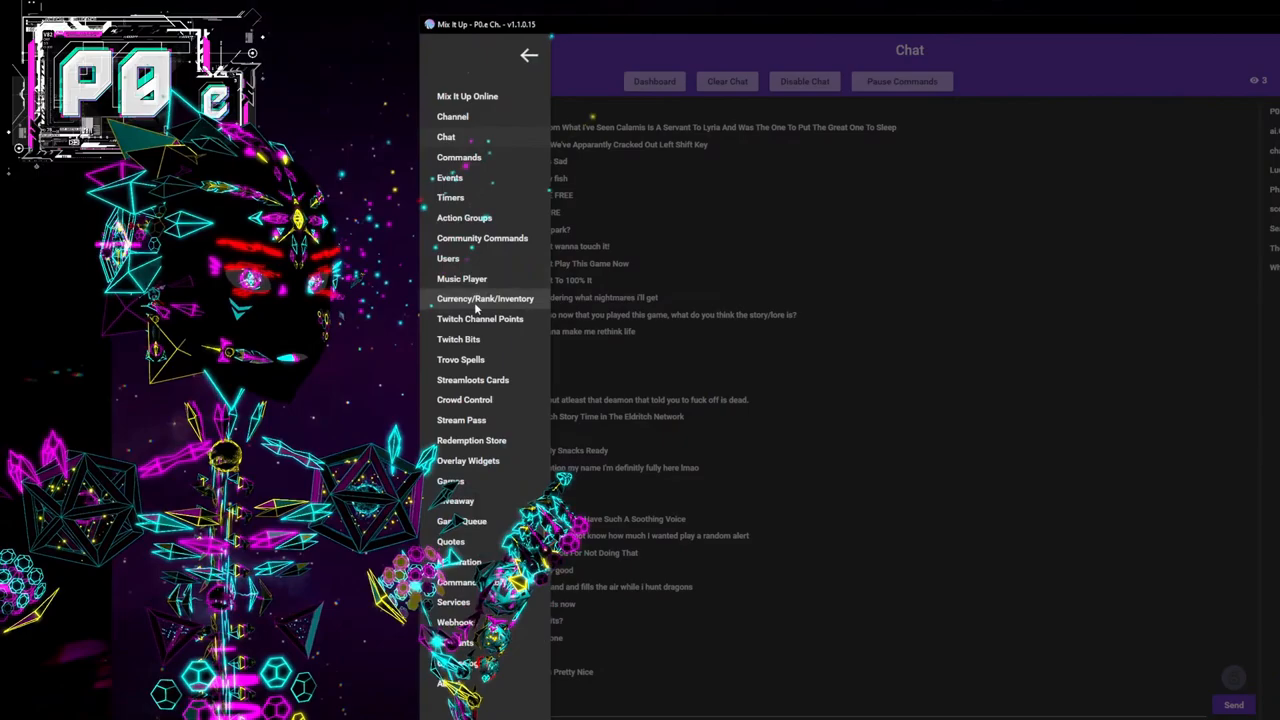
mouse_move(484, 298)
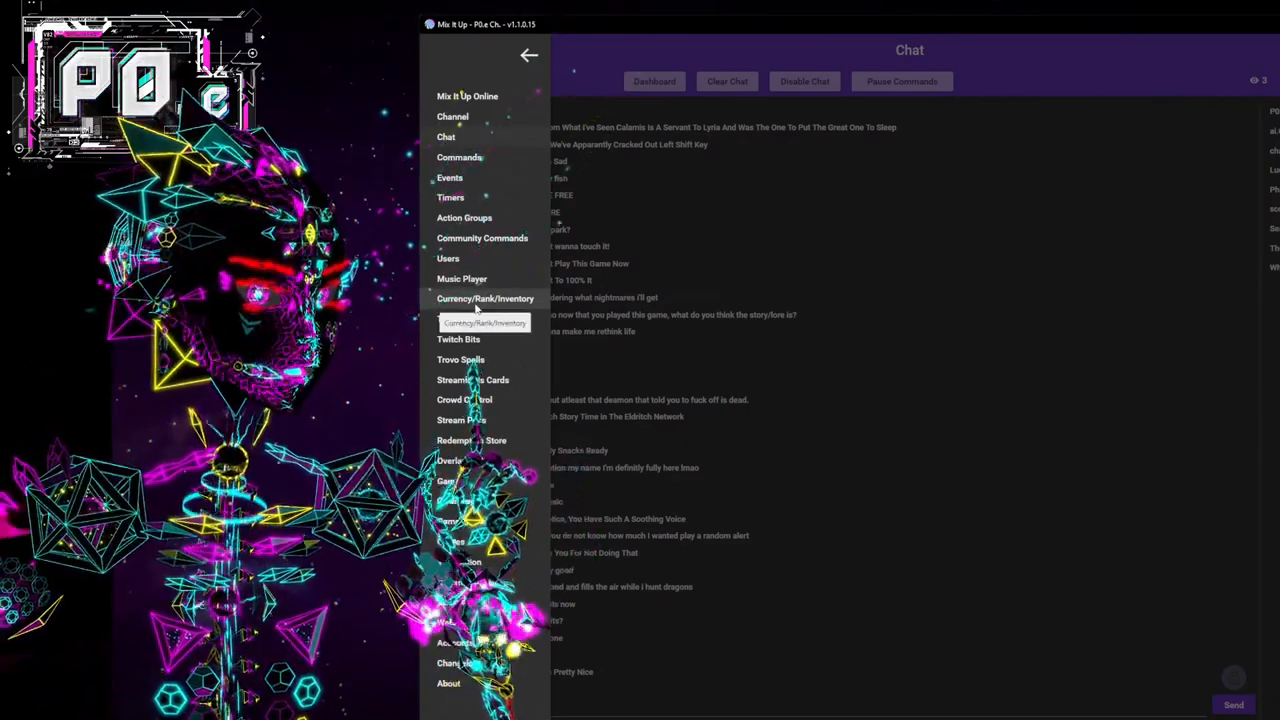
Go to the Currency/Rank/Inventory page listing Quantum Packets and Void Orbs.
left_click(484, 298)
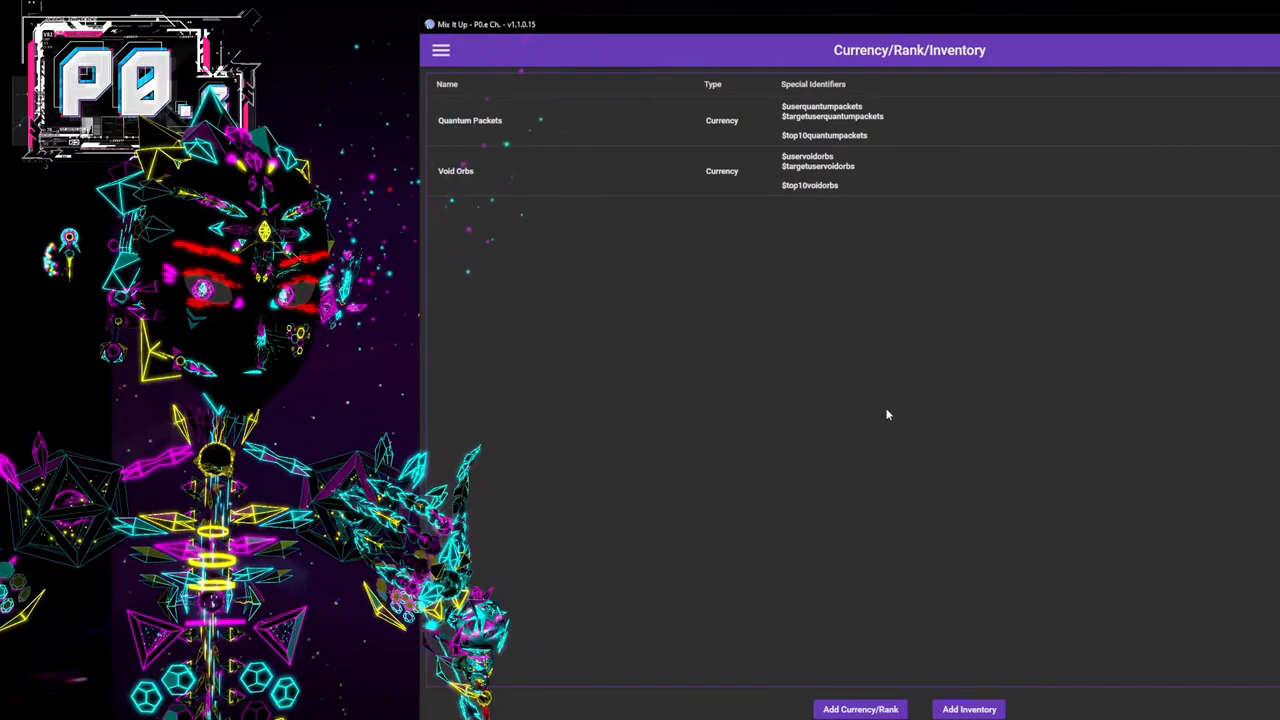
mouse_move(816, 300)
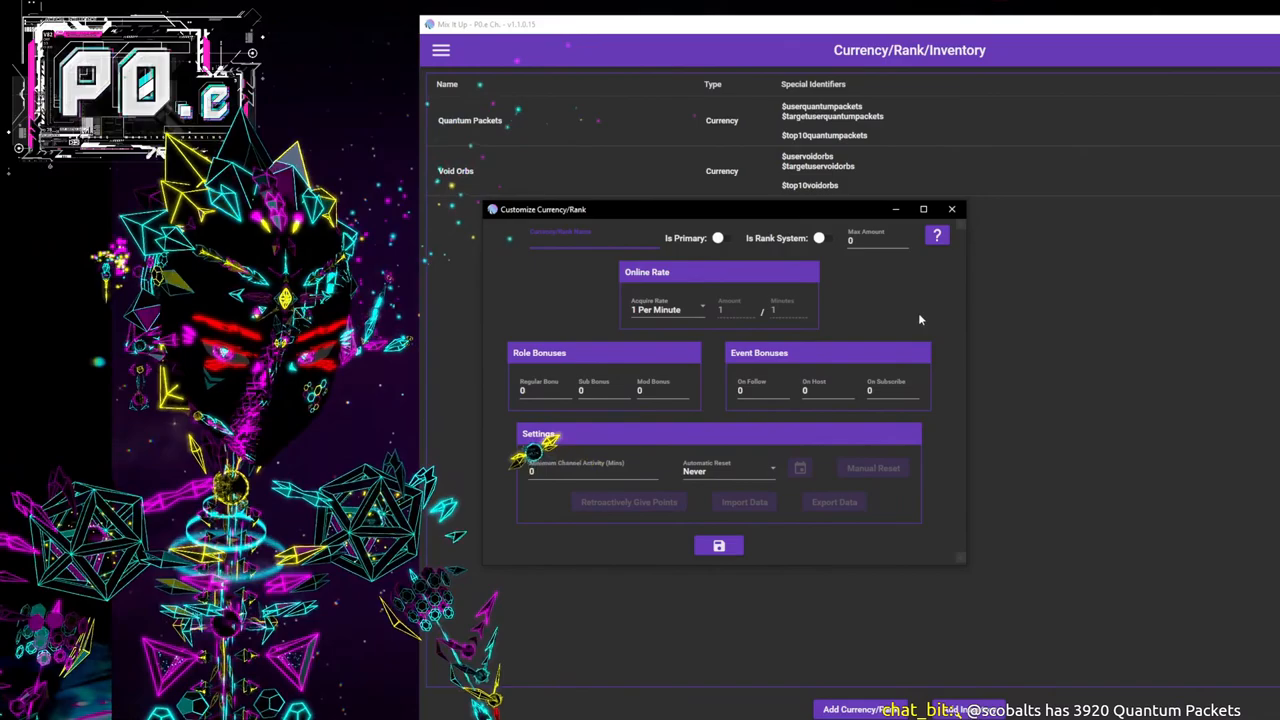
Name the new currency Tutorial Coins and set its acquire rate to Custom.
type("Tutorial Coins")
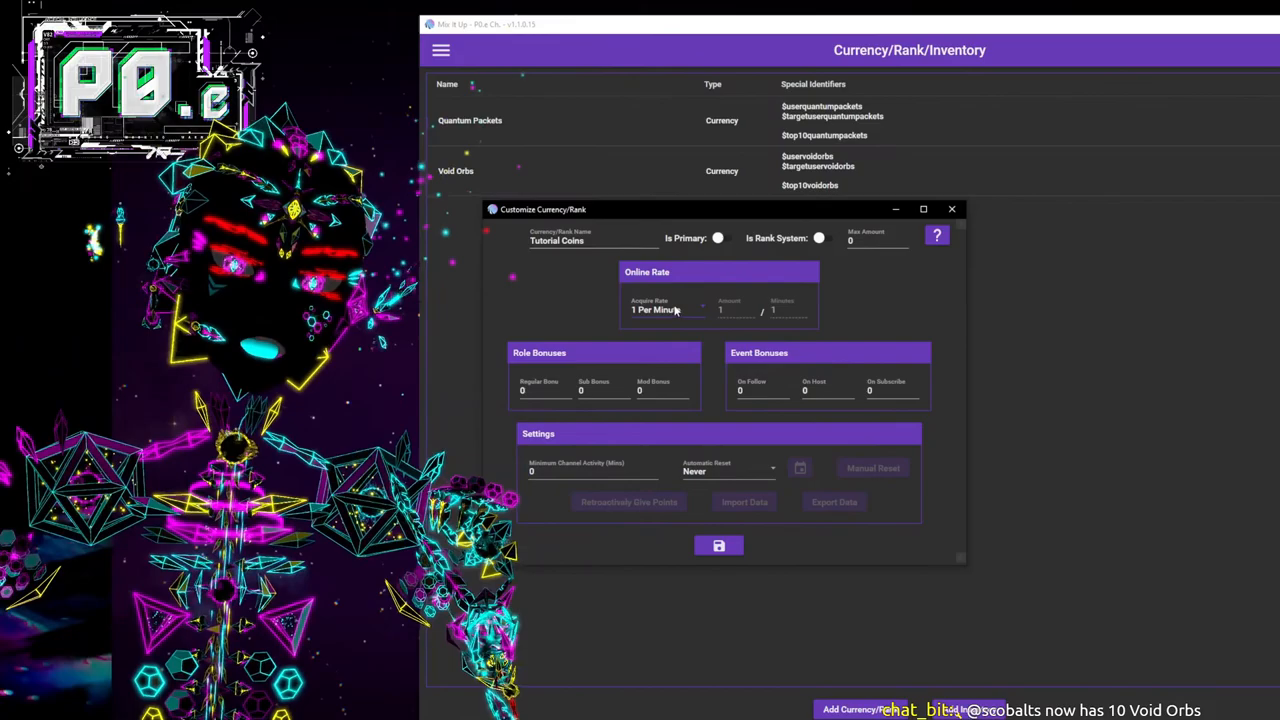
left_click(656, 308)
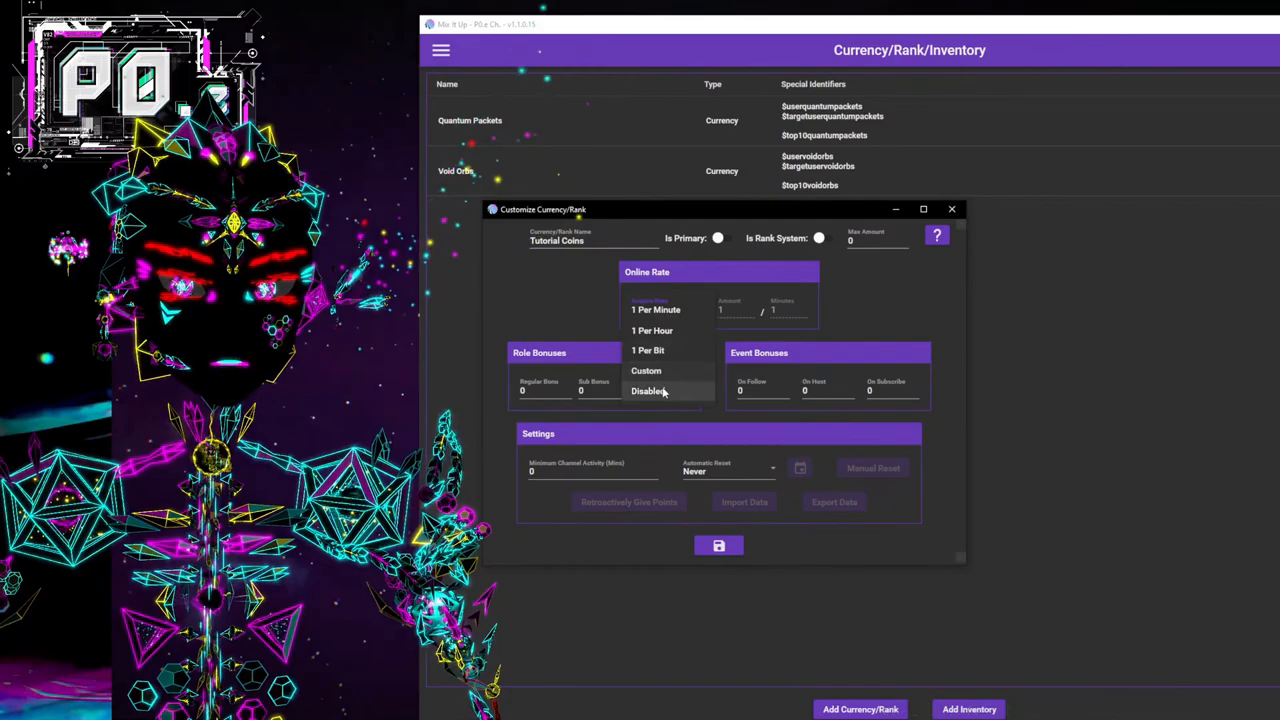
left_click(646, 390)
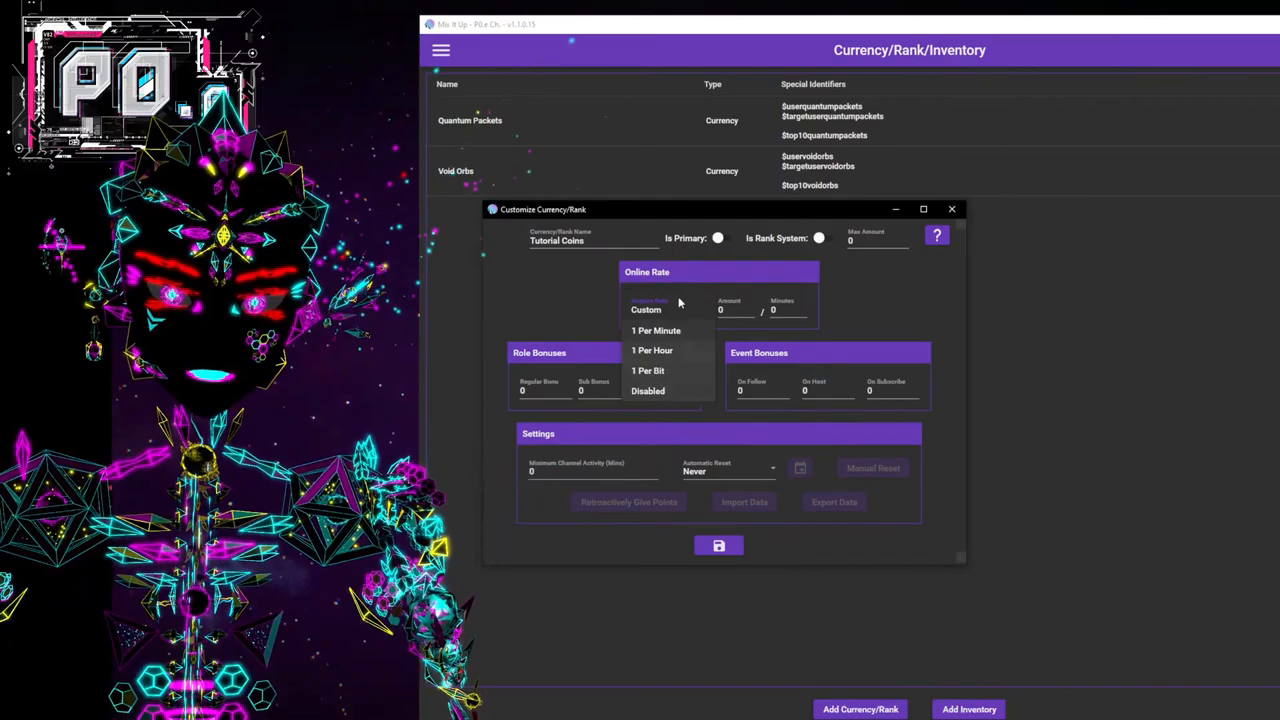
Give Tutorial Coins a custom online rate of 10 every 10 minutes.
left_click(664, 308)
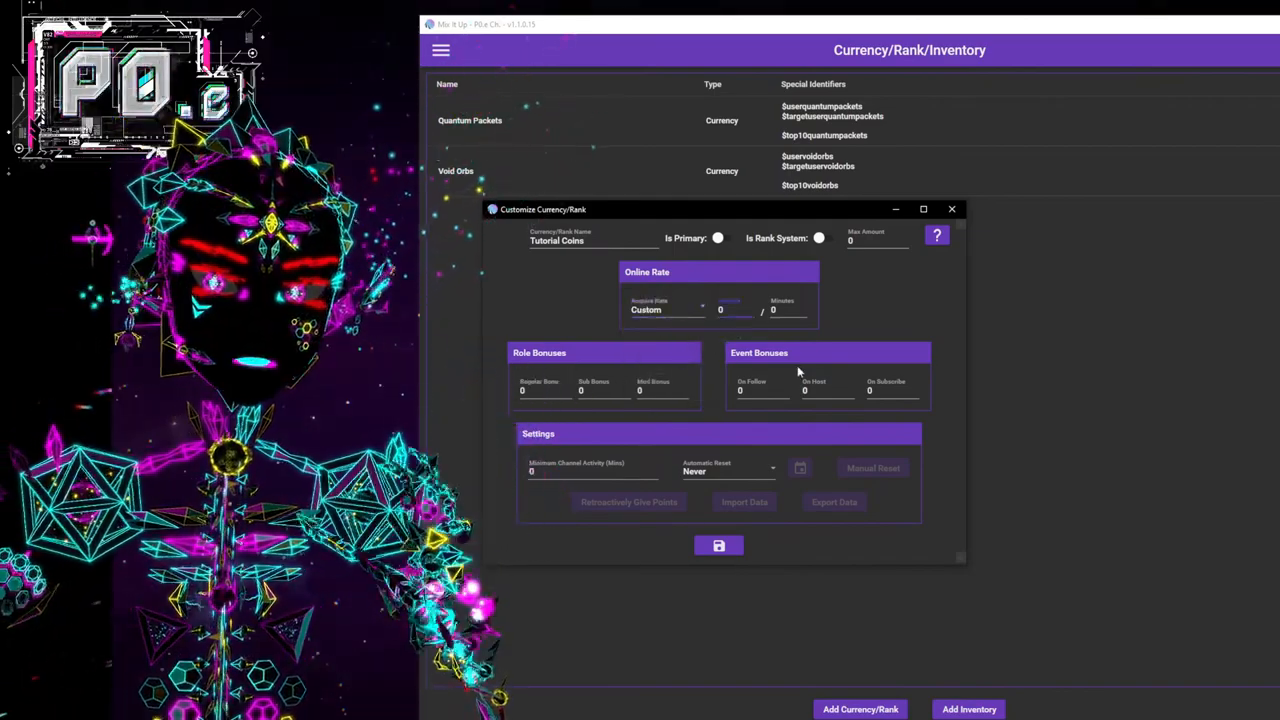
type("010")
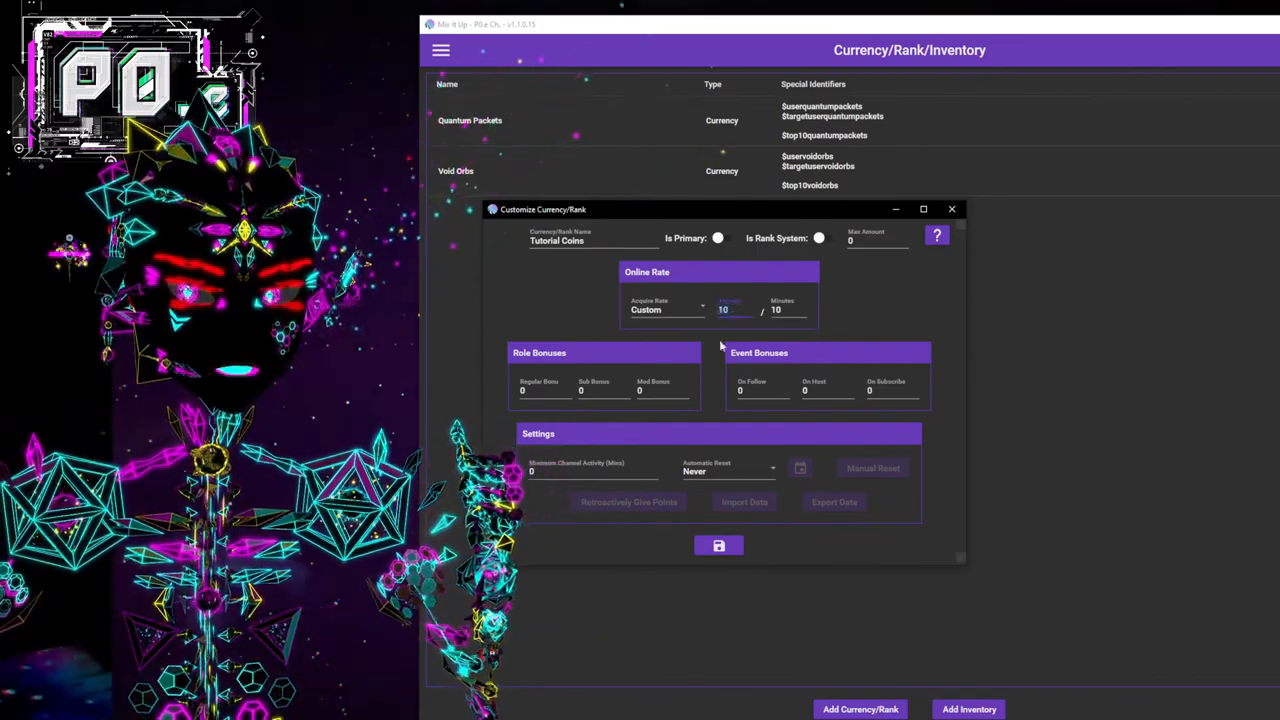
mouse_move(888, 304)
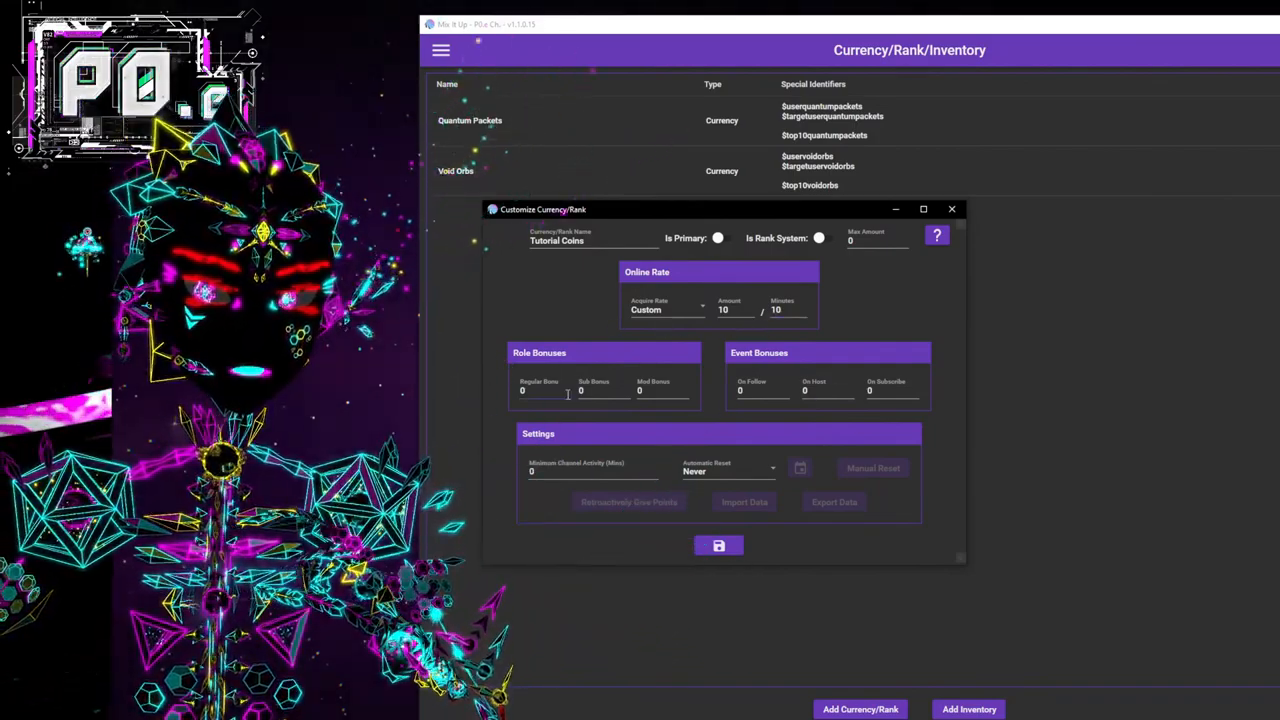
mouse_move(764, 348)
type("2")
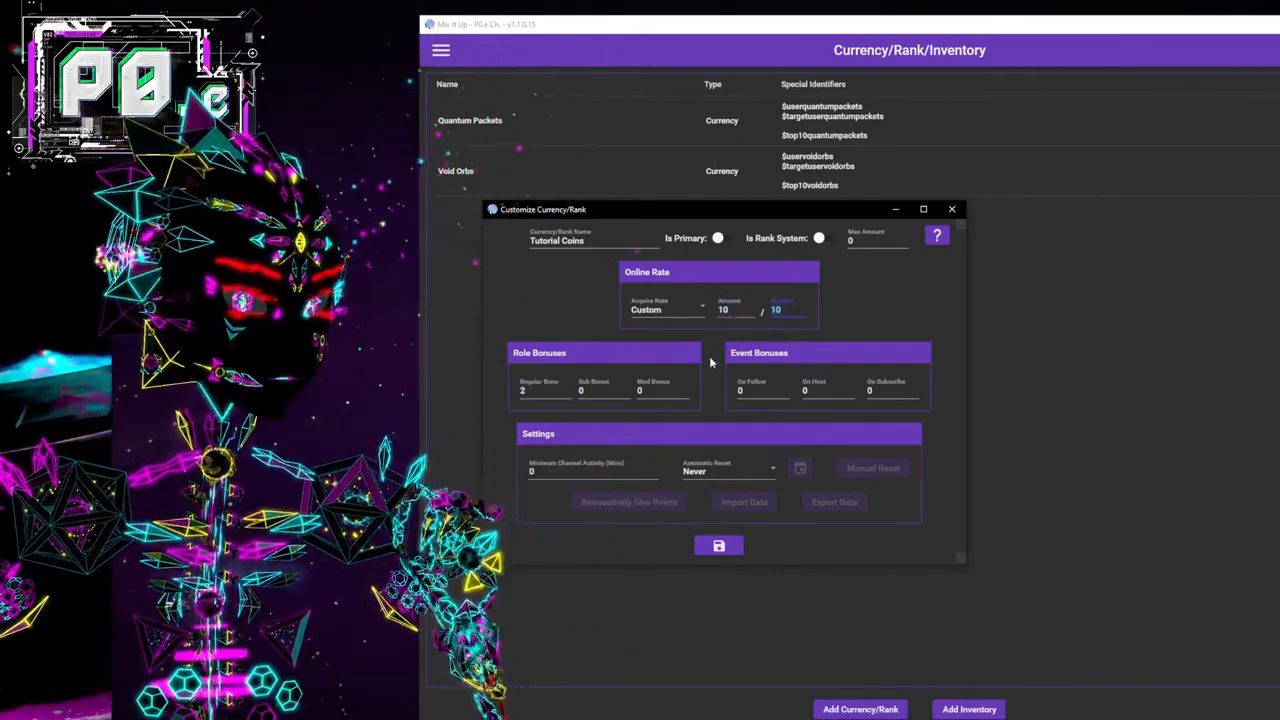
Confirm the acquire rate stays Custom and return to the currencies page.
left_click(664, 308)
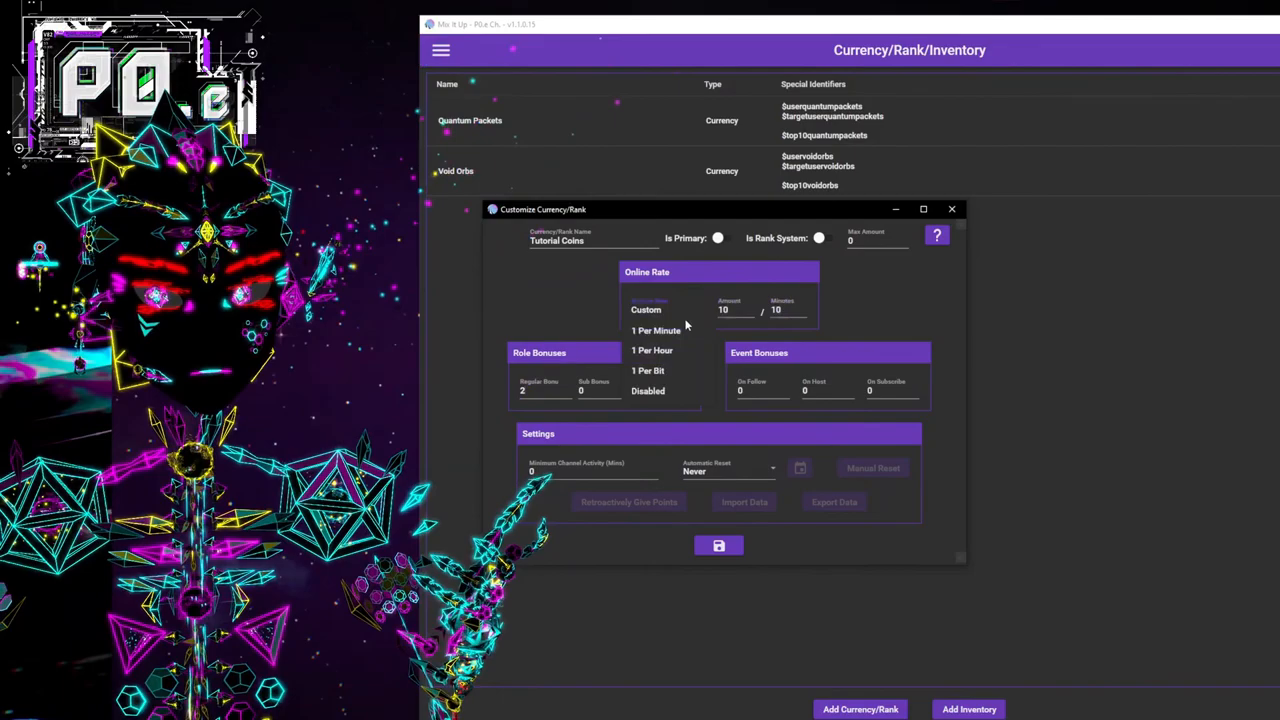
left_click(644, 308)
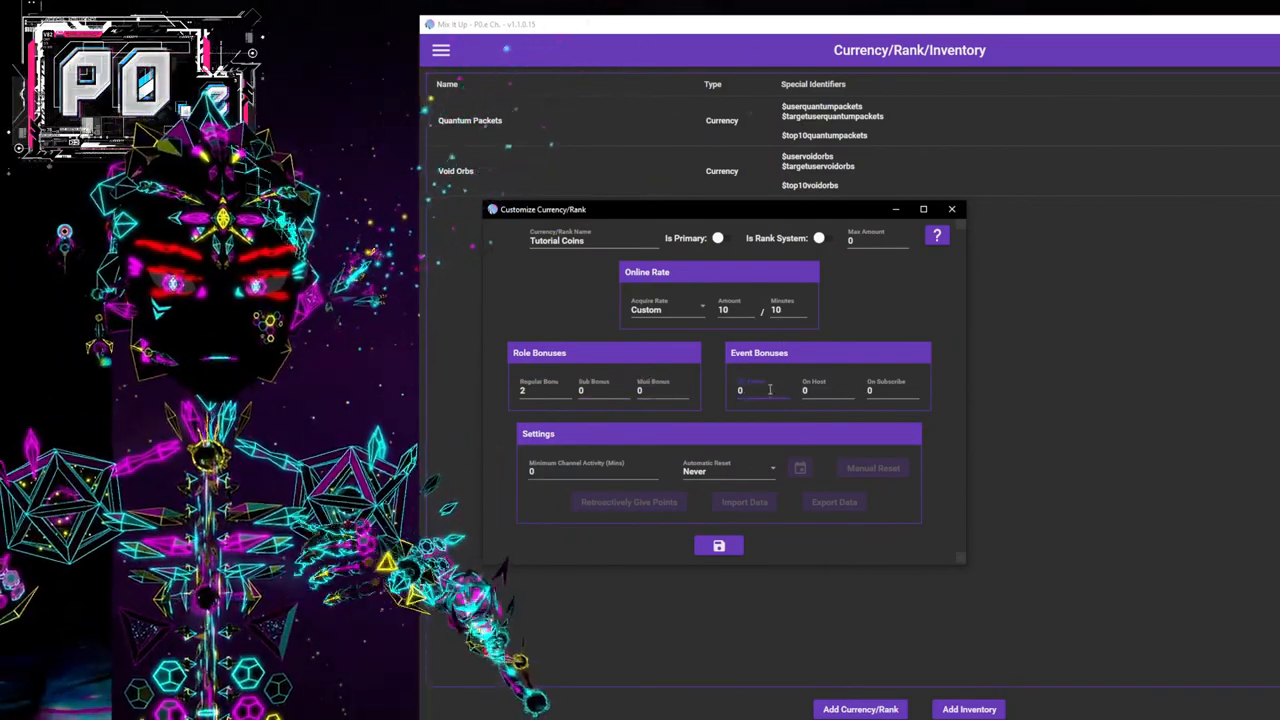
left_click(952, 210)
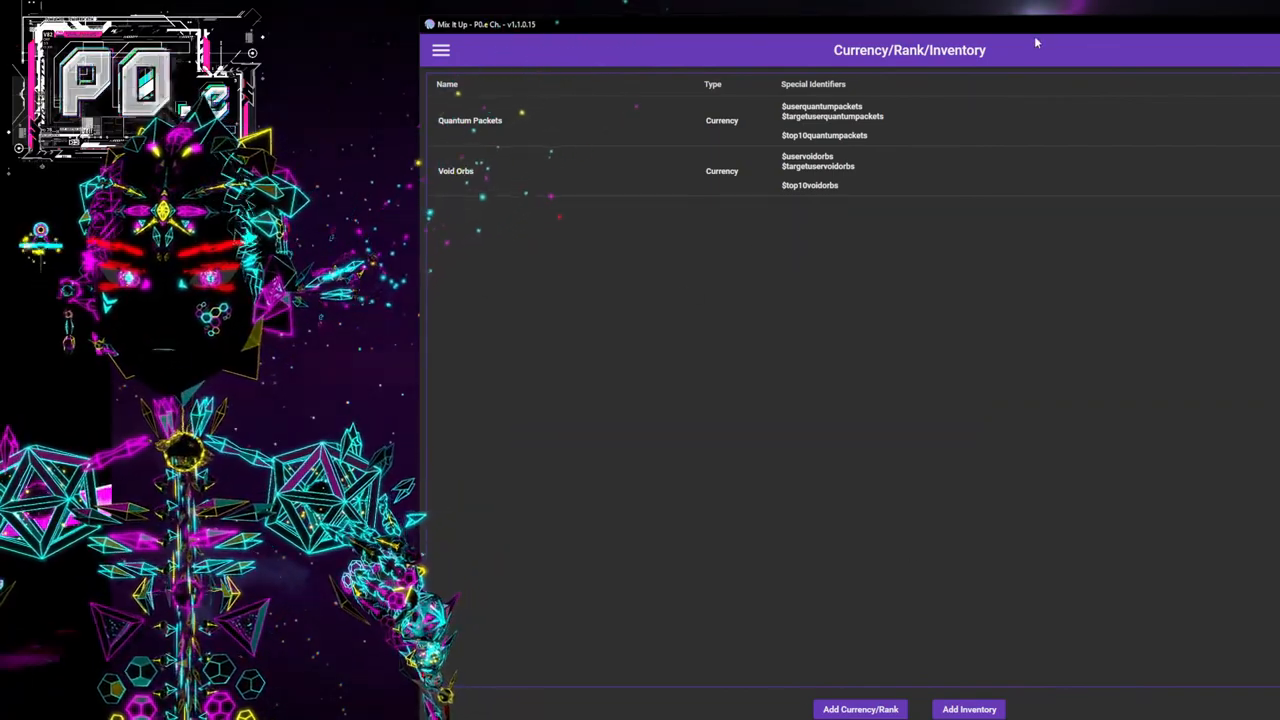
left_click(860, 708)
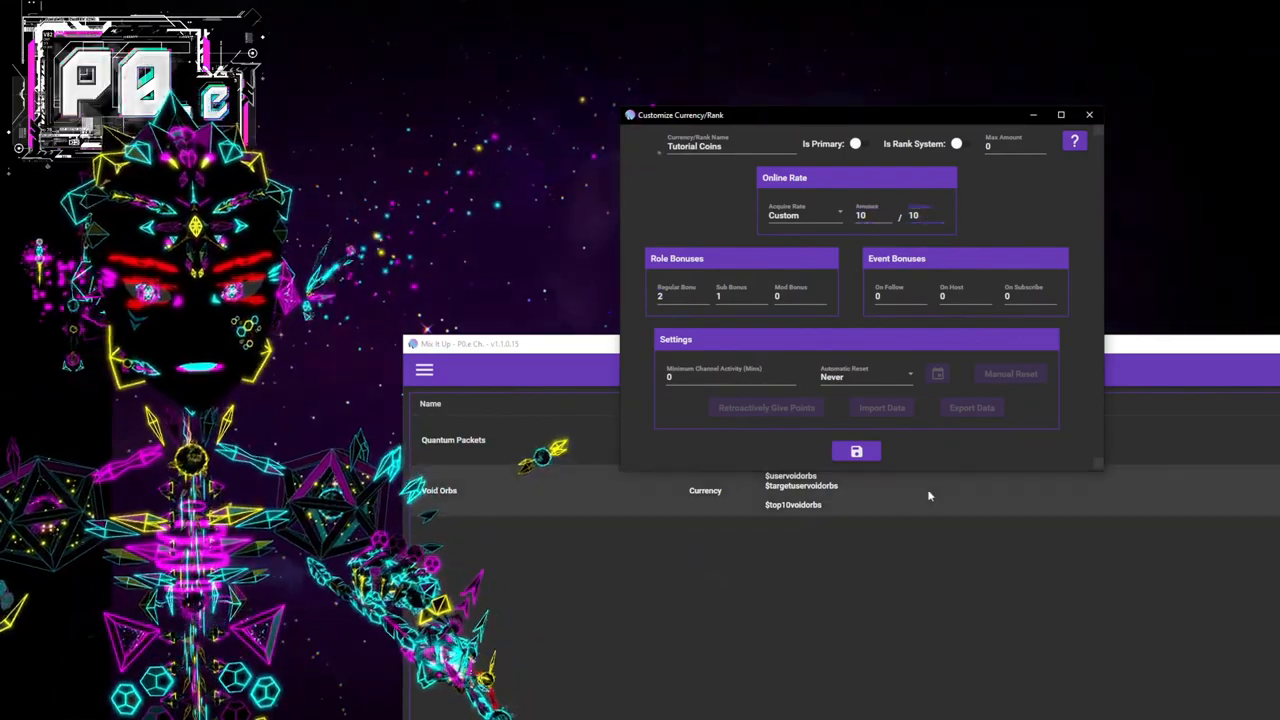
mouse_move(798, 440)
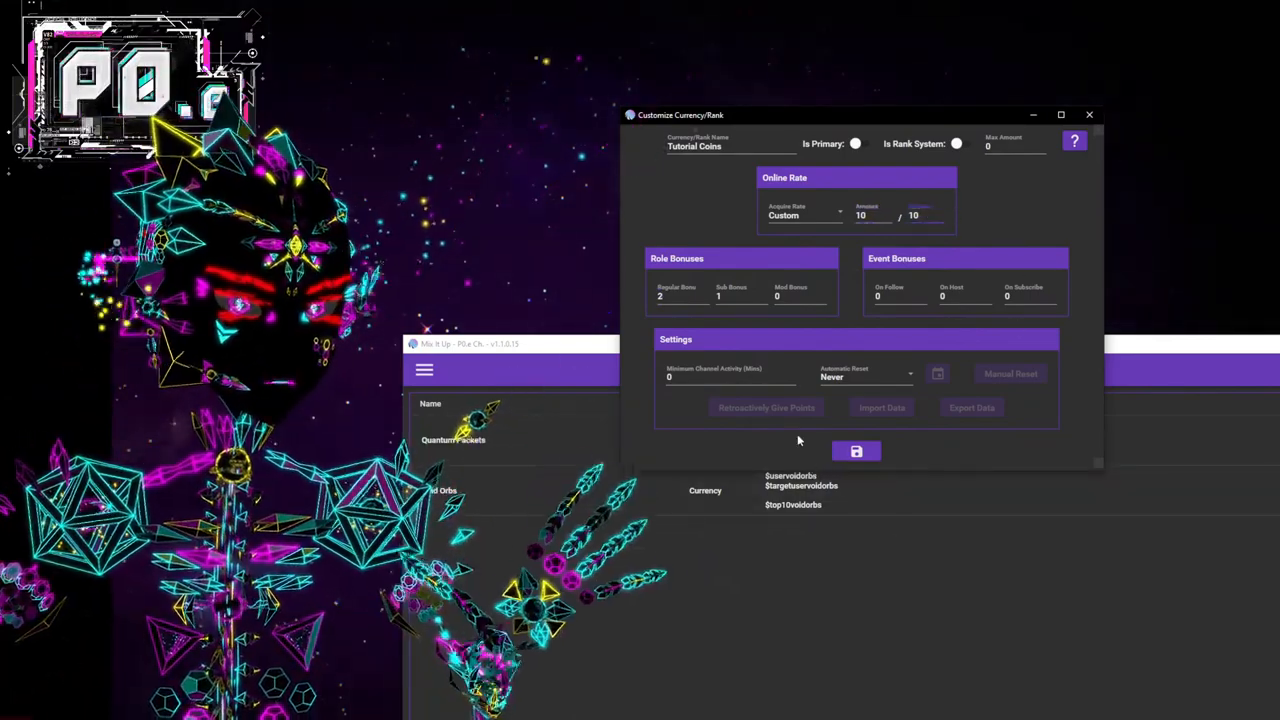
left_click(700, 378)
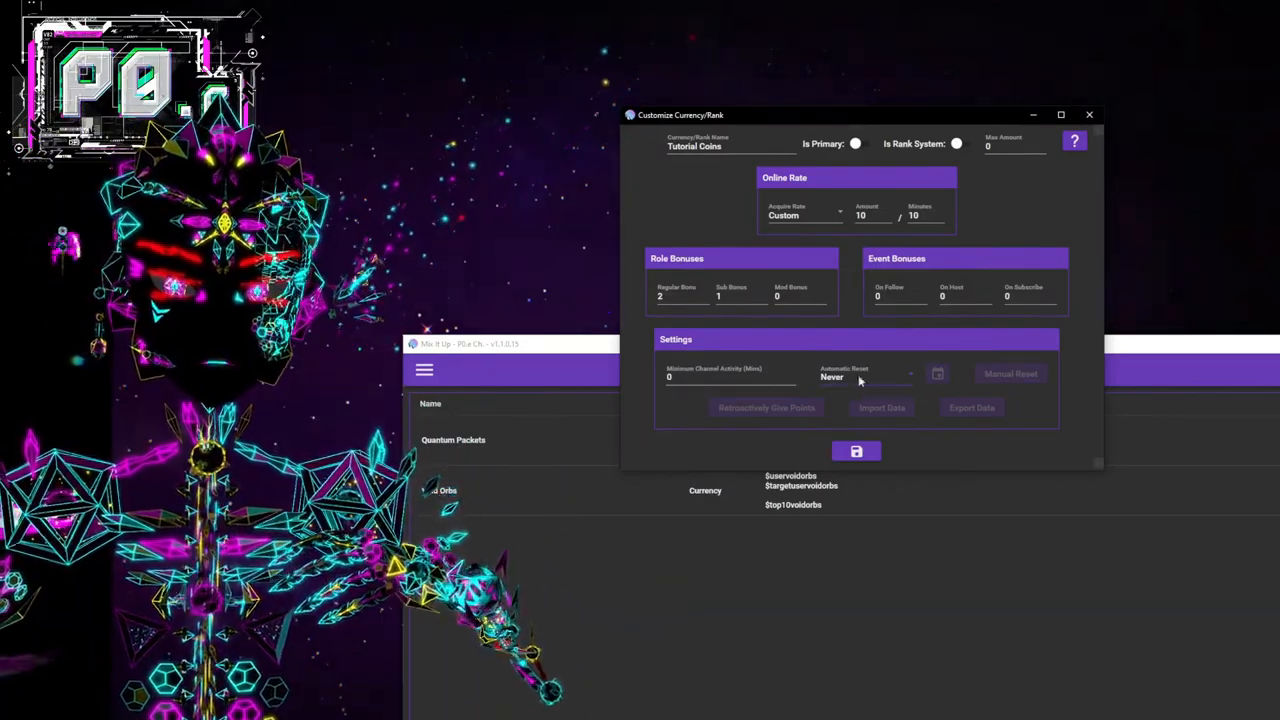
left_click(864, 376)
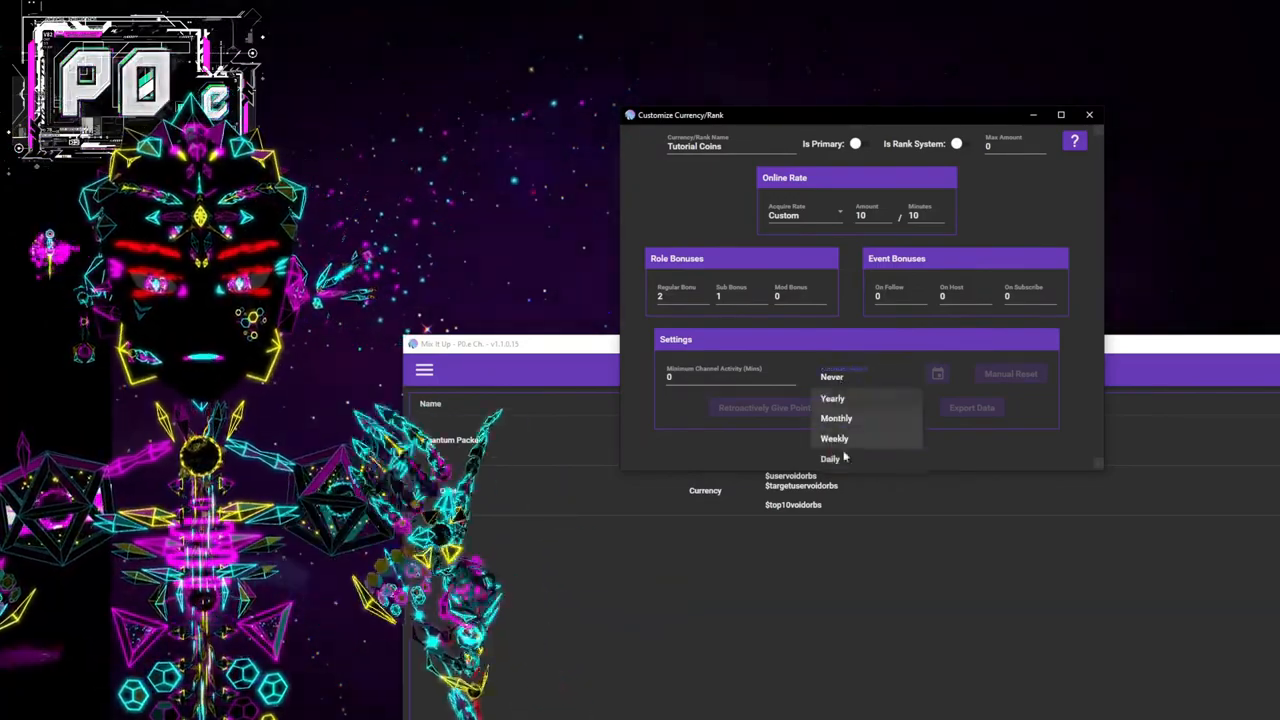
left_click(832, 376)
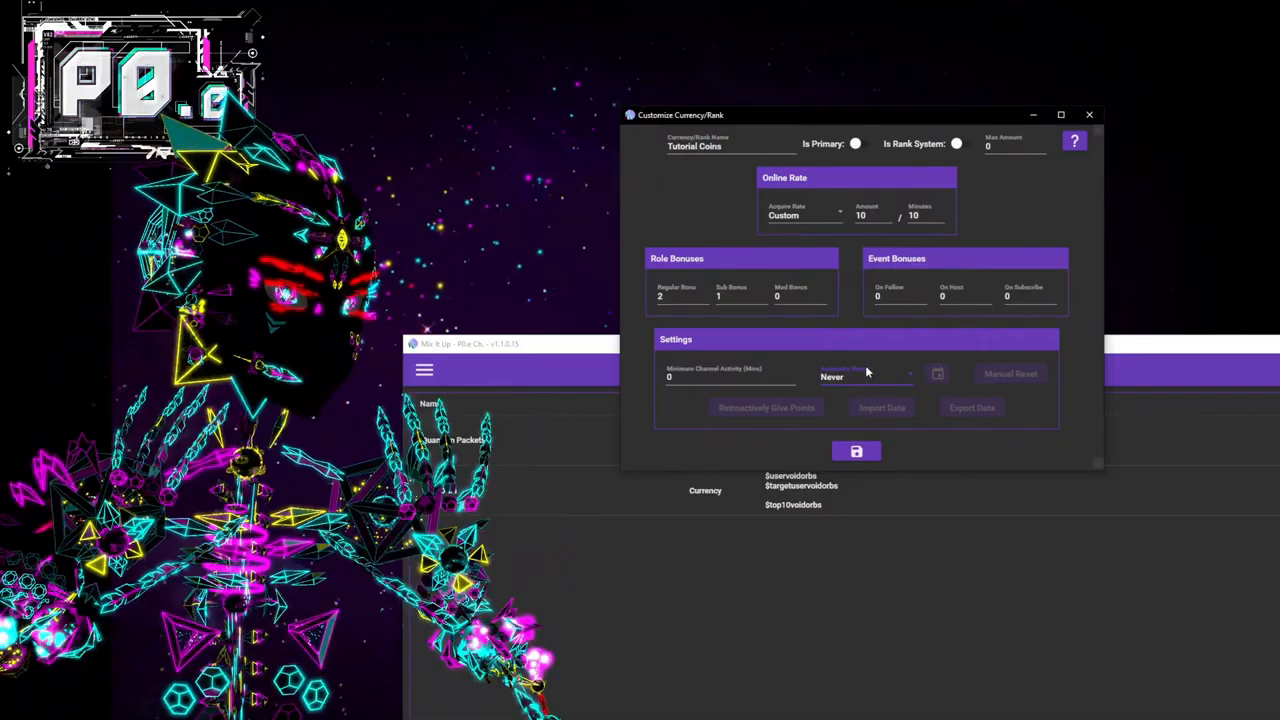
mouse_move(858, 418)
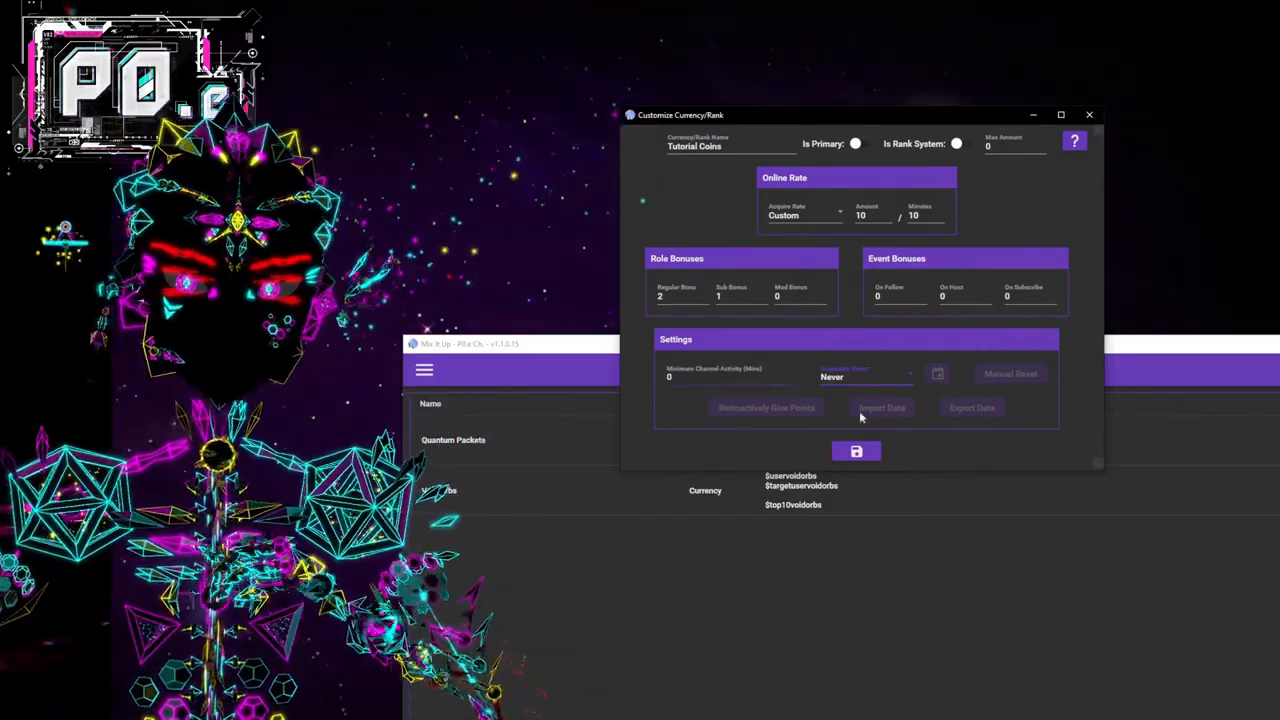
left_click(856, 452)
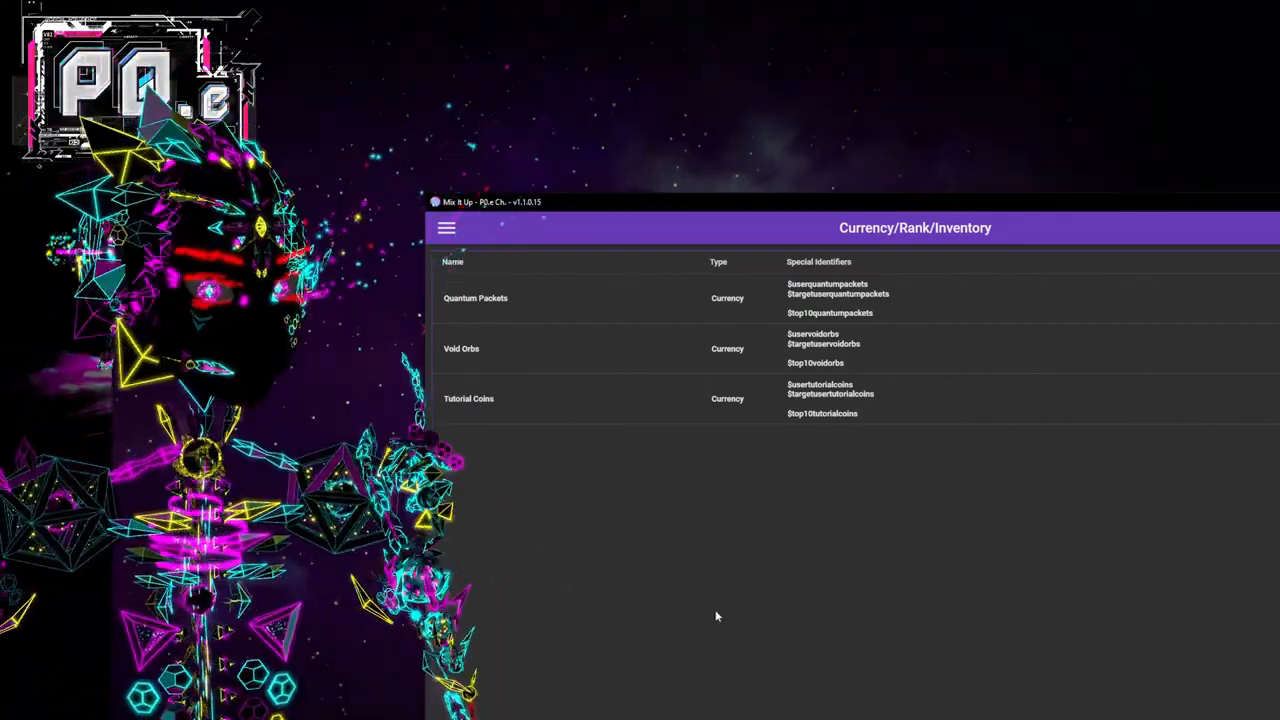
mouse_move(684, 580)
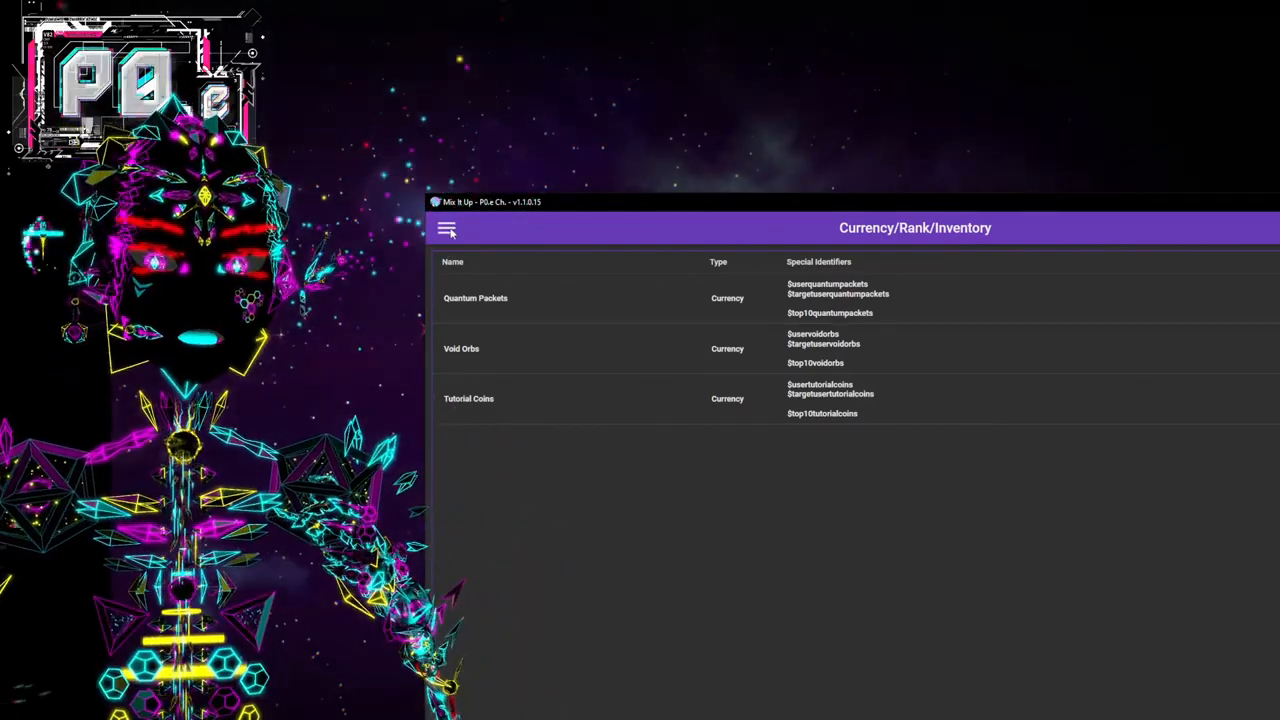
Bring up the navigation list over the currencies page listing Tutorial Coins.
left_click(448, 228)
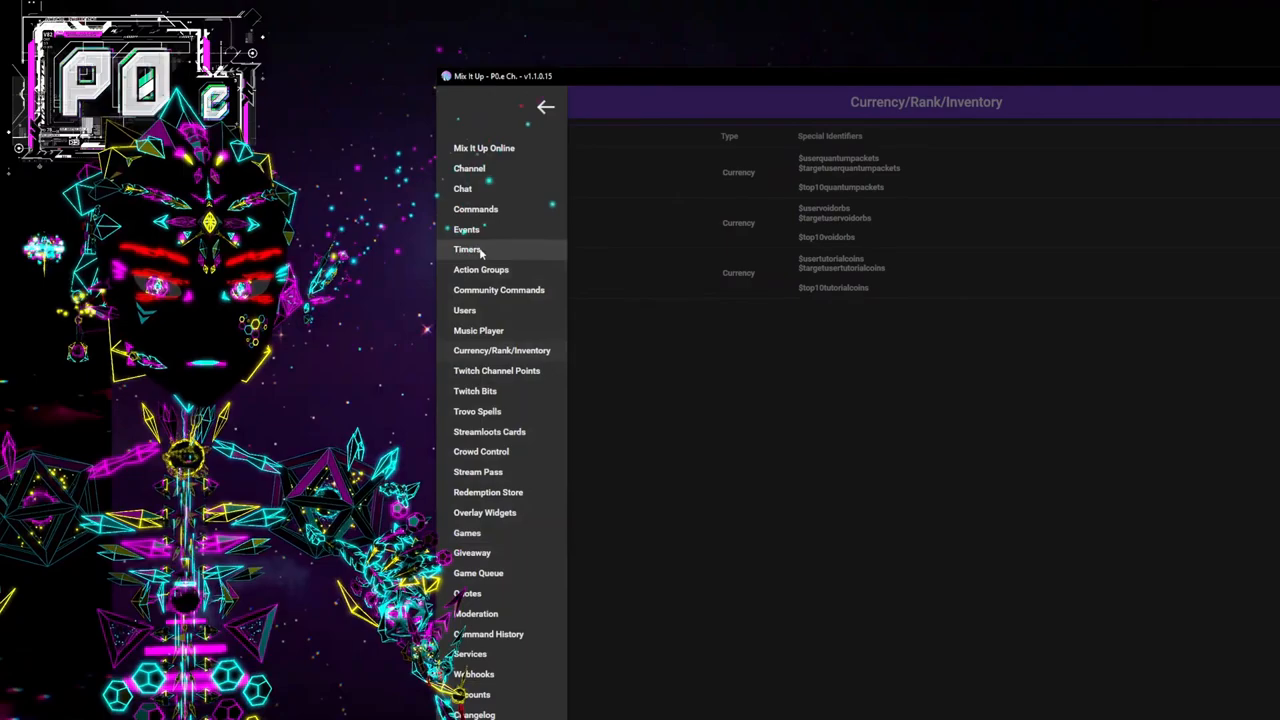
Go to the Timers page and expand the Channel Points timer's chat messages.
left_click(468, 248)
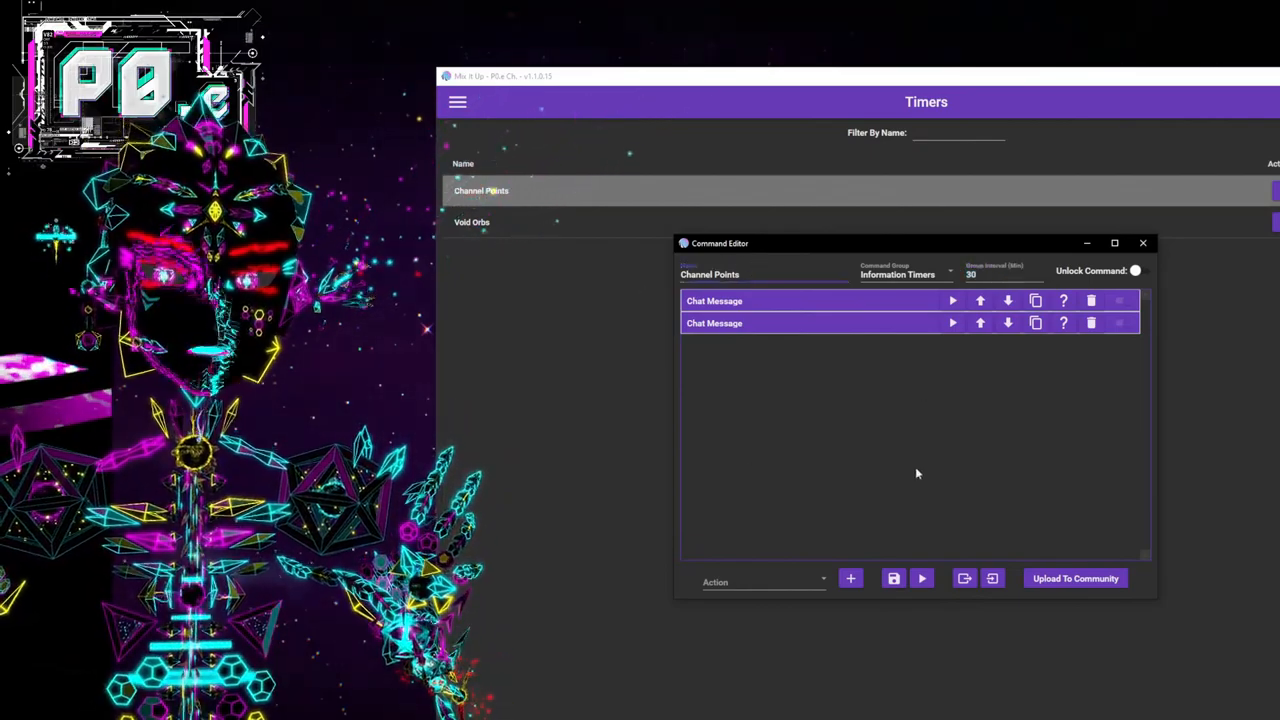
mouse_move(772, 344)
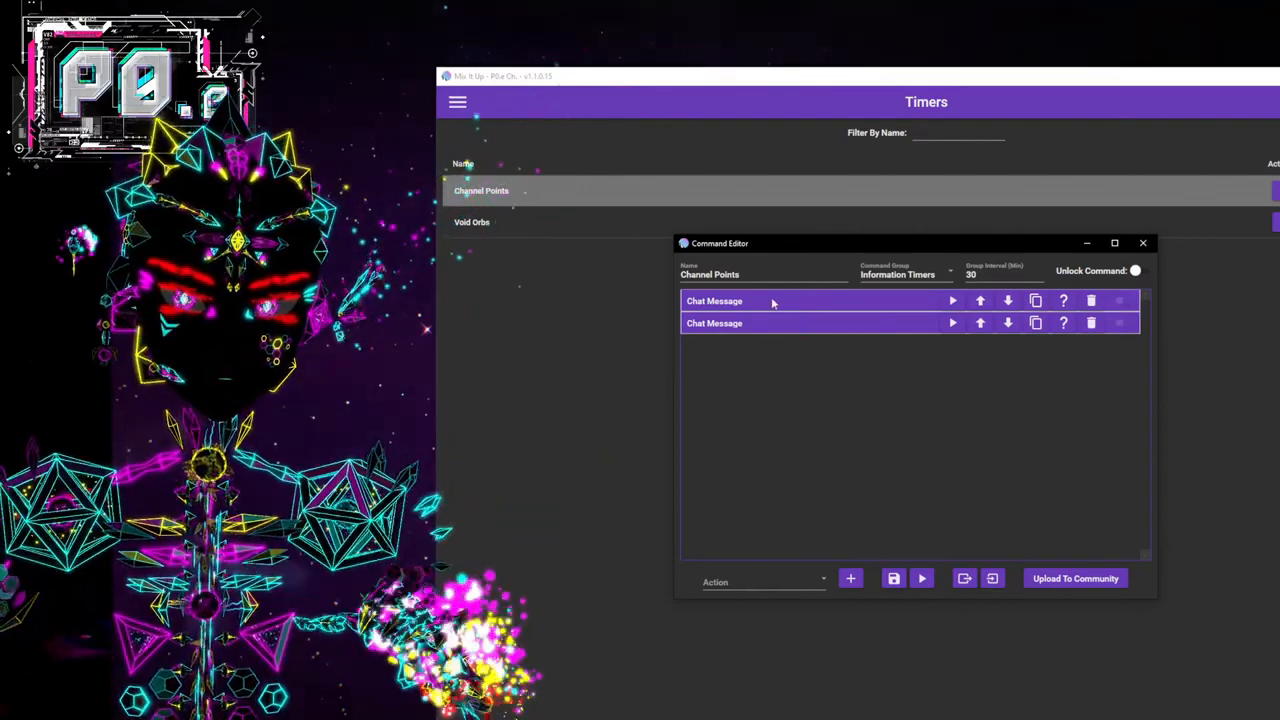
left_click(714, 300)
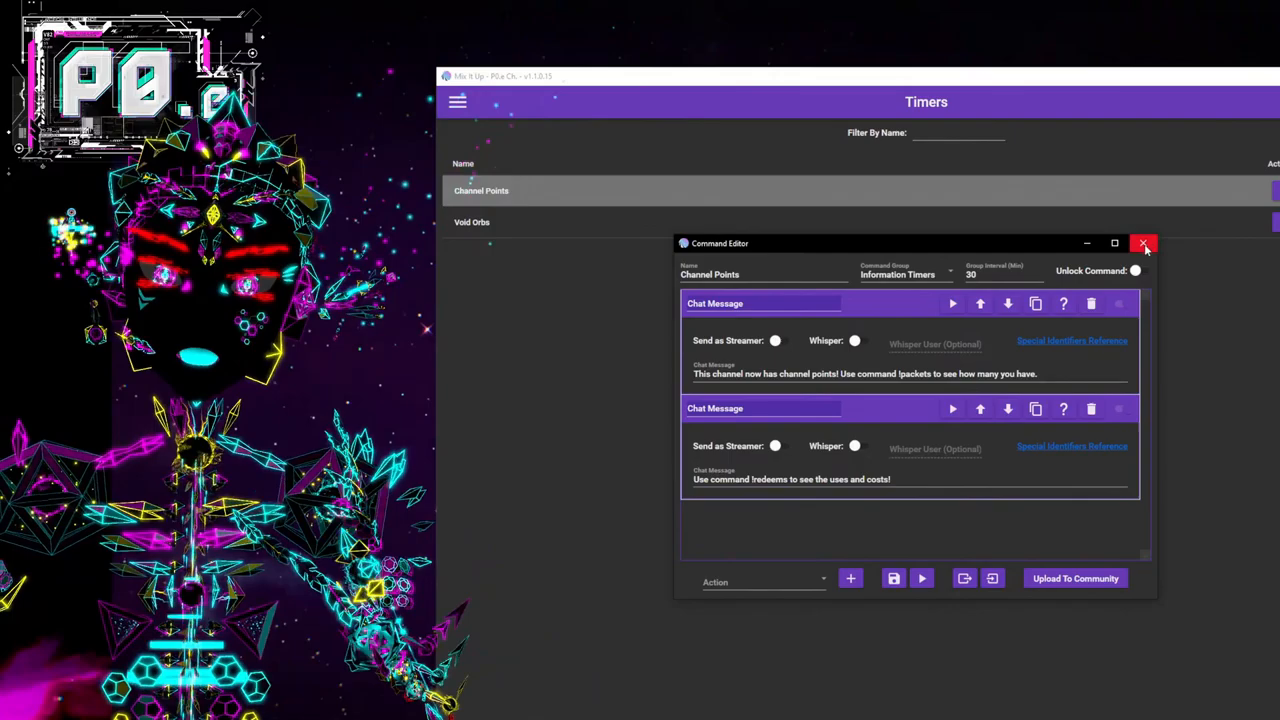
Close the Channel Points timer editor and show the main navigation list.
left_click(1144, 244)
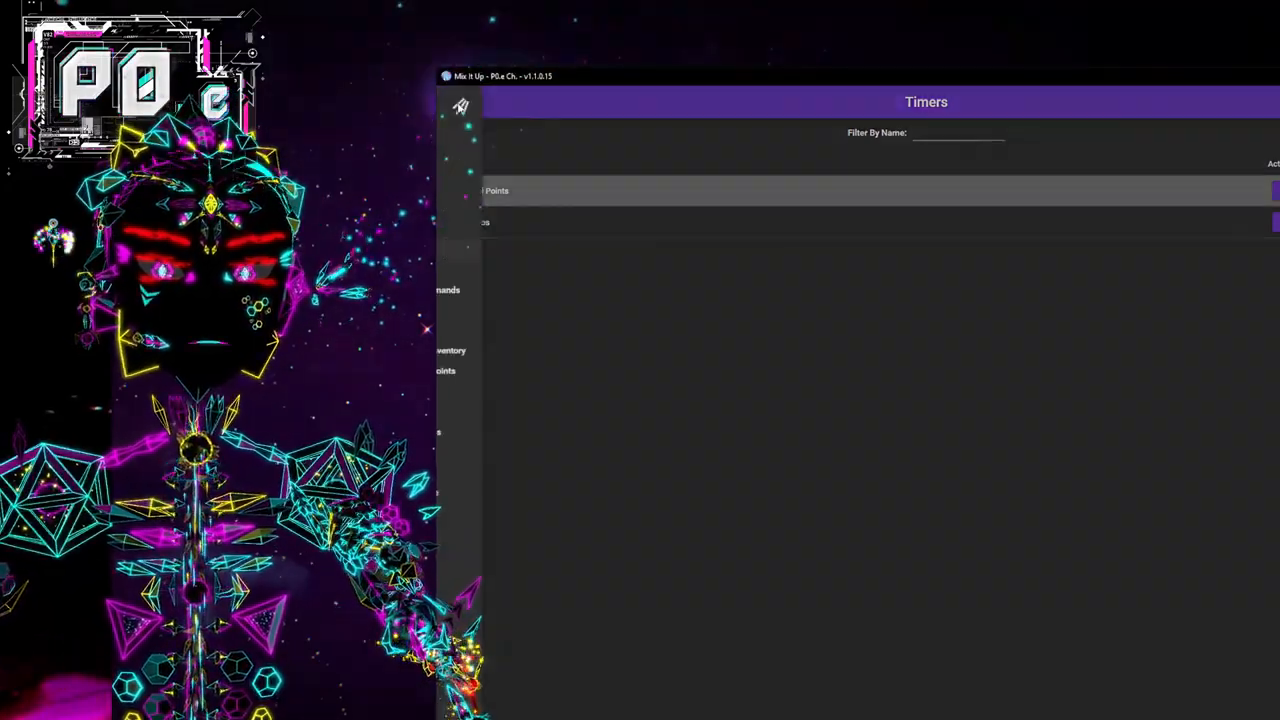
left_click(460, 104)
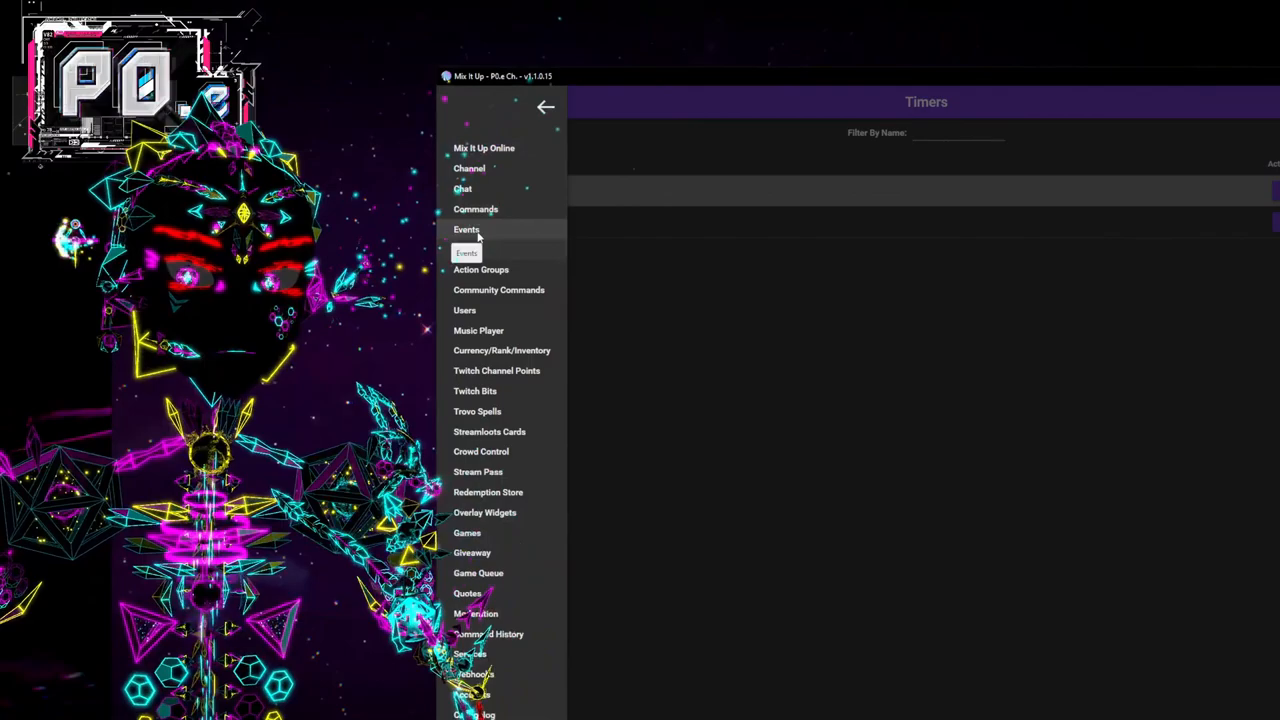
Review the YouTube Channel Stream Start event command on the Events page, then close it.
left_click(466, 230)
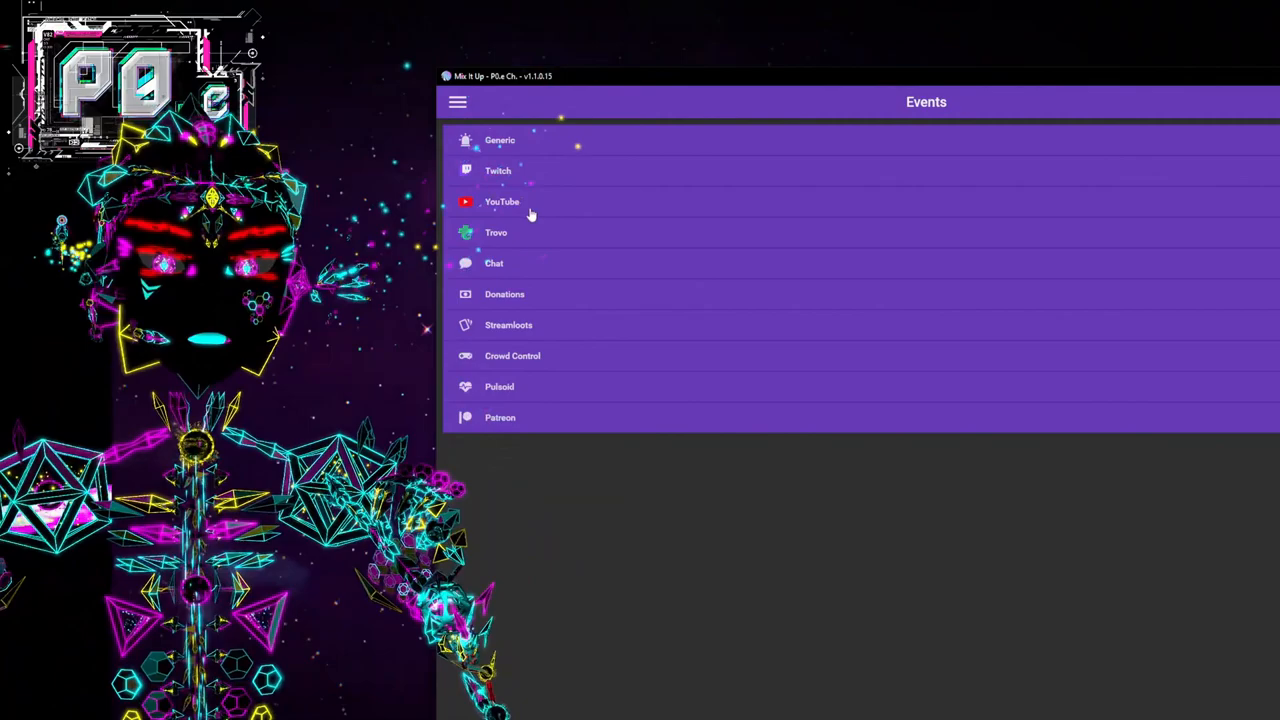
left_click(502, 200)
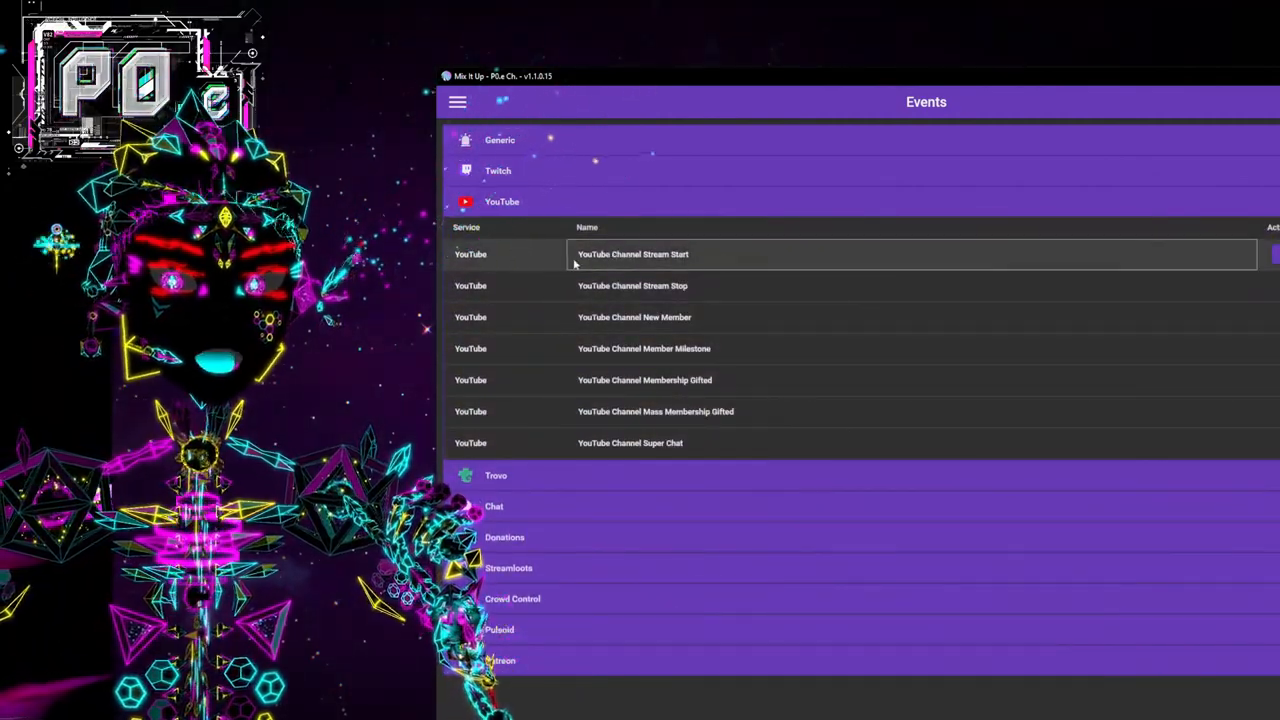
mouse_move(740, 238)
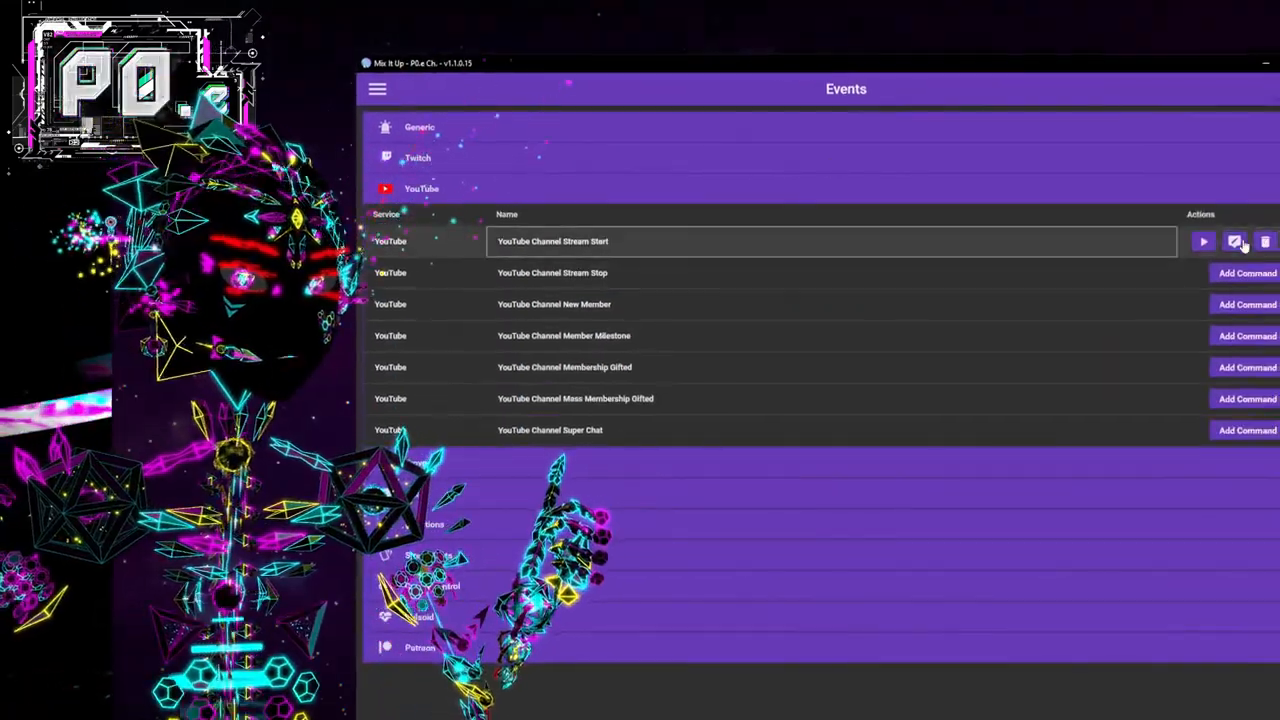
left_click(1234, 240)
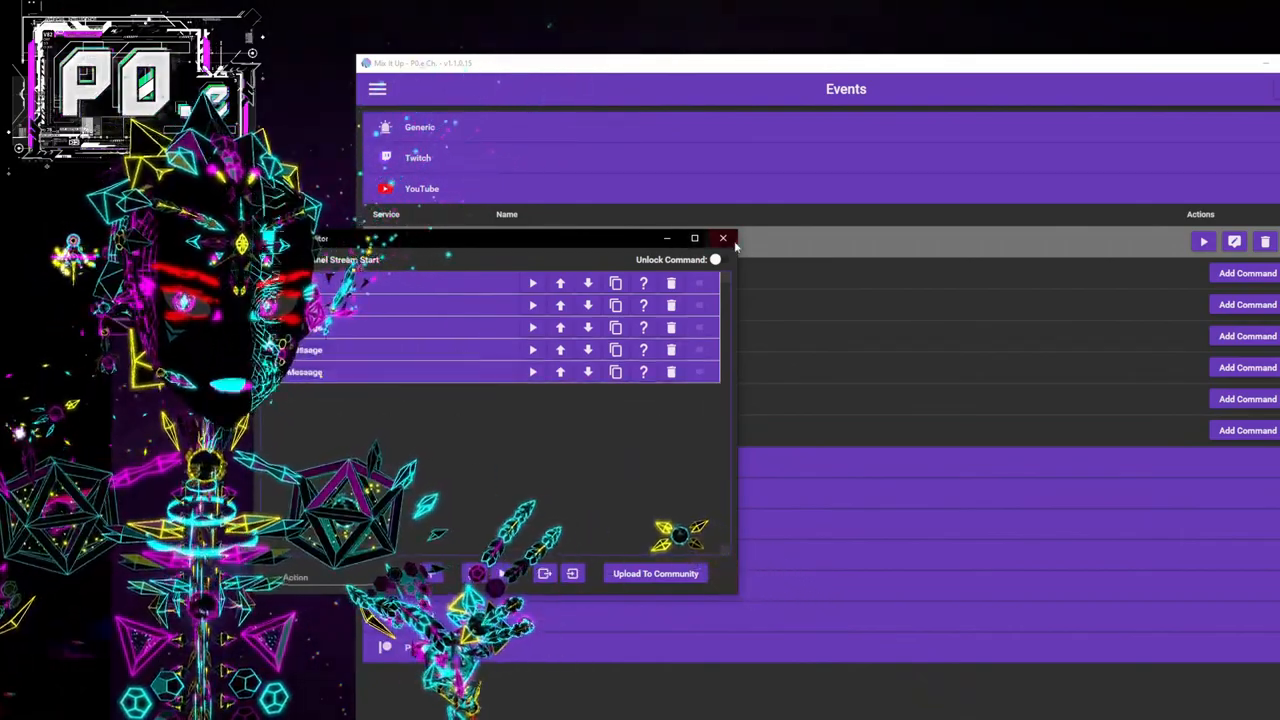
left_click(724, 238)
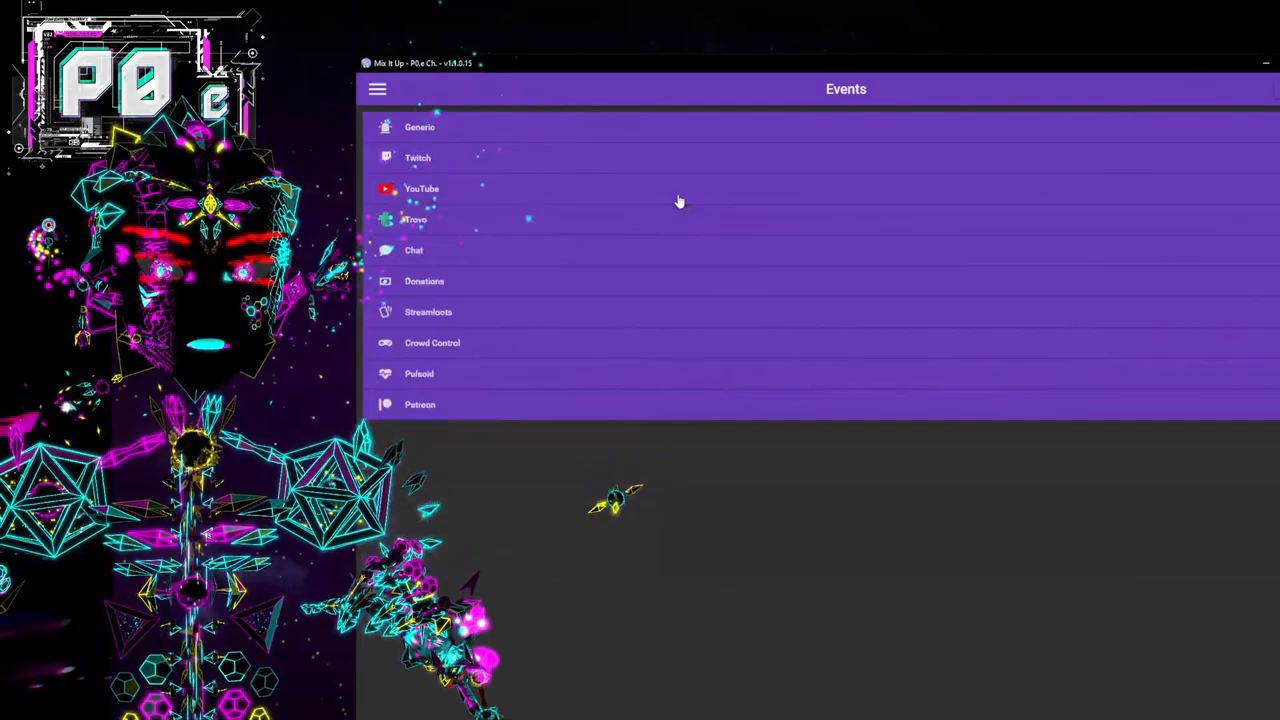
mouse_move(716, 670)
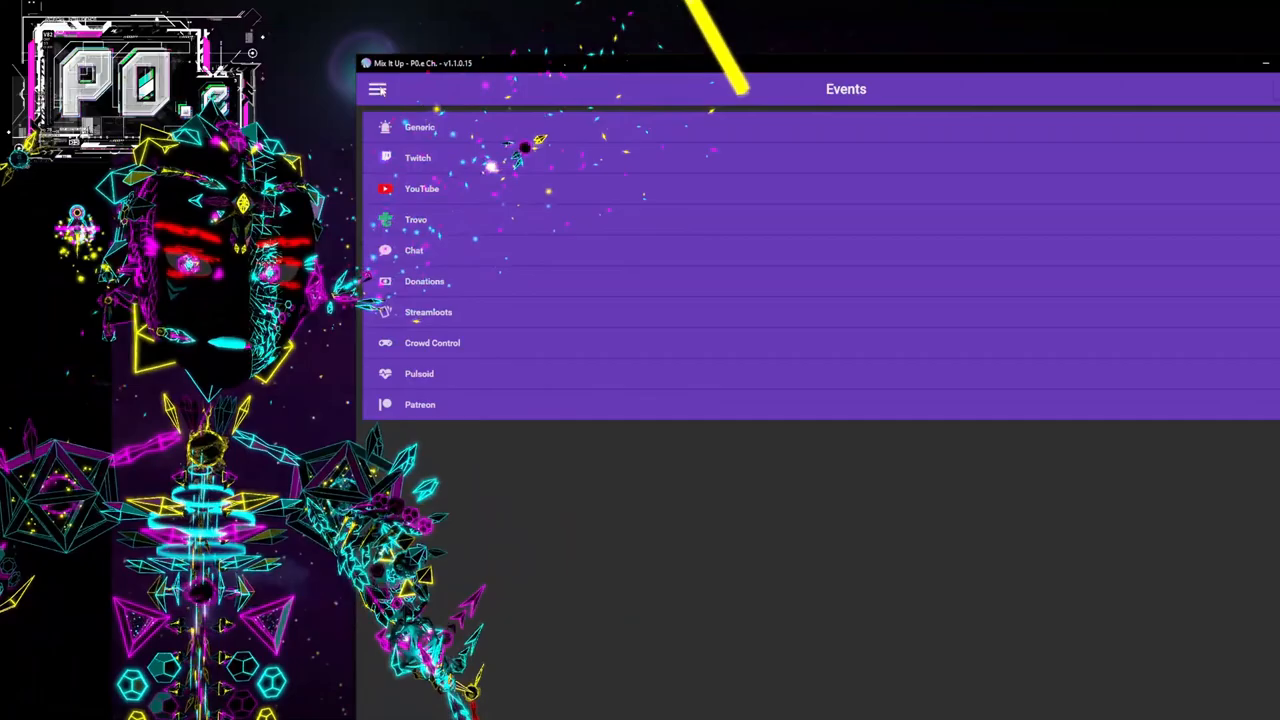
Show the main navigation list over the Events page.
left_click(378, 88)
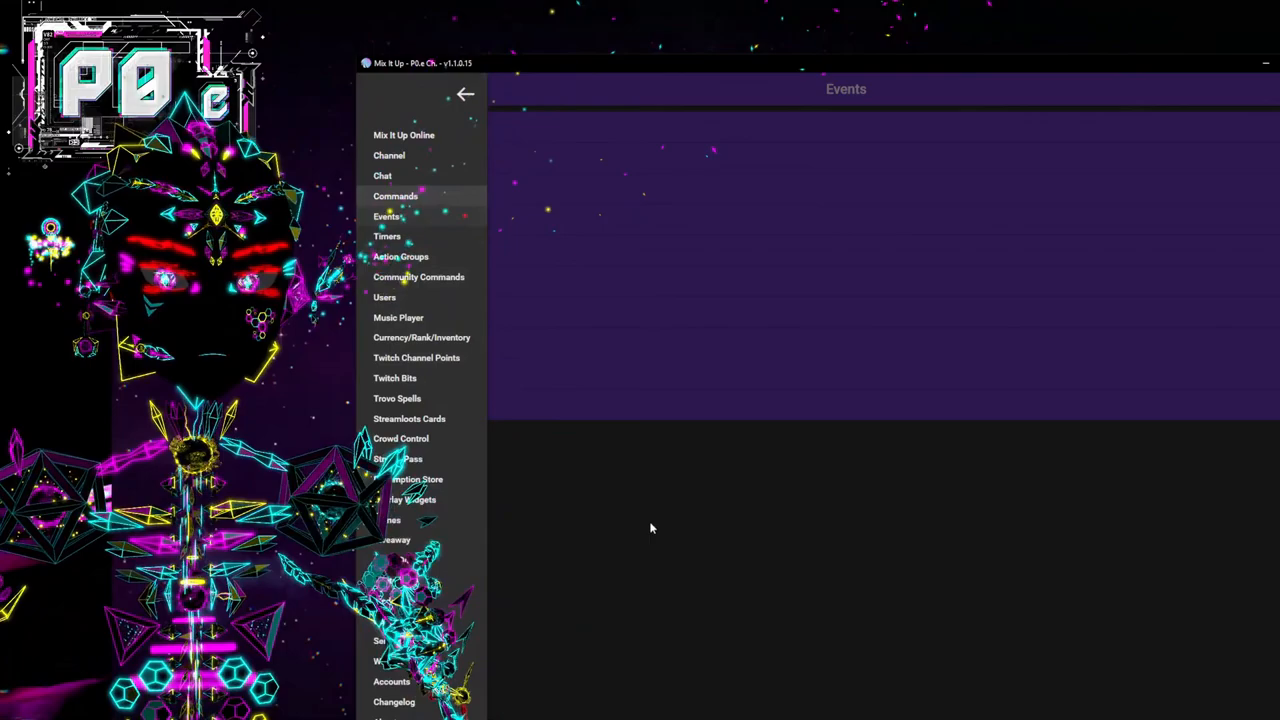
Show the Commands page with the Ungrouped list expanded (Tutorial Coins, Doggo, Lurk).
left_click(396, 196)
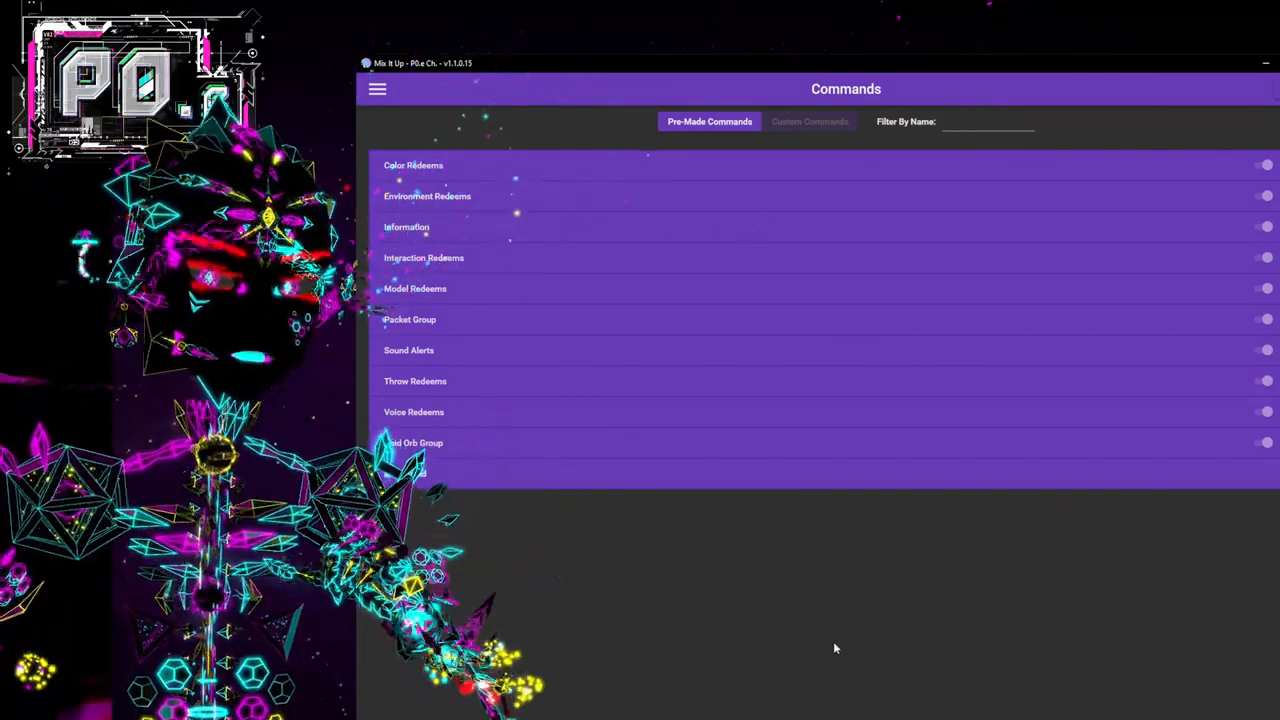
mouse_move(812, 568)
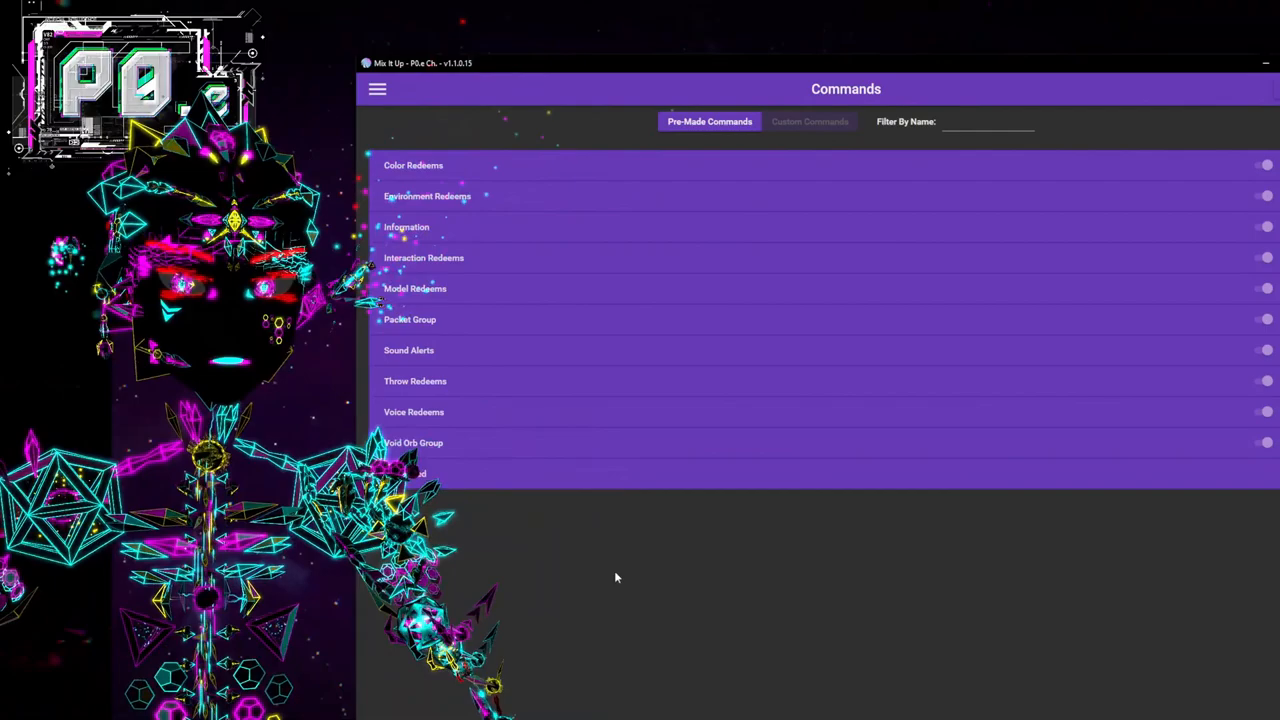
left_click(406, 226)
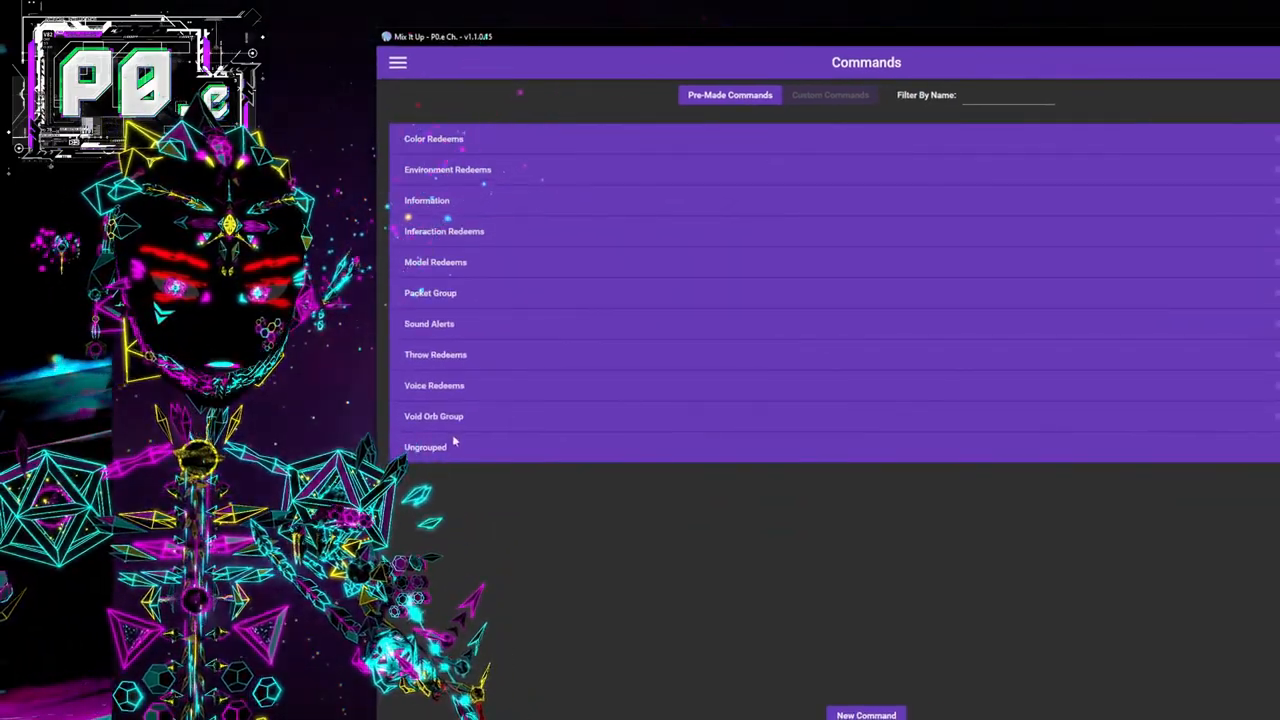
left_click(424, 448)
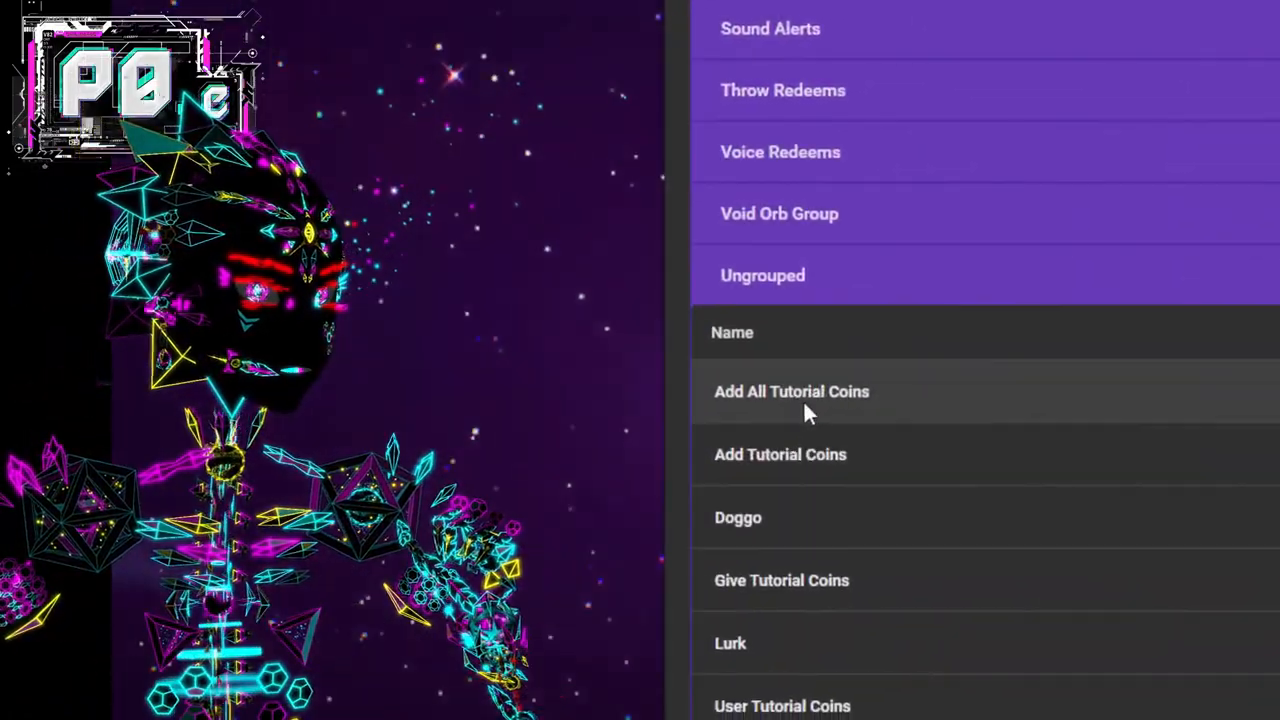
mouse_move(728, 584)
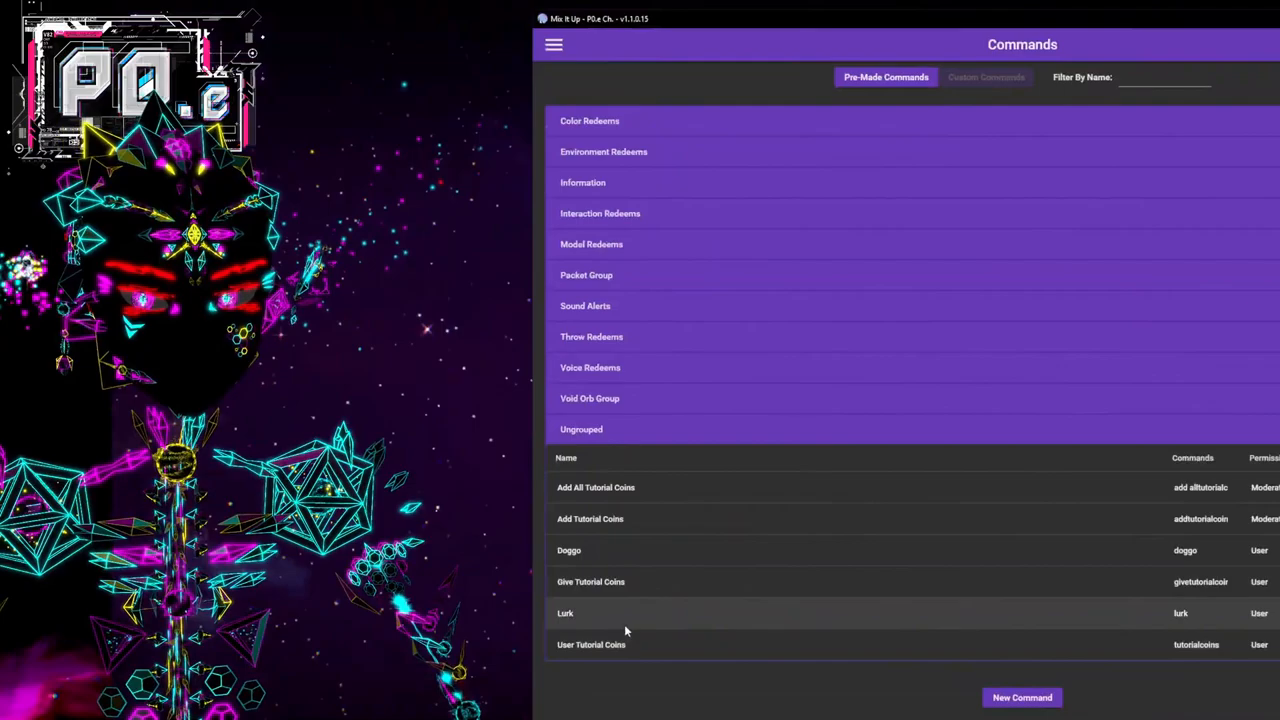
mouse_move(824, 4)
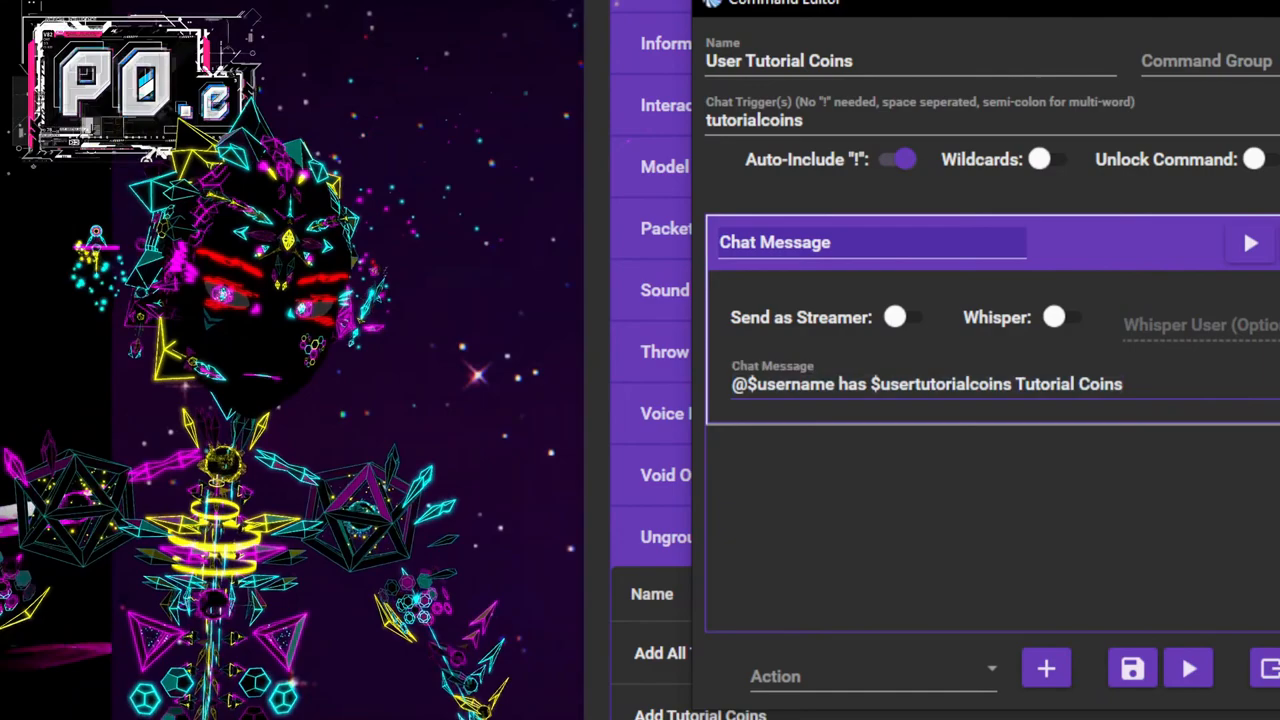
Select $usertutorialcoins inside the User Tutorial Coins chat message field.
left_click(748, 408)
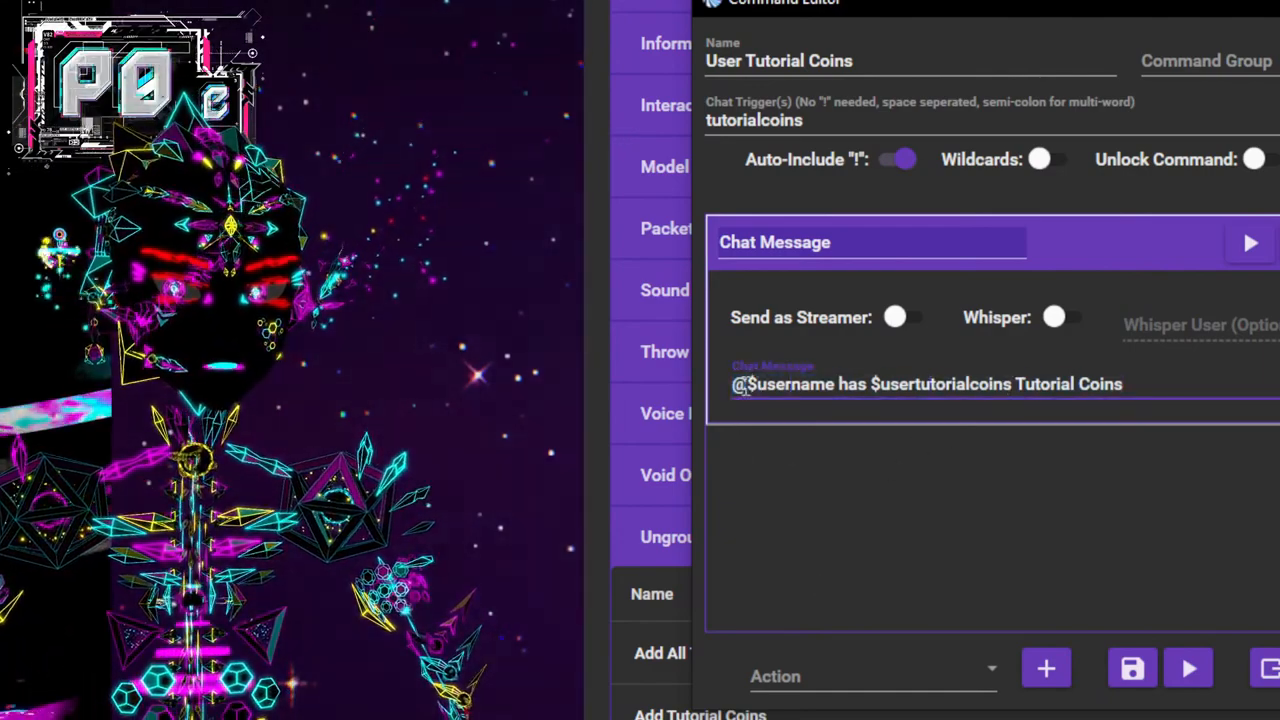
double_click(790, 384)
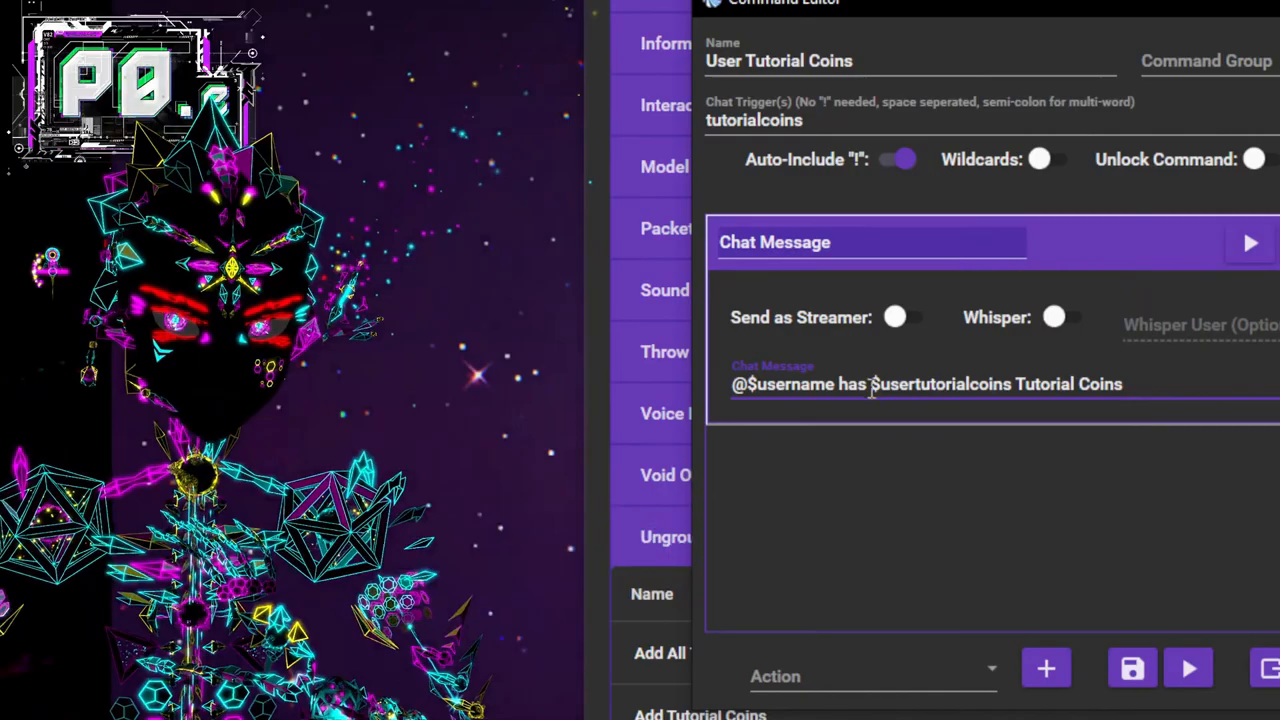
double_click(940, 384)
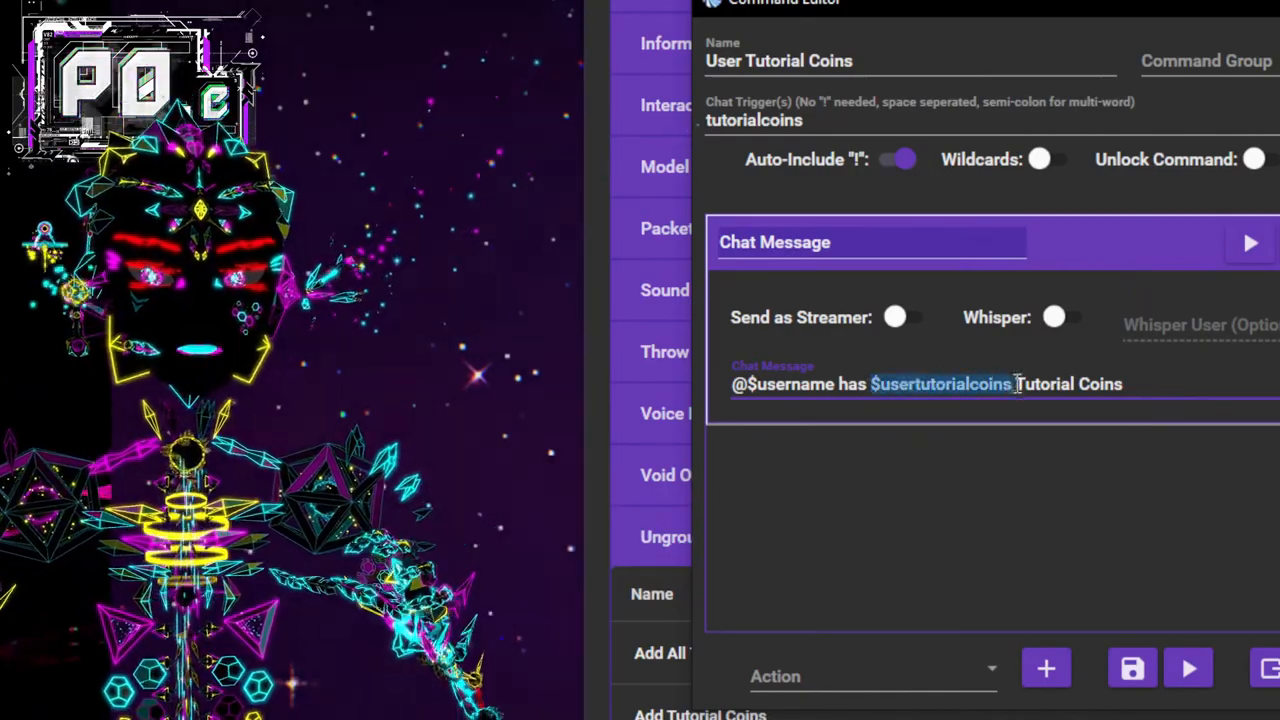
mouse_move(940, 496)
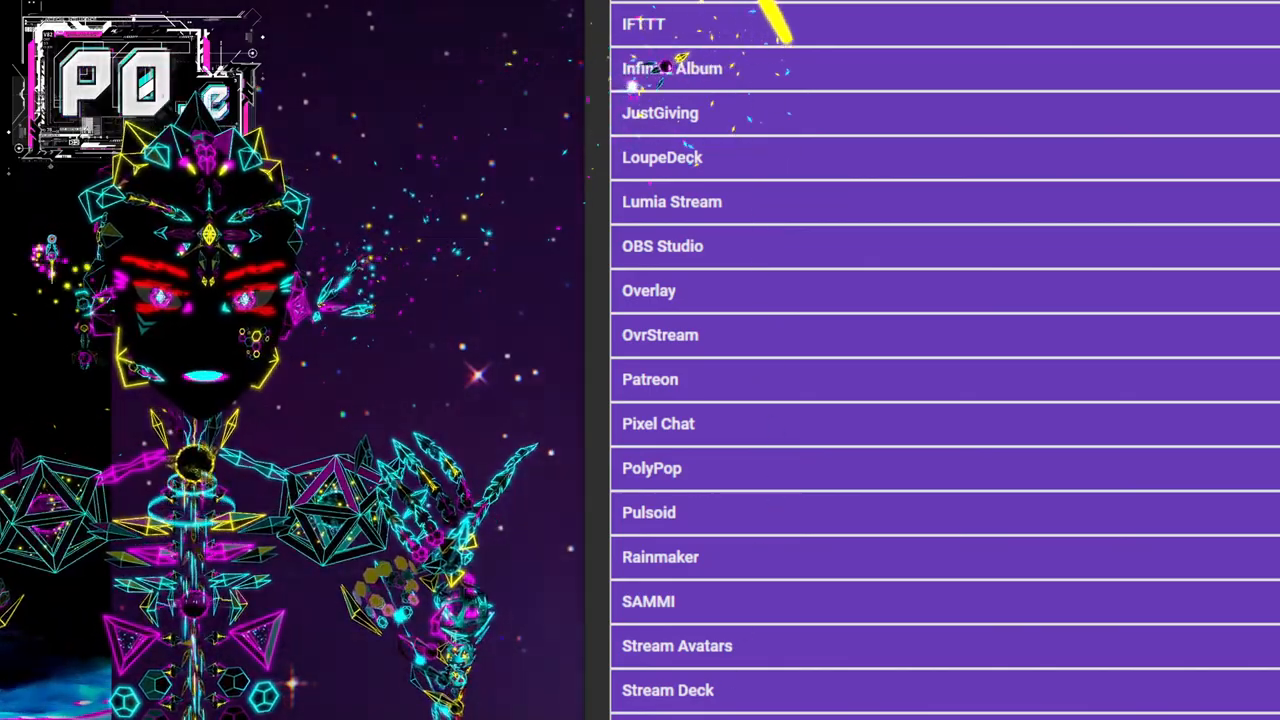
Reopen the navigation drawer of app sections over the Services page.
scroll("down", 3)
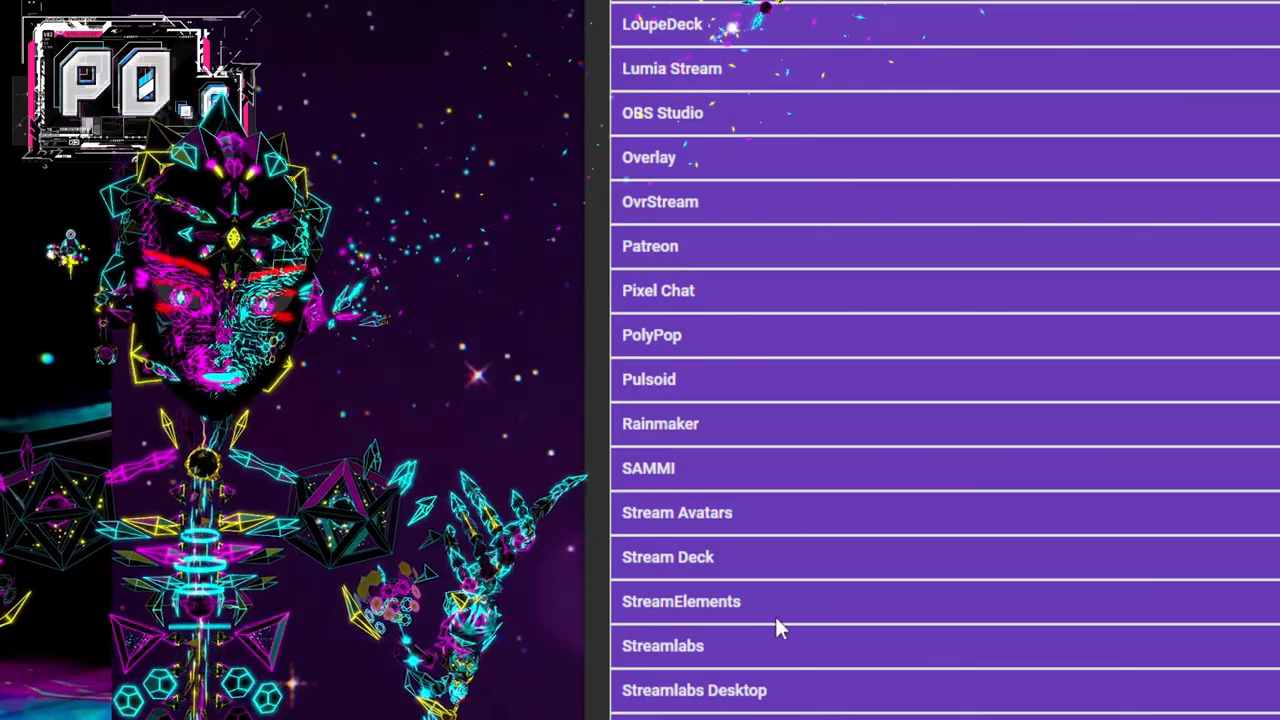
scroll("up", 3)
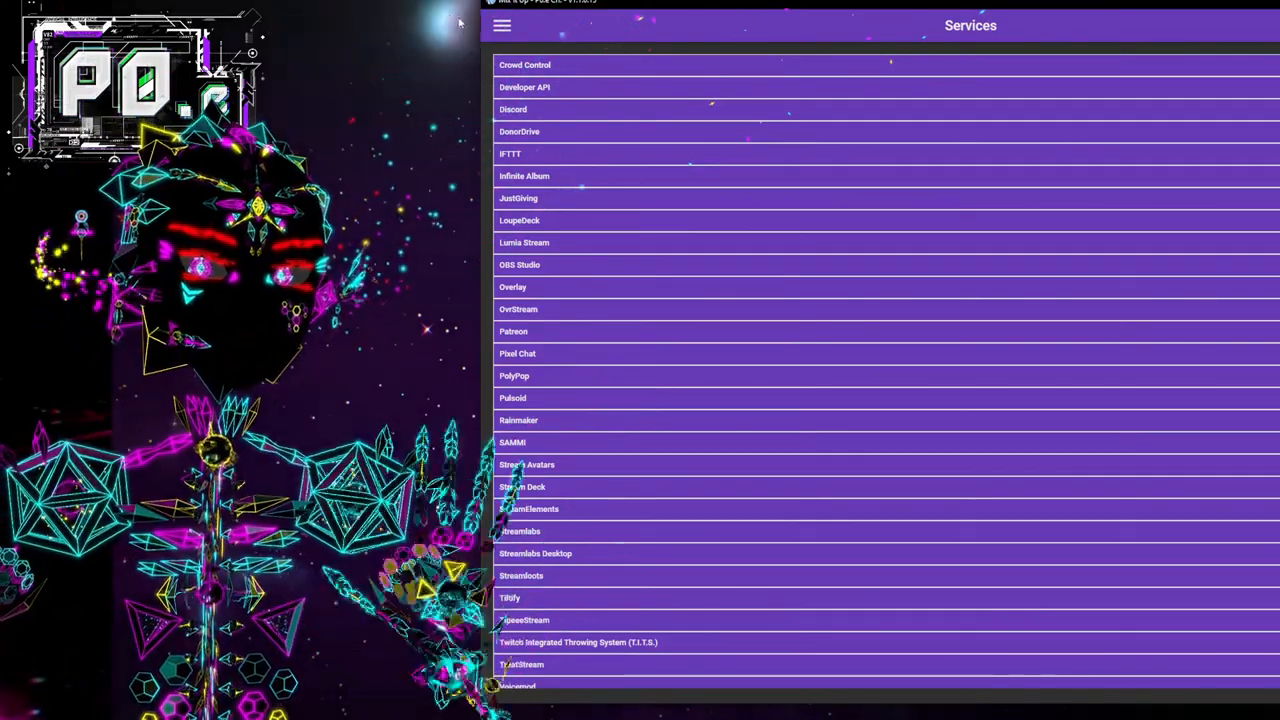
left_click(502, 24)
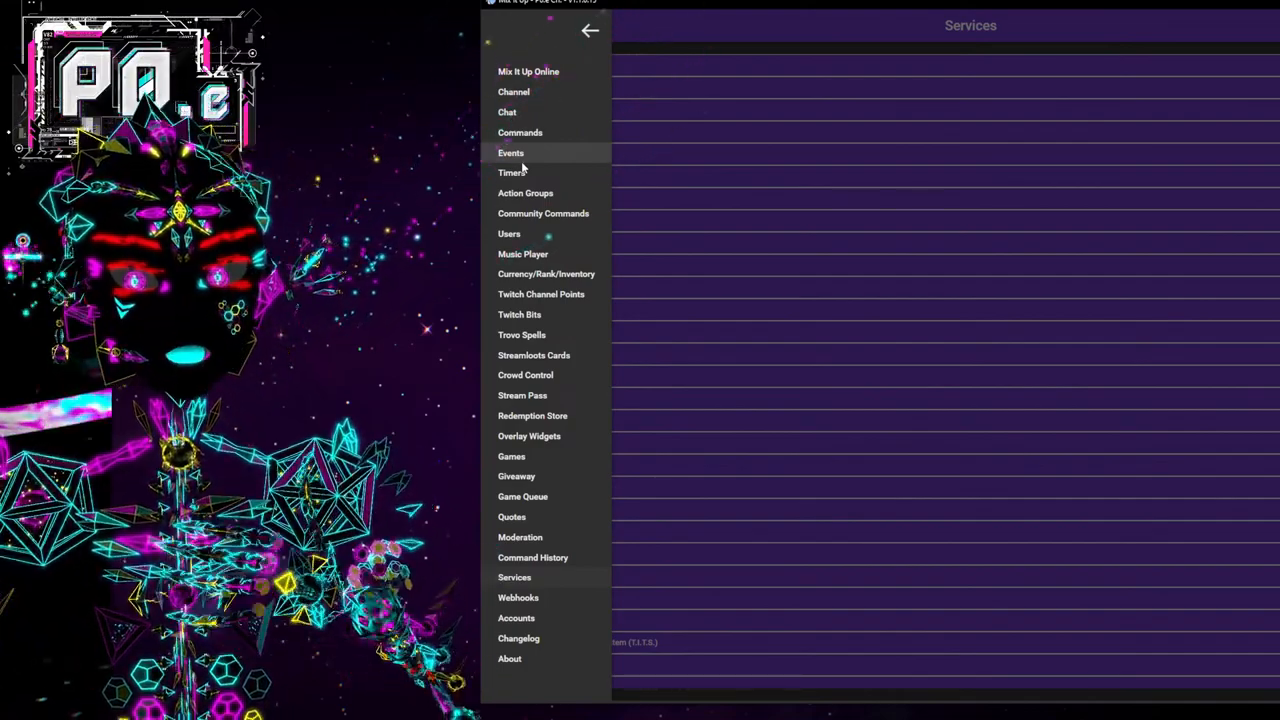
mouse_move(544, 150)
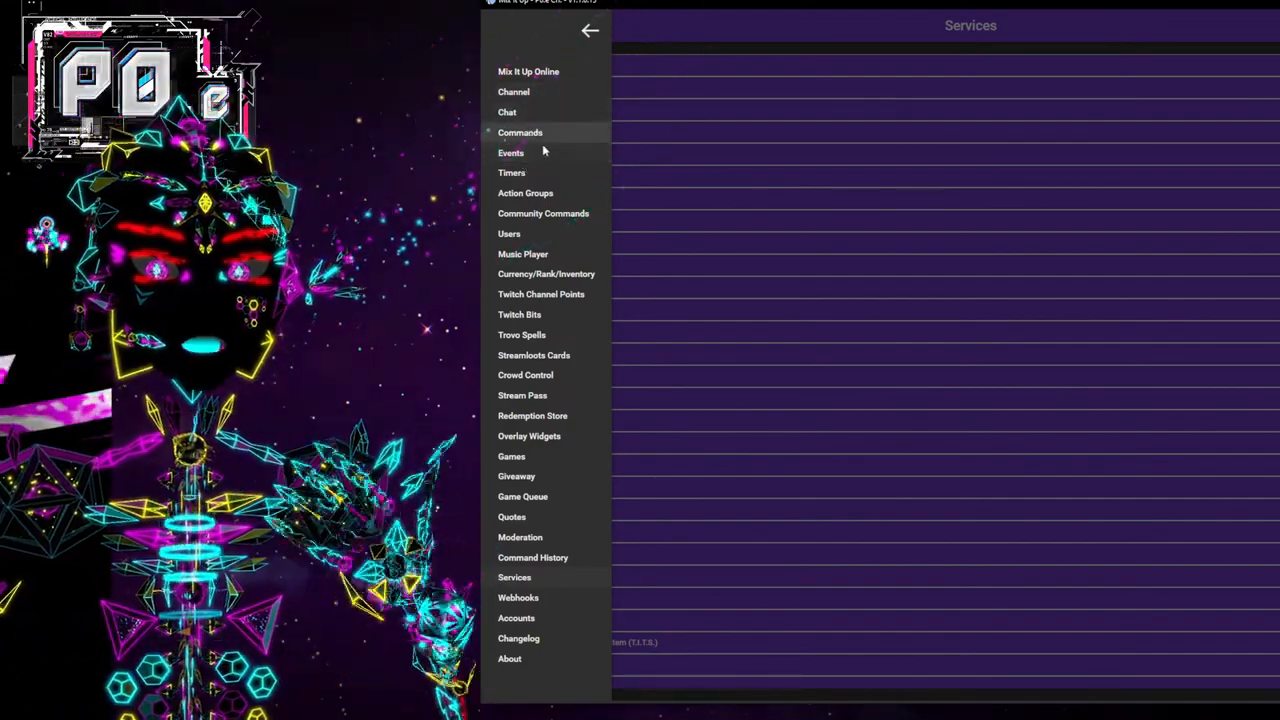
Return to the Commands page from the navigation drawer.
left_click(520, 132)
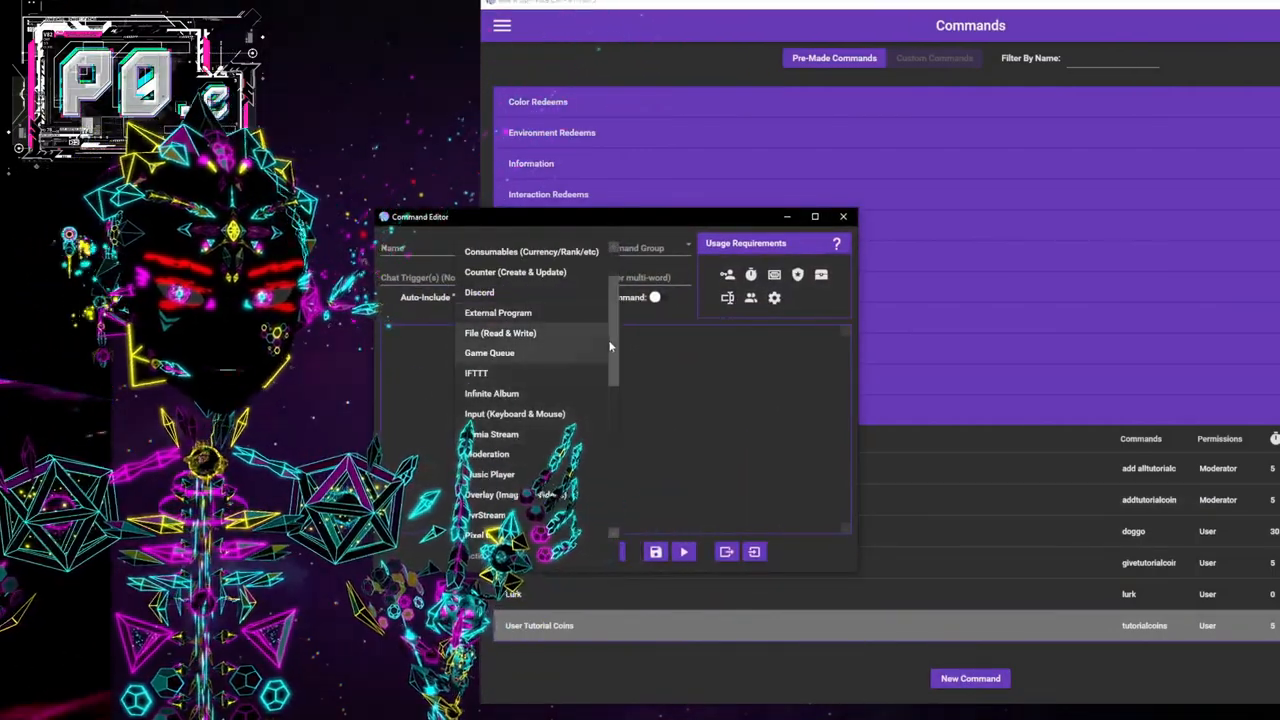
scroll("up", 3)
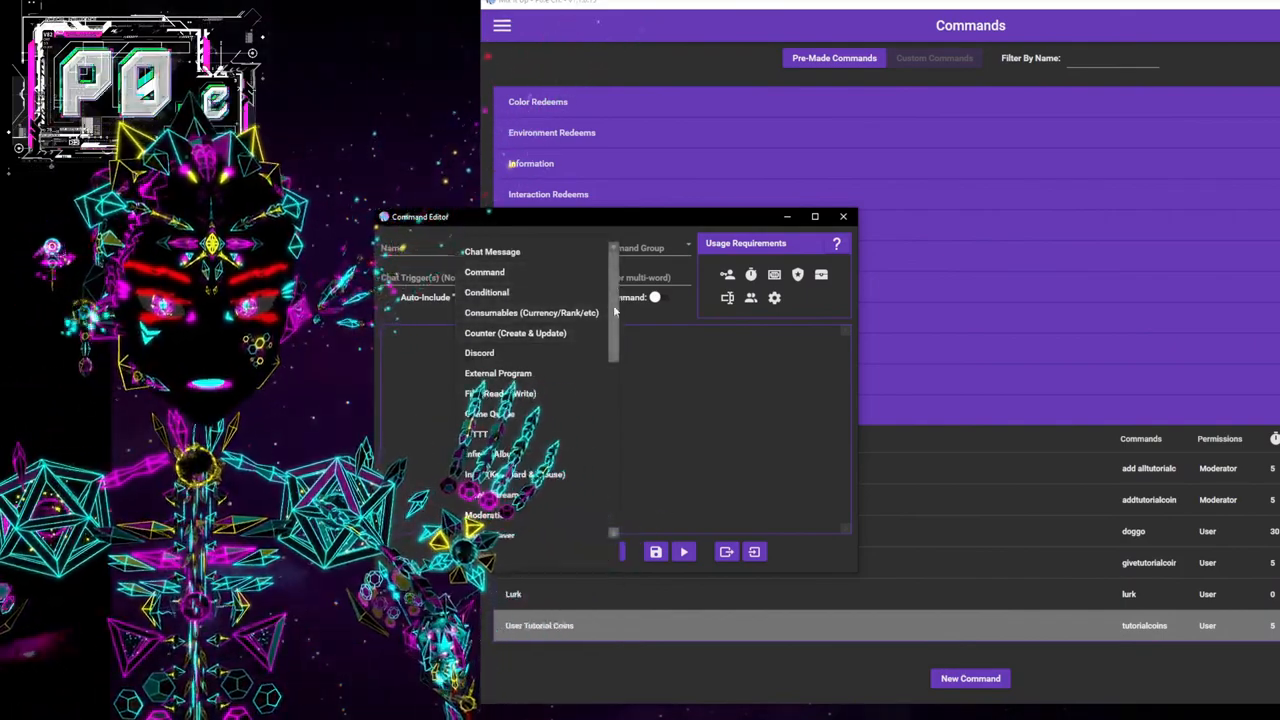
scroll("down", 3)
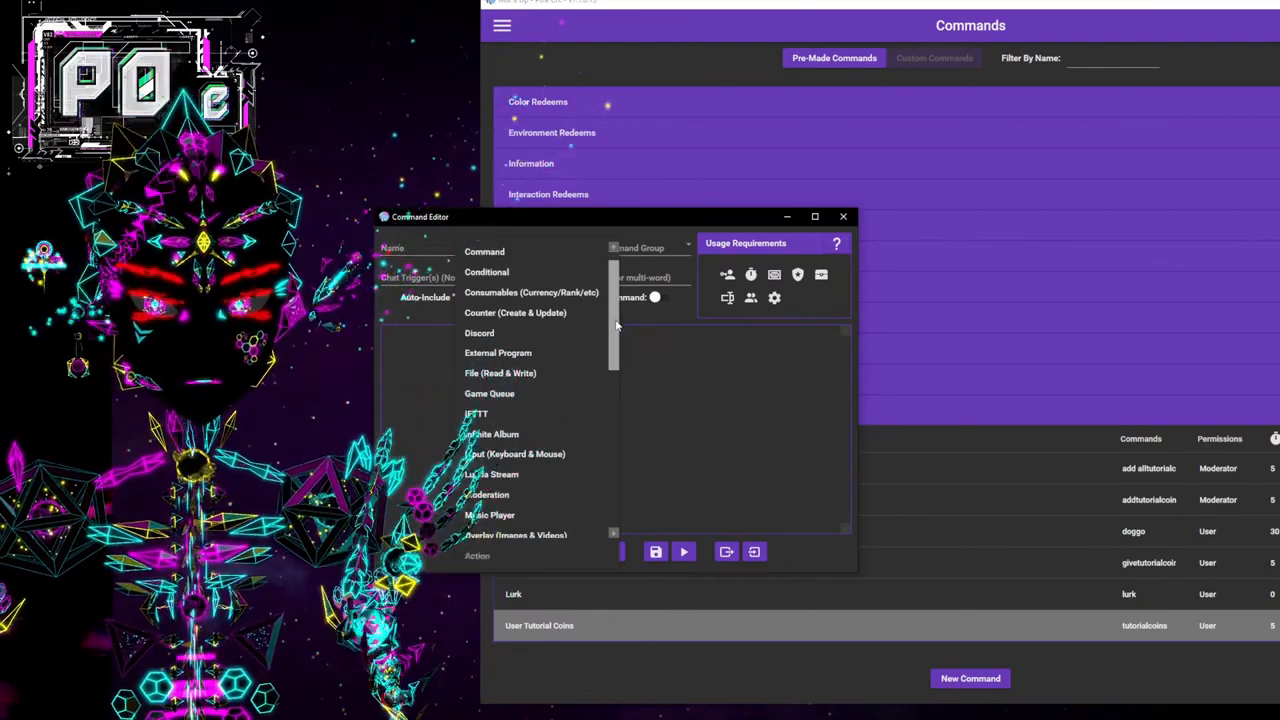
scroll("down", 3)
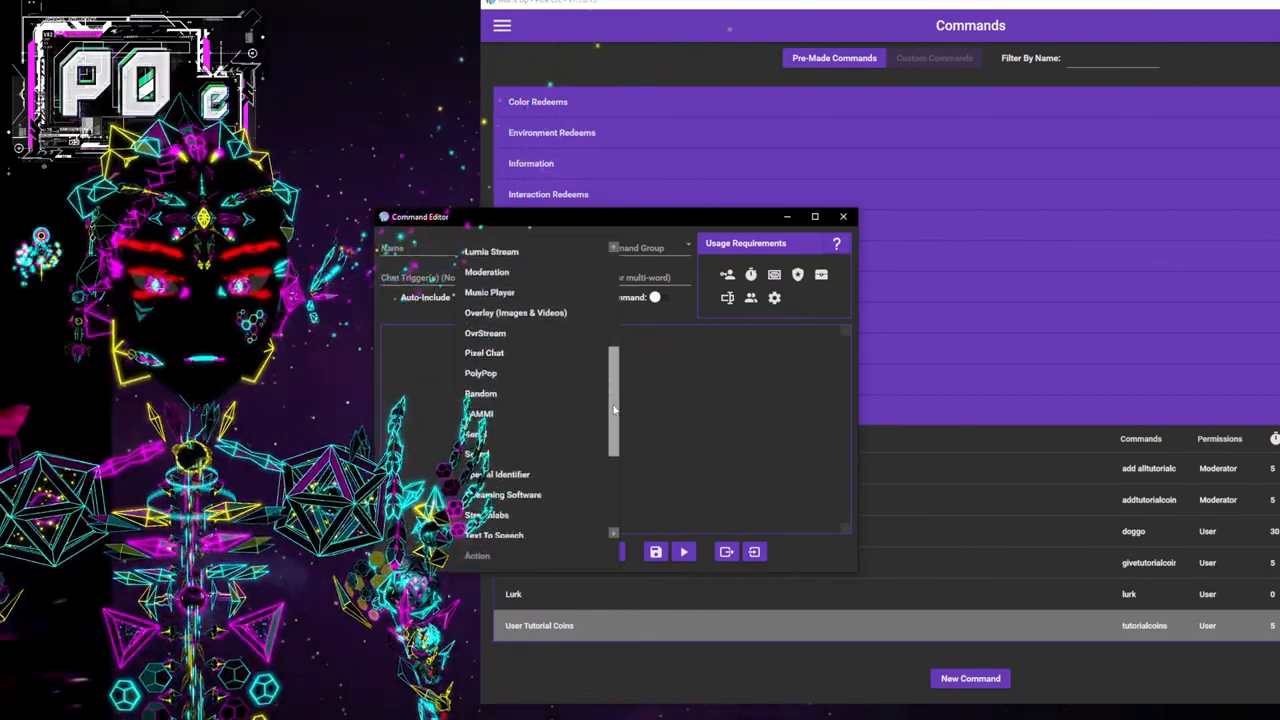
scroll("down", 3)
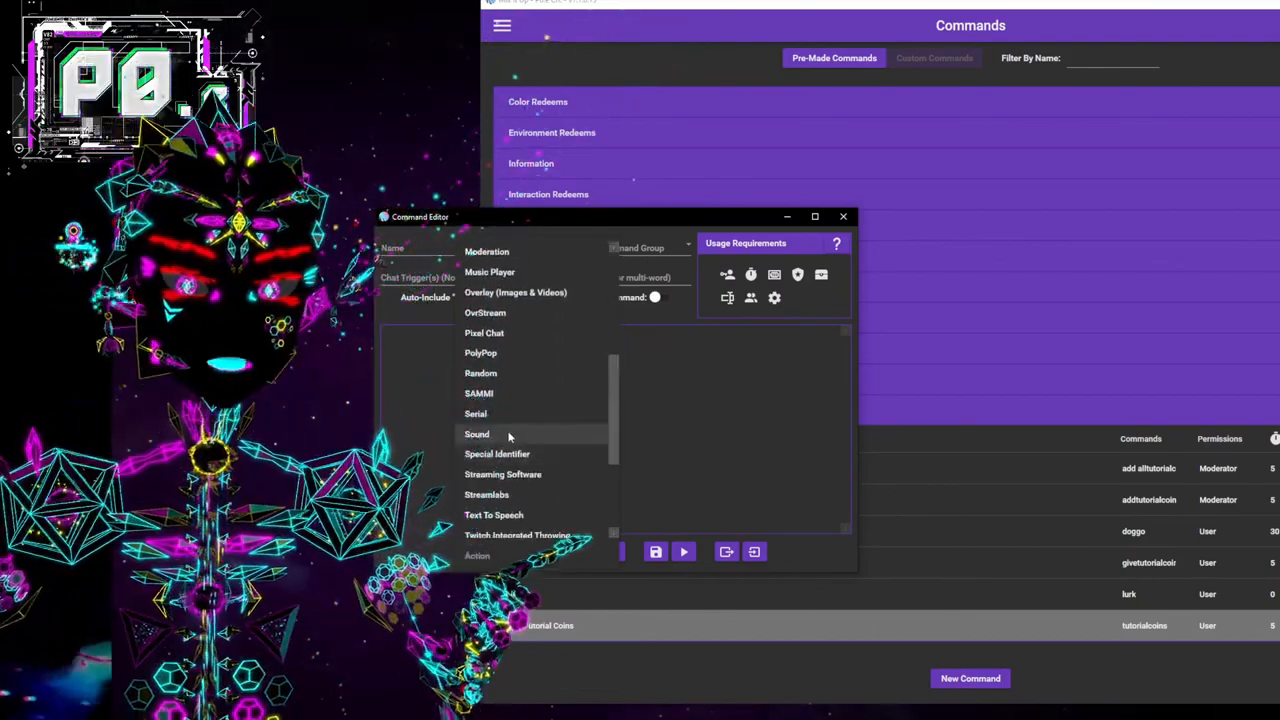
scroll("down", 3)
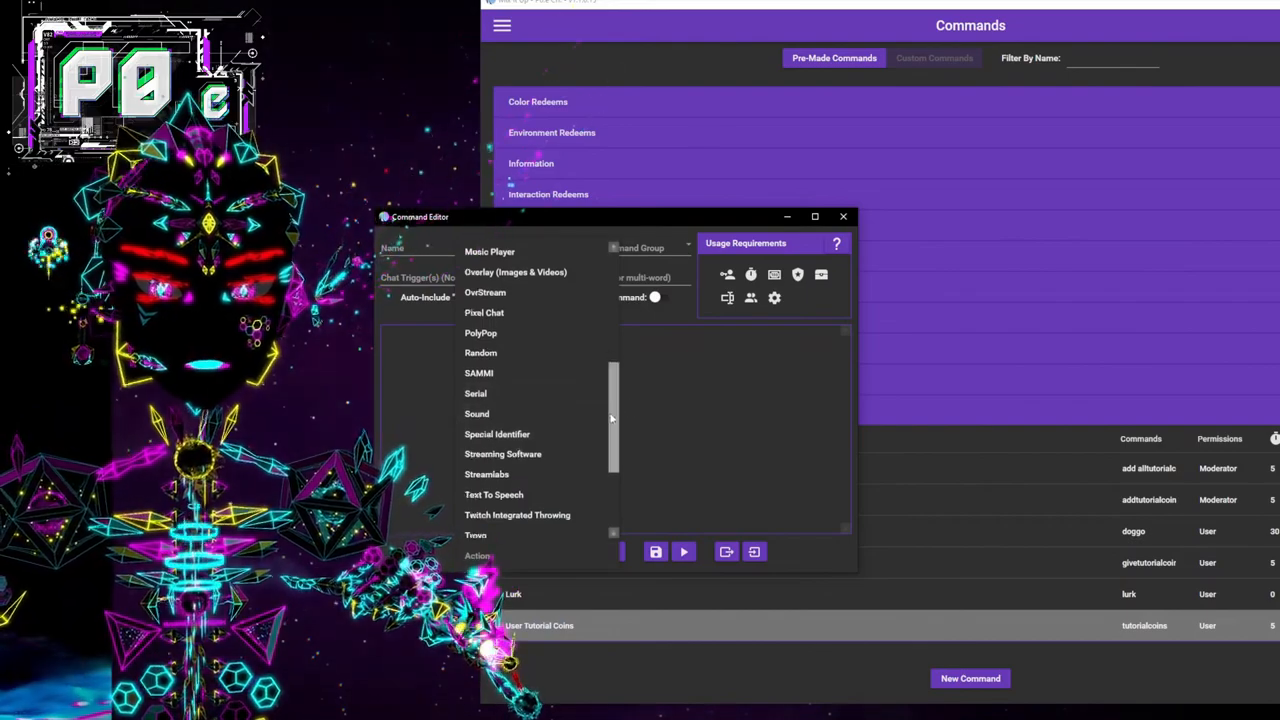
scroll("down", 3)
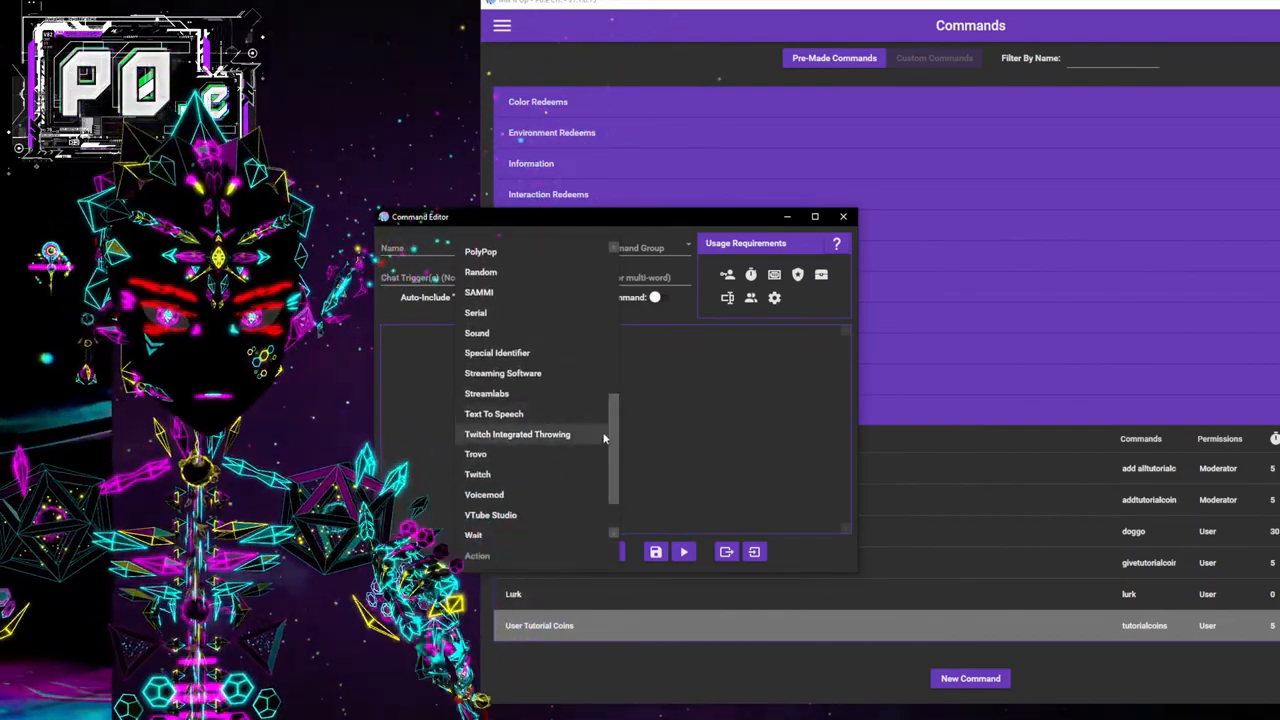
scroll("down", 3)
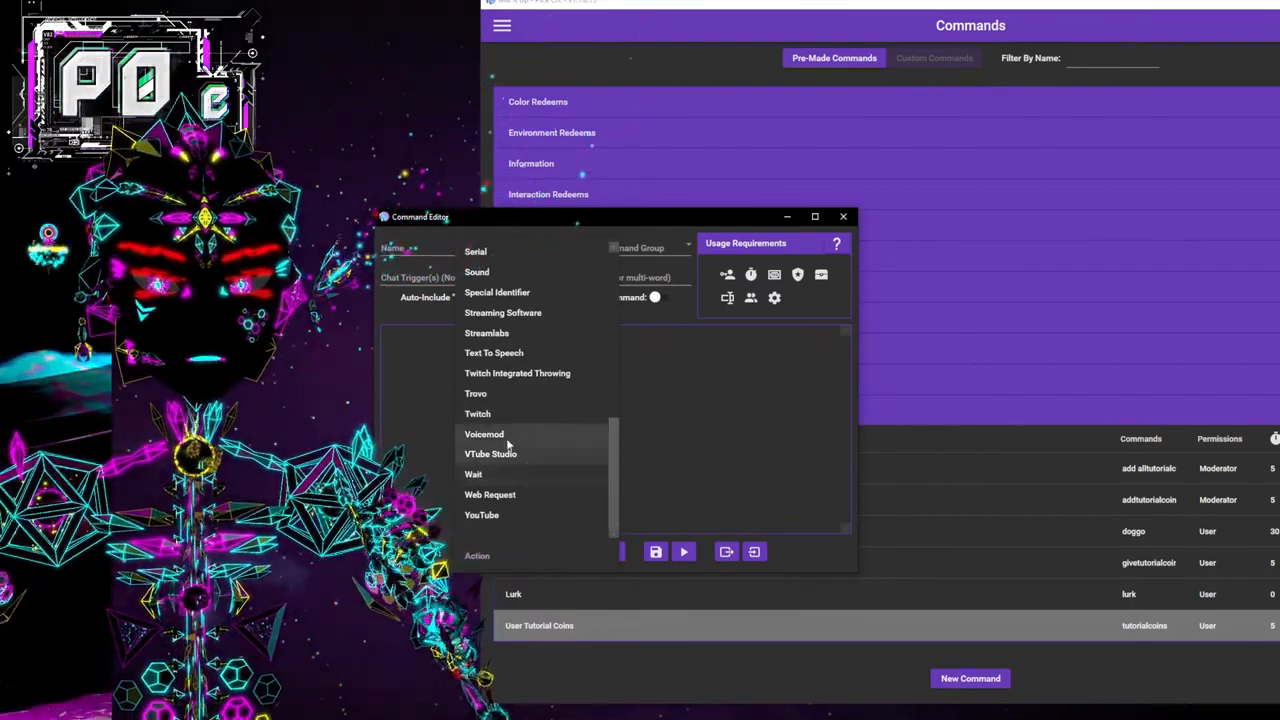
scroll("up", 3)
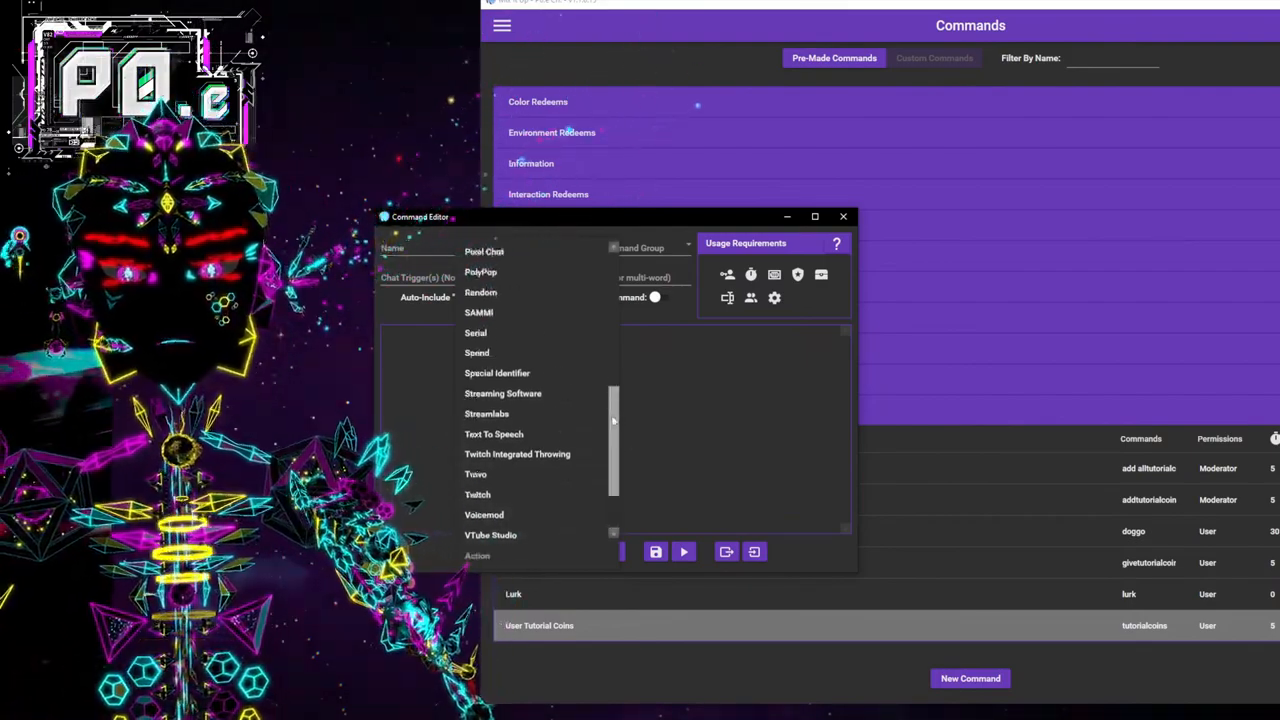
scroll("up", 3)
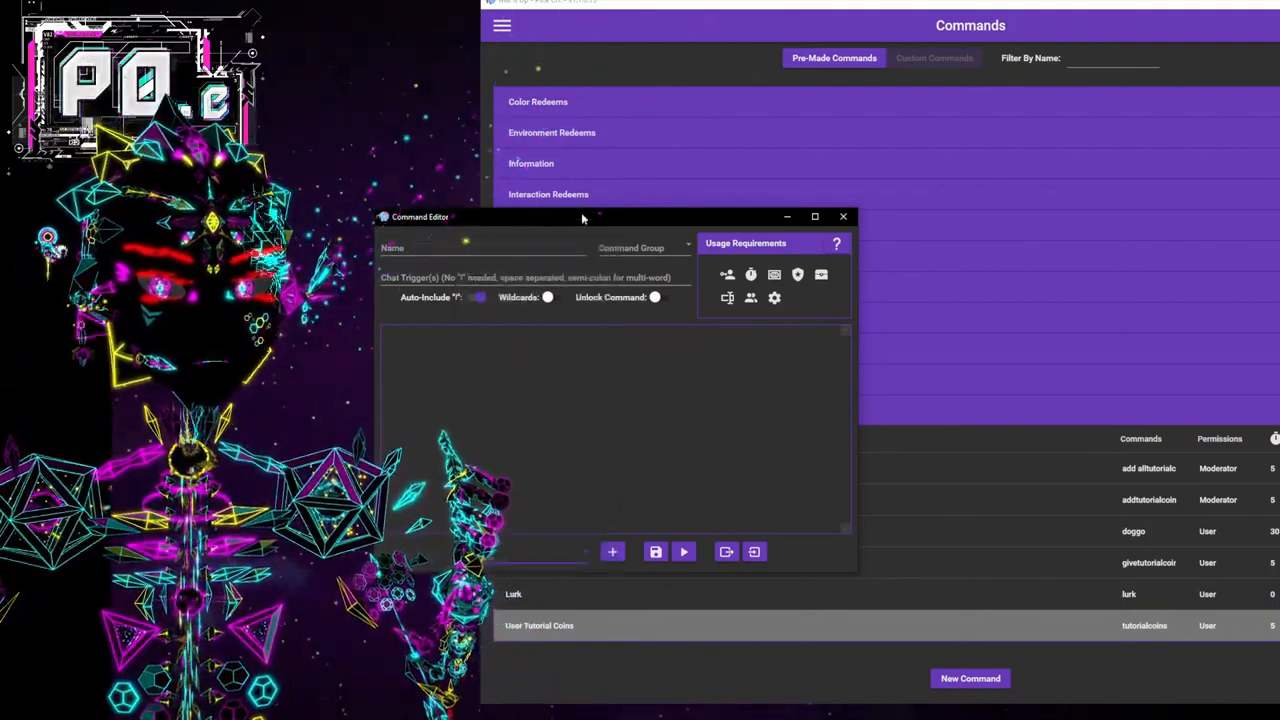
Move the Command Editor right and start naming the new command Hydrate.
left_click_drag(580, 216, 760, 164)
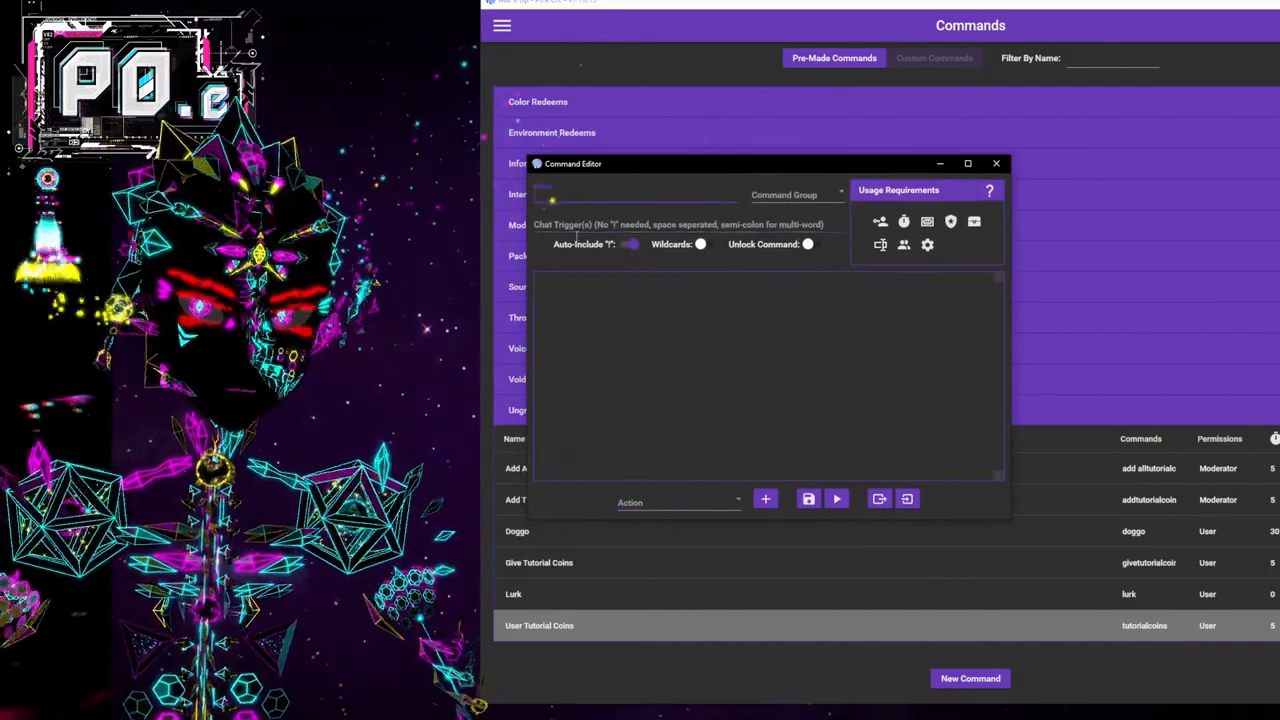
type("Hyf")
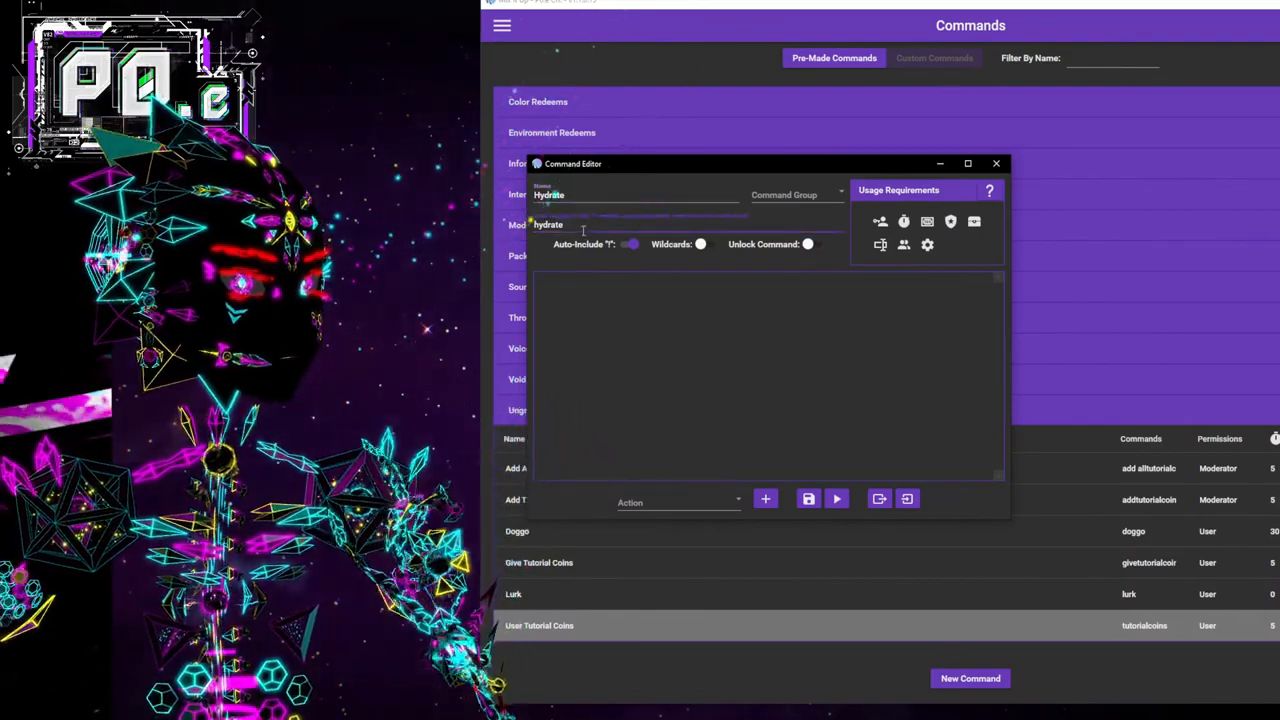
mouse_move(728, 318)
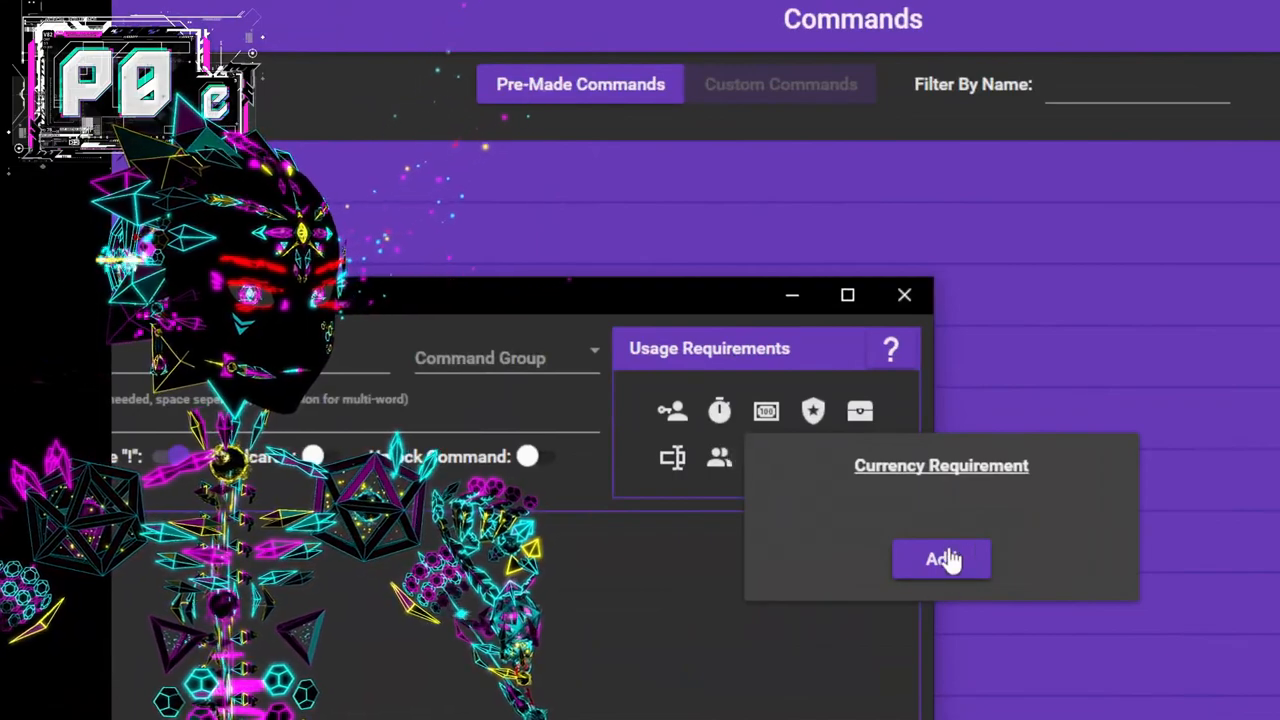
Add a Tutorial Coins requirement with Required Amount 20 to the Hydrate command.
left_click(940, 560)
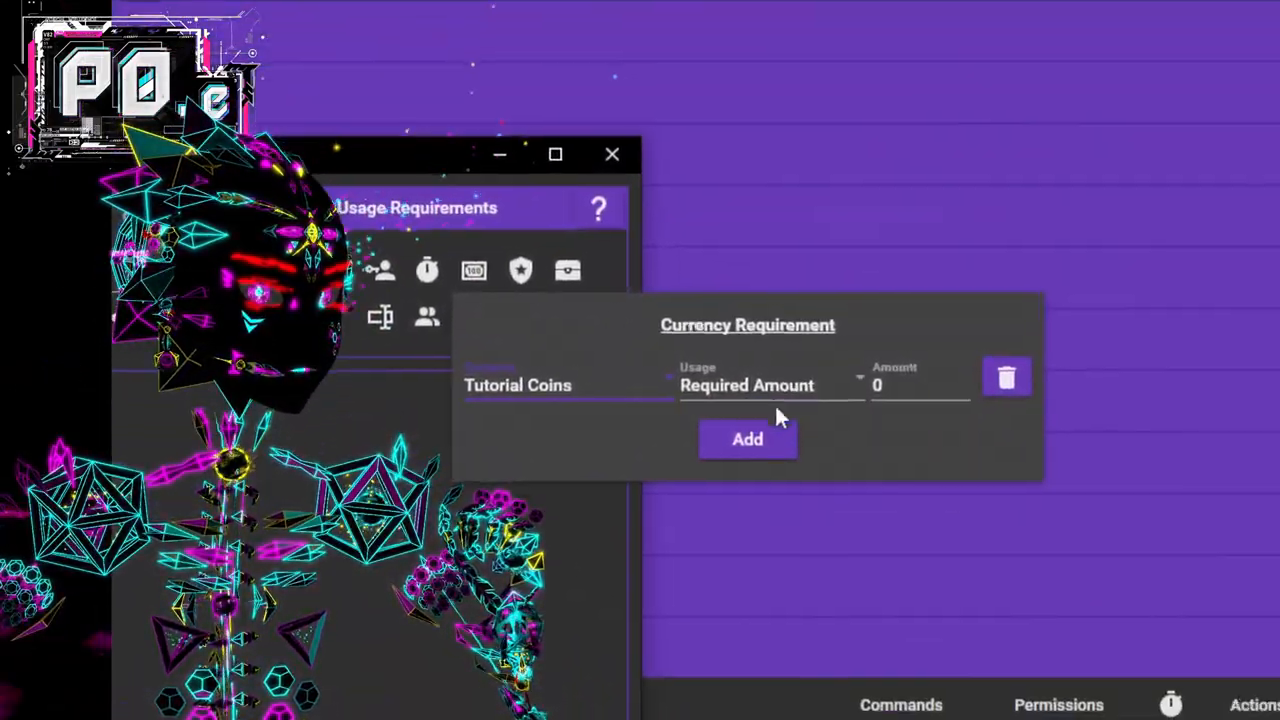
left_click(770, 384)
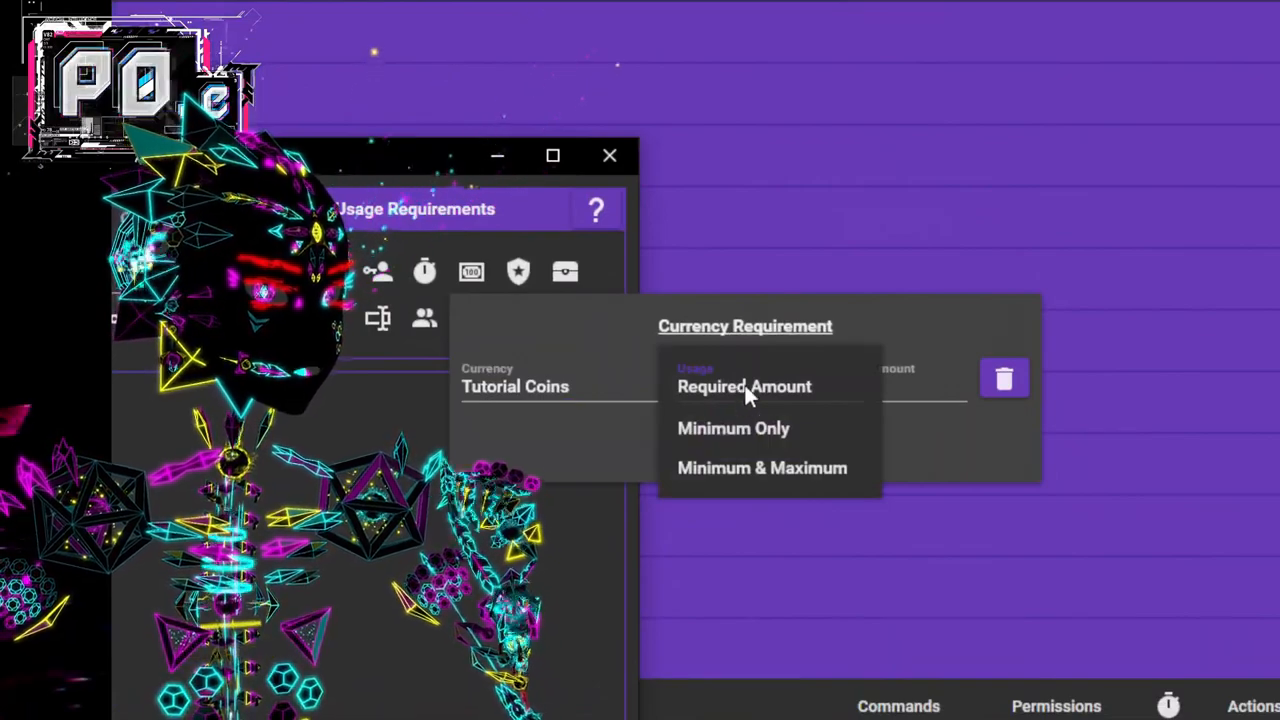
mouse_move(956, 390)
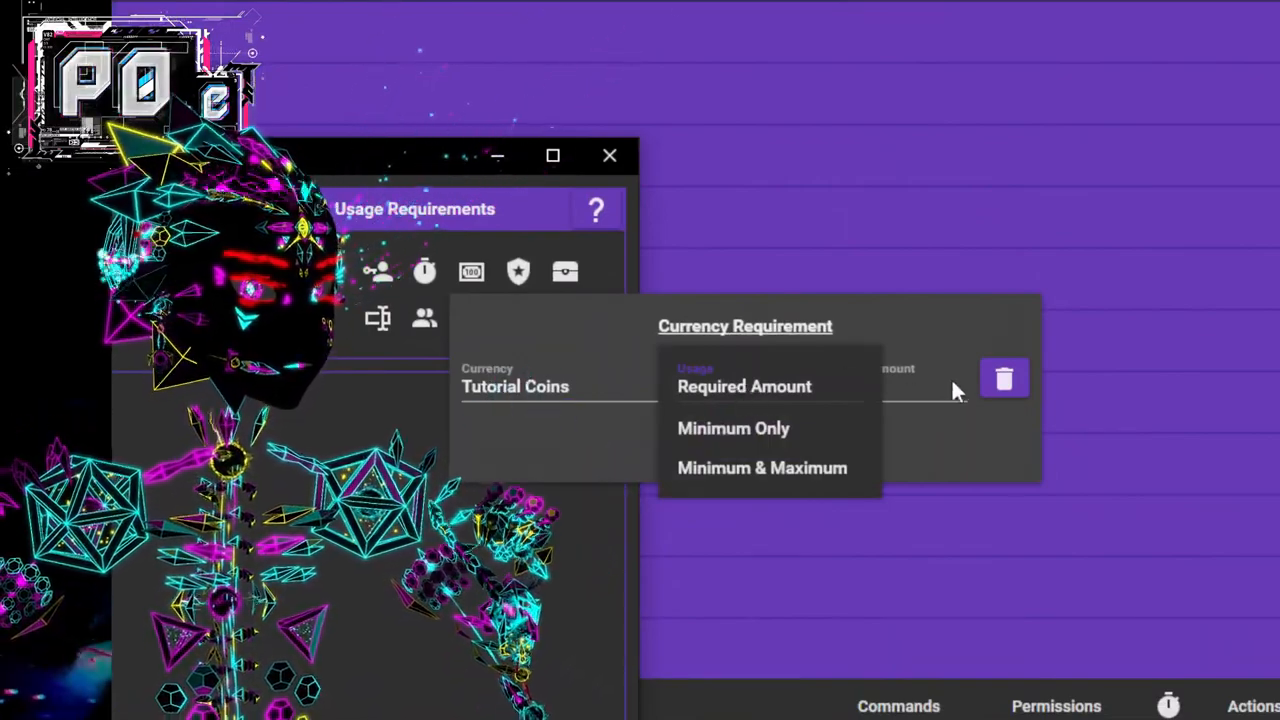
left_click(744, 388)
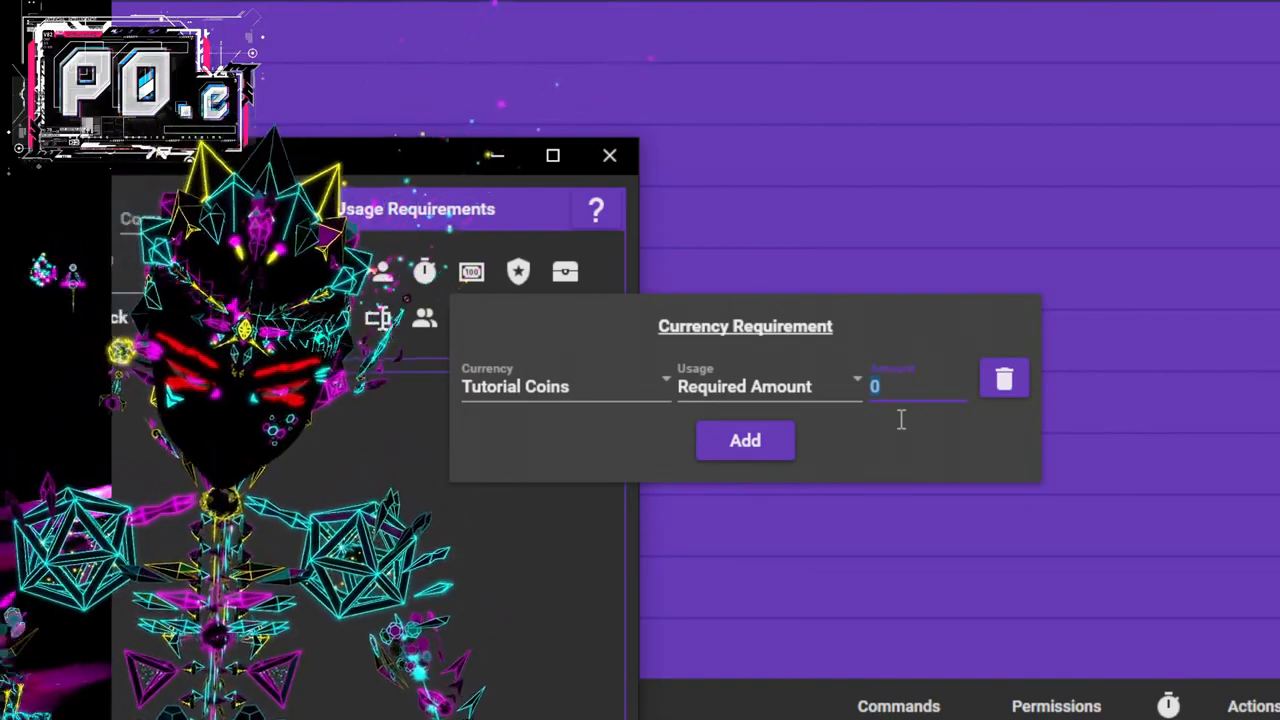
type("20")
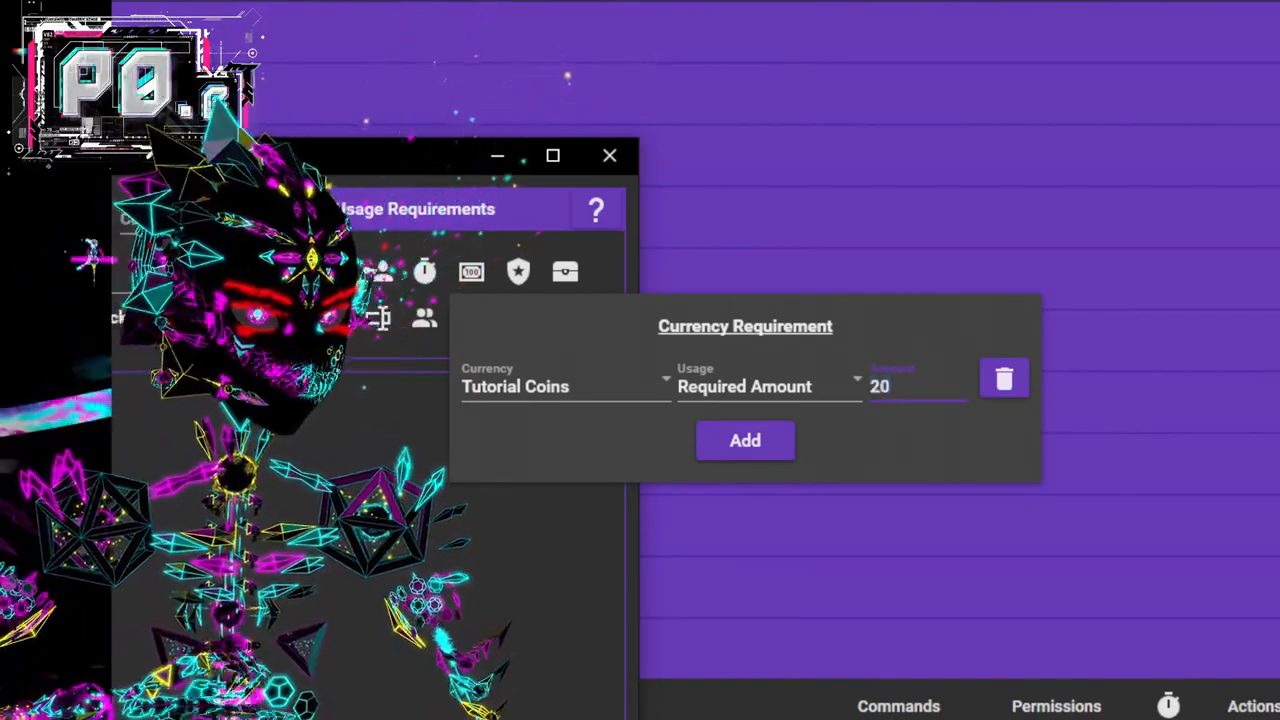
mouse_move(498, 548)
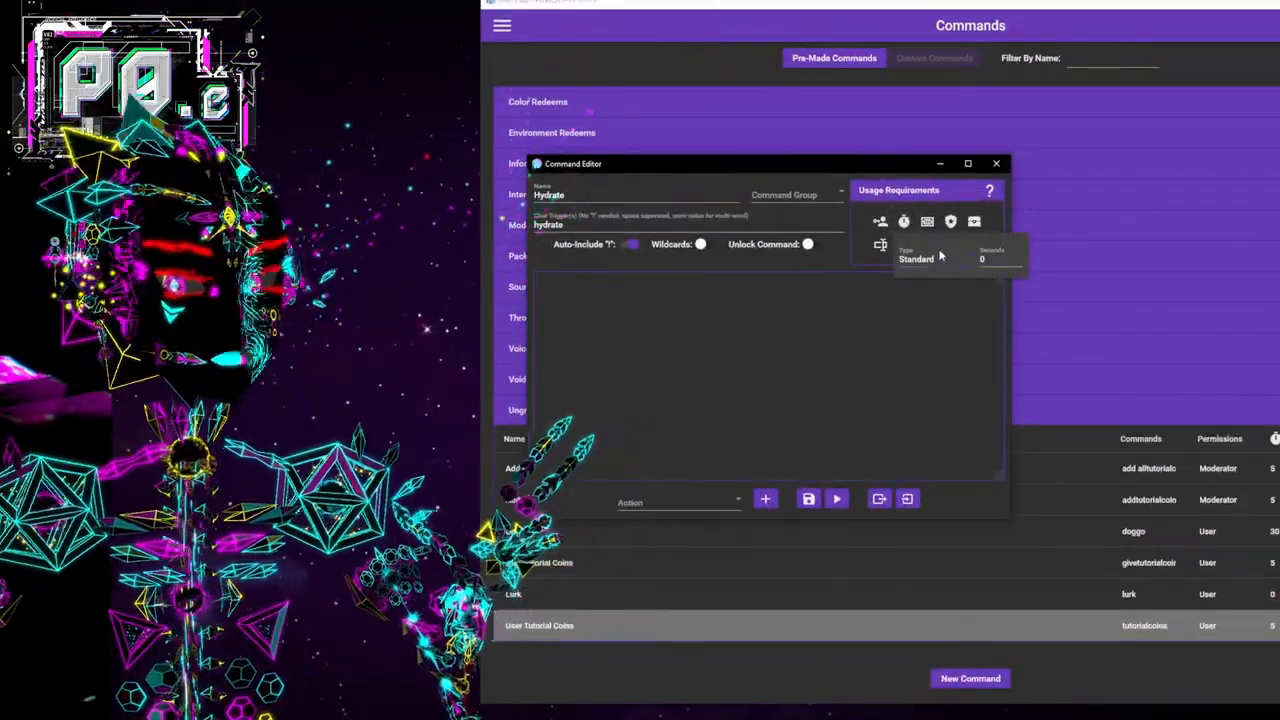
Review the cooldown types including Group, then close the cooldown settings unchanged.
left_click(940, 260)
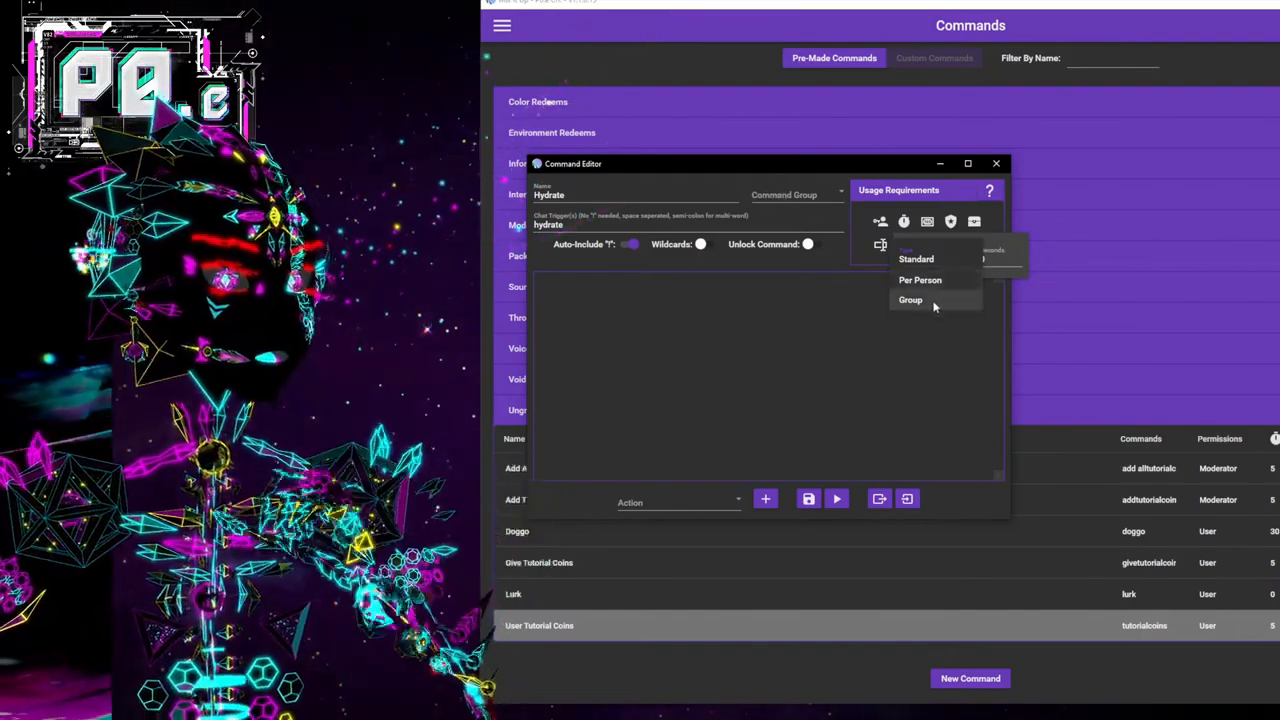
left_click(910, 300)
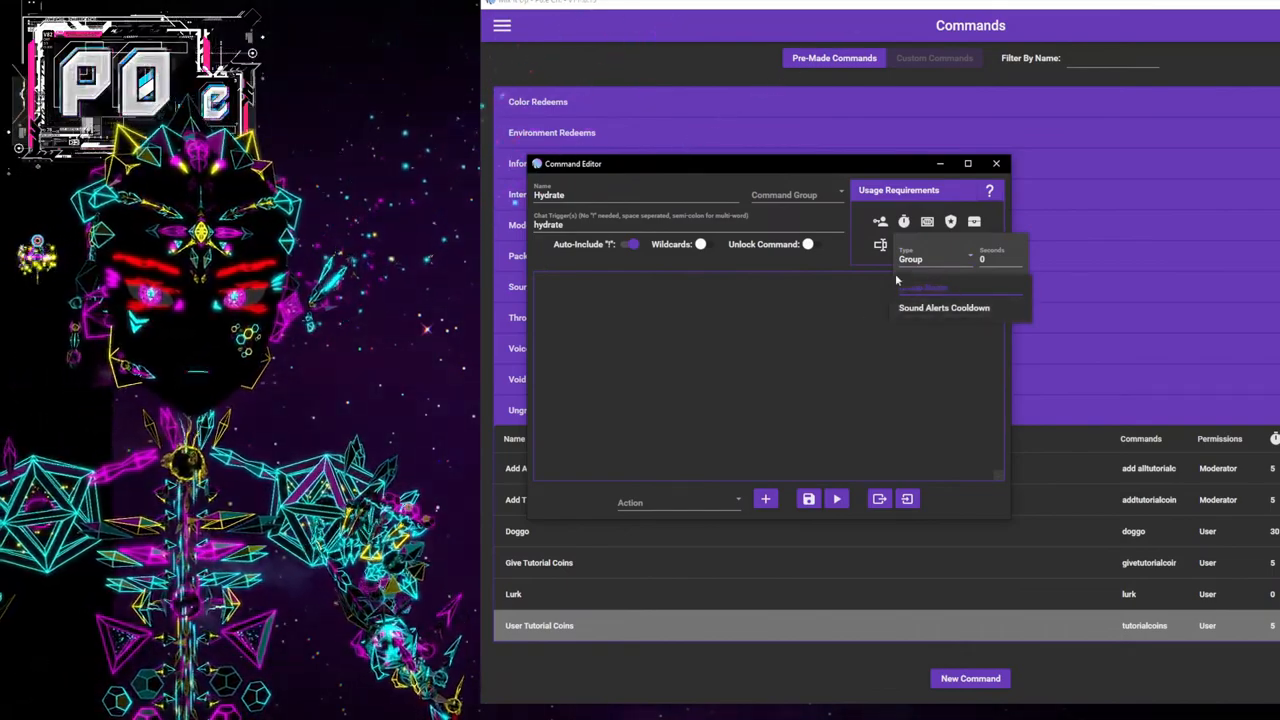
left_click(936, 258)
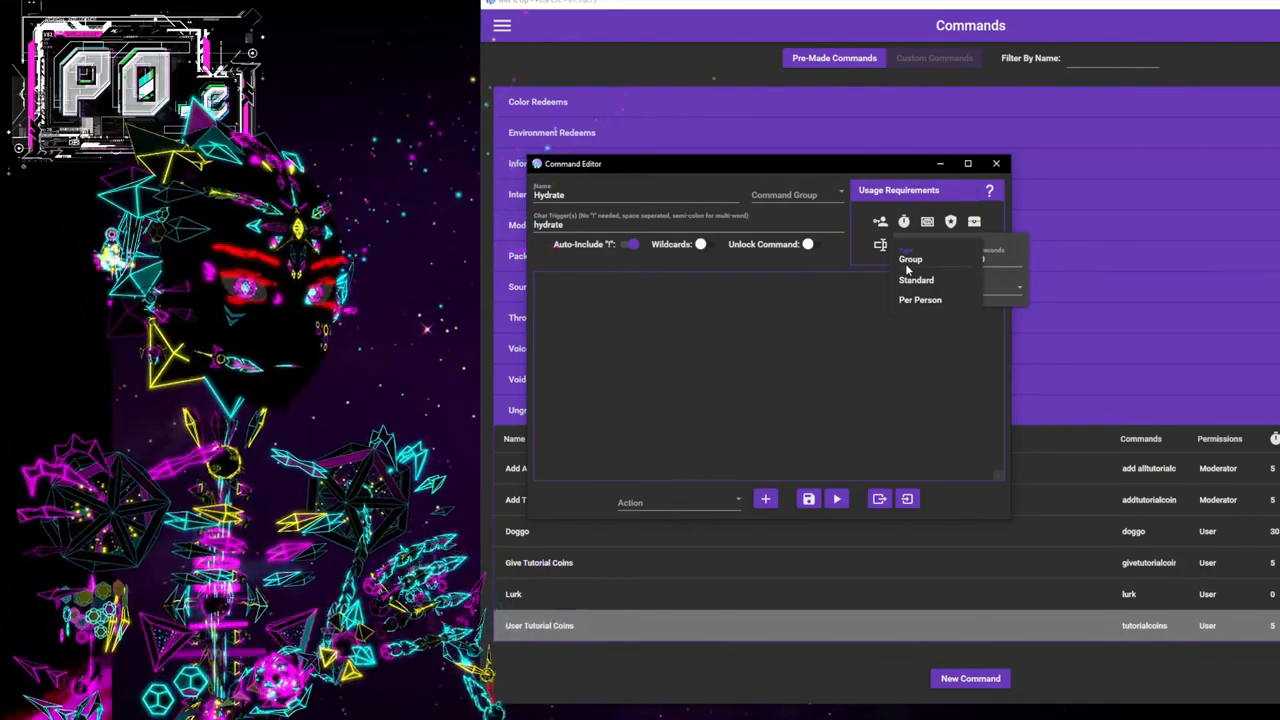
left_click(912, 260)
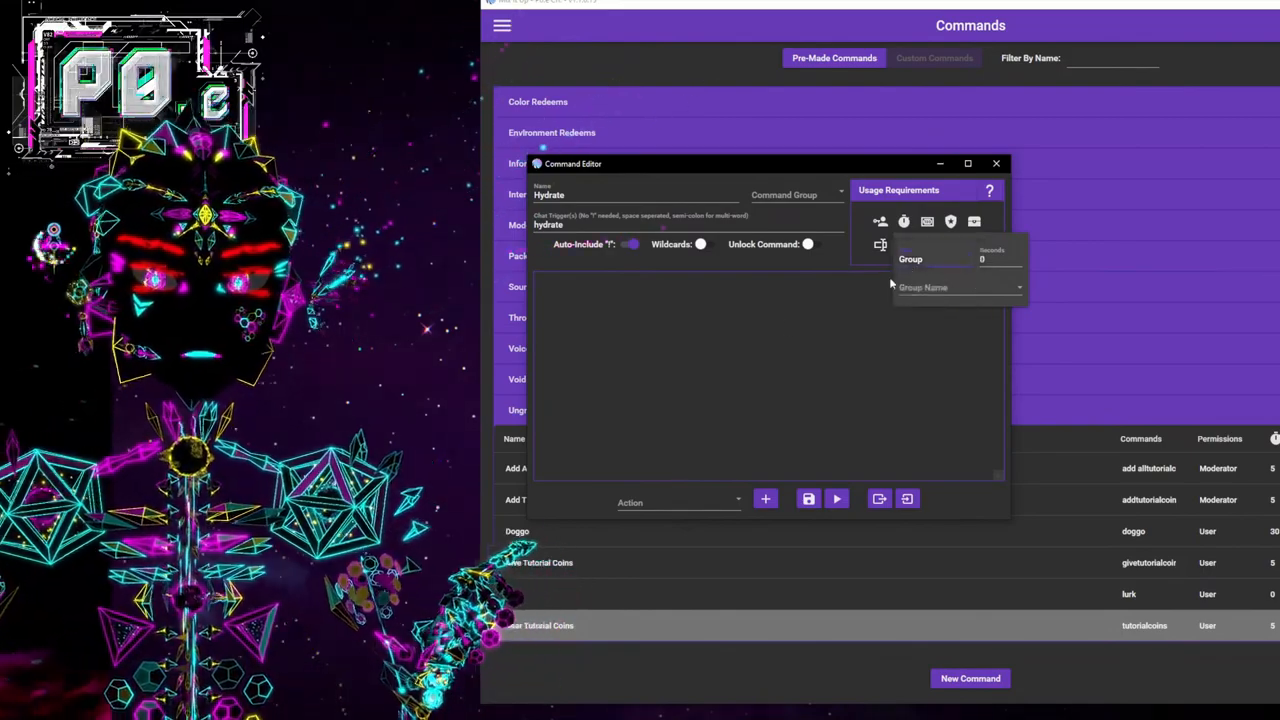
left_click(910, 260)
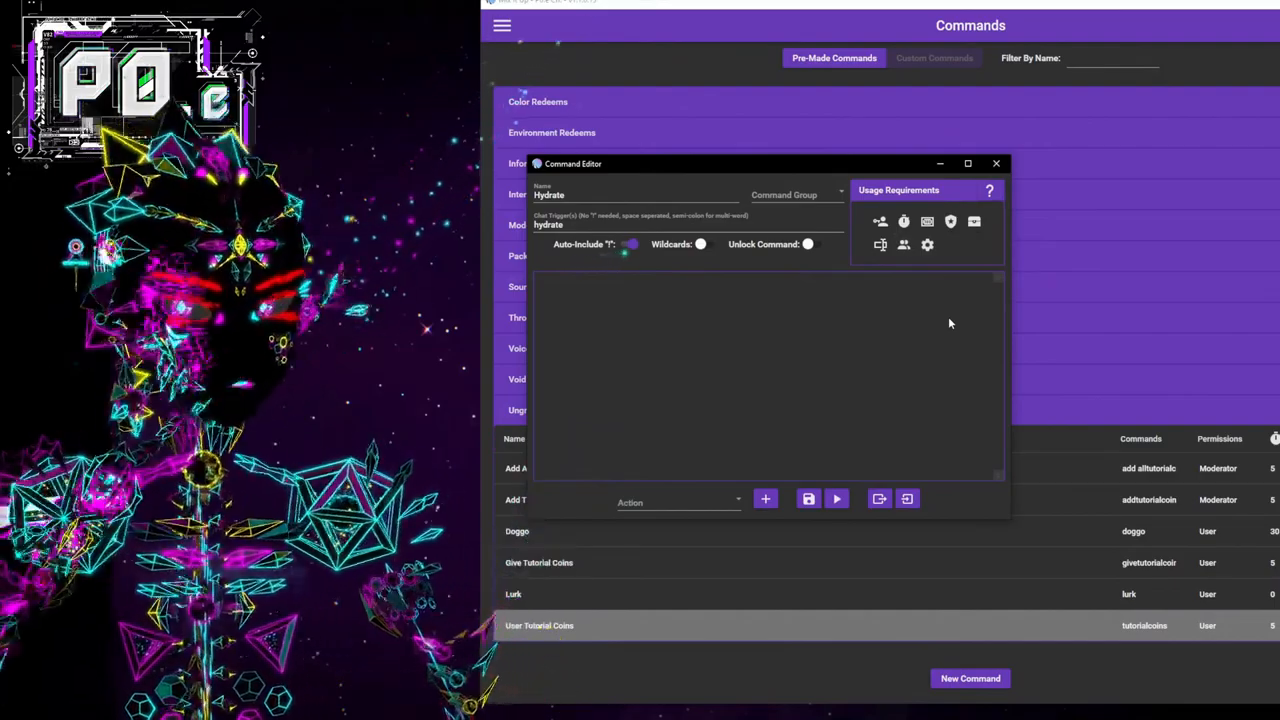
mouse_move(848, 384)
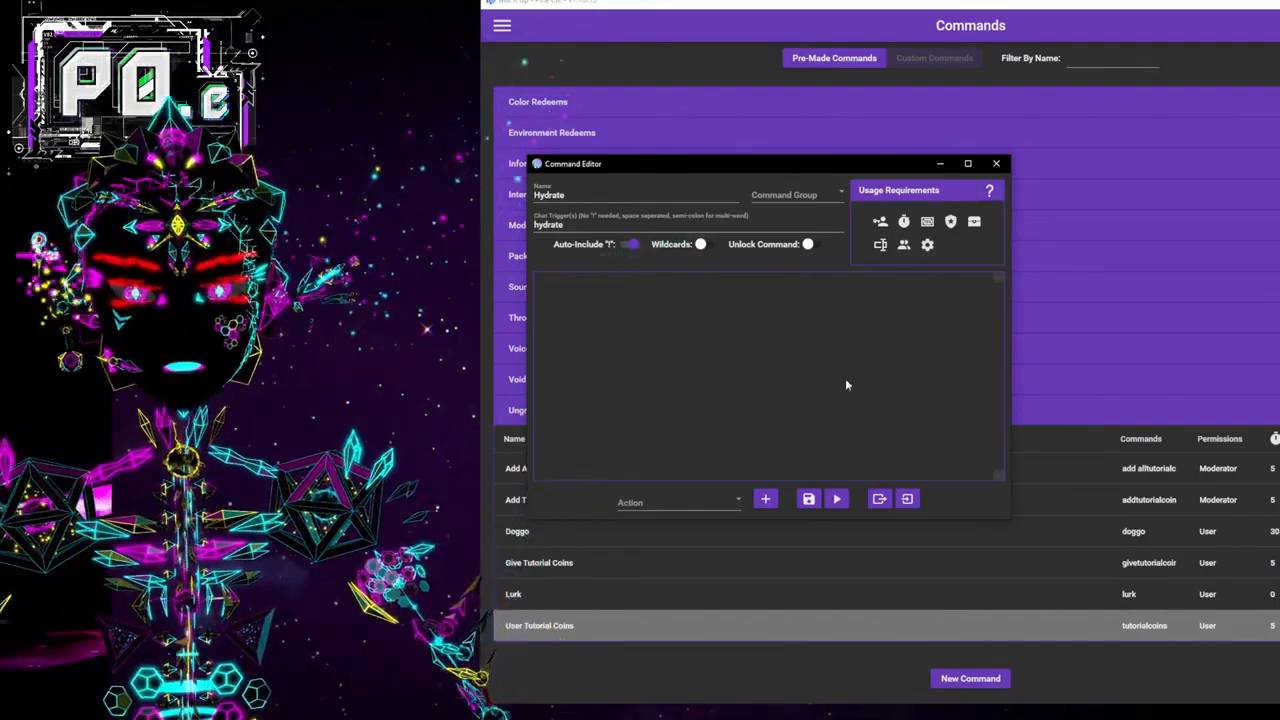
mouse_move(804, 336)
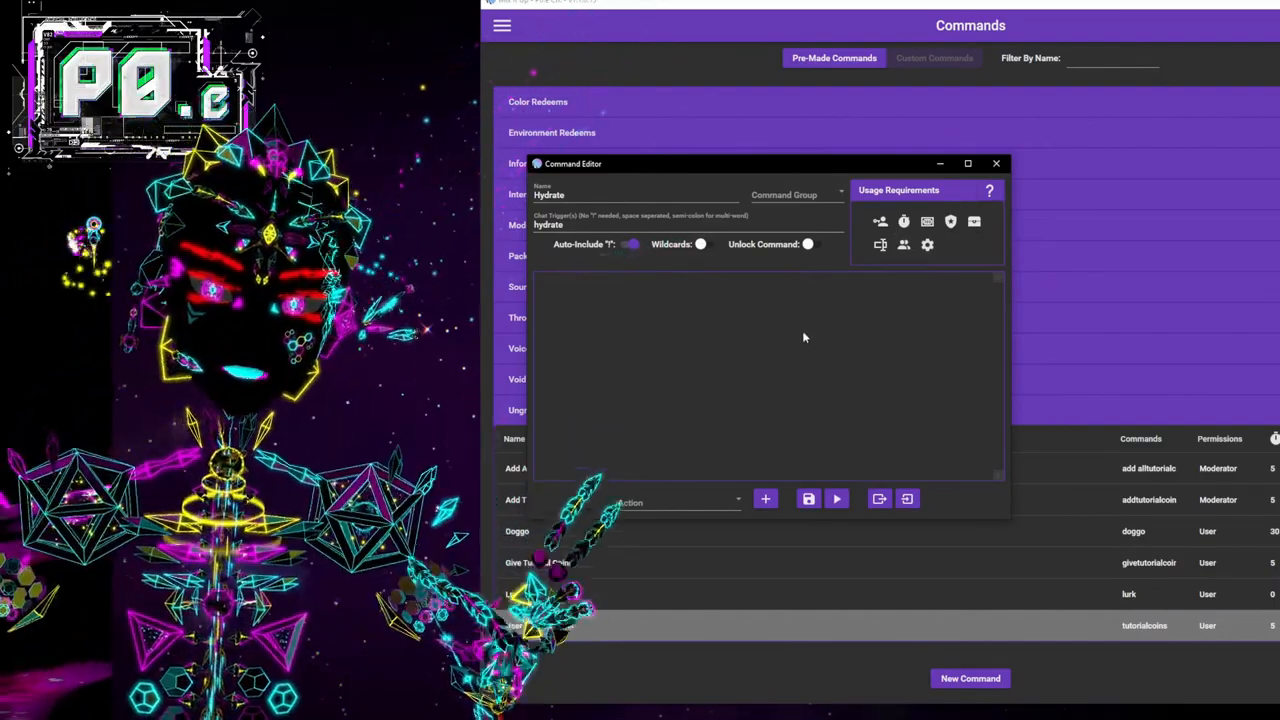
Choose Chat Message as the action type for the Hydrate command.
left_click(680, 502)
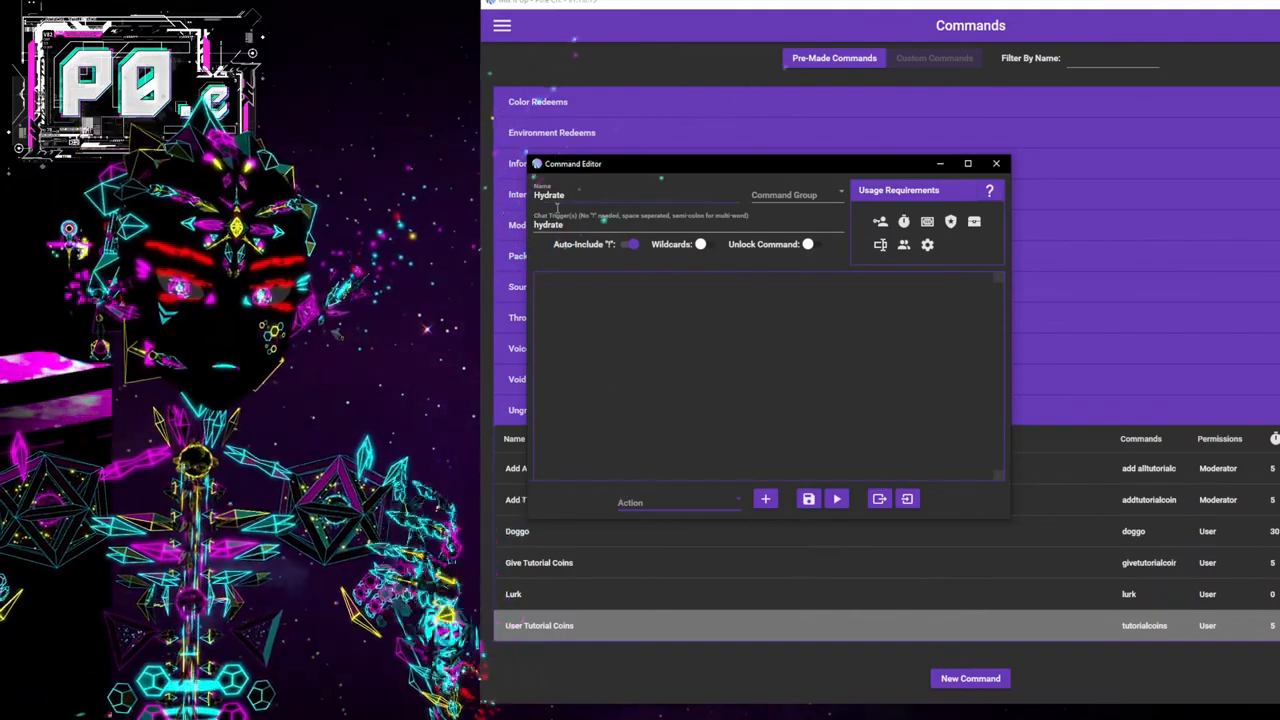
left_click(928, 220)
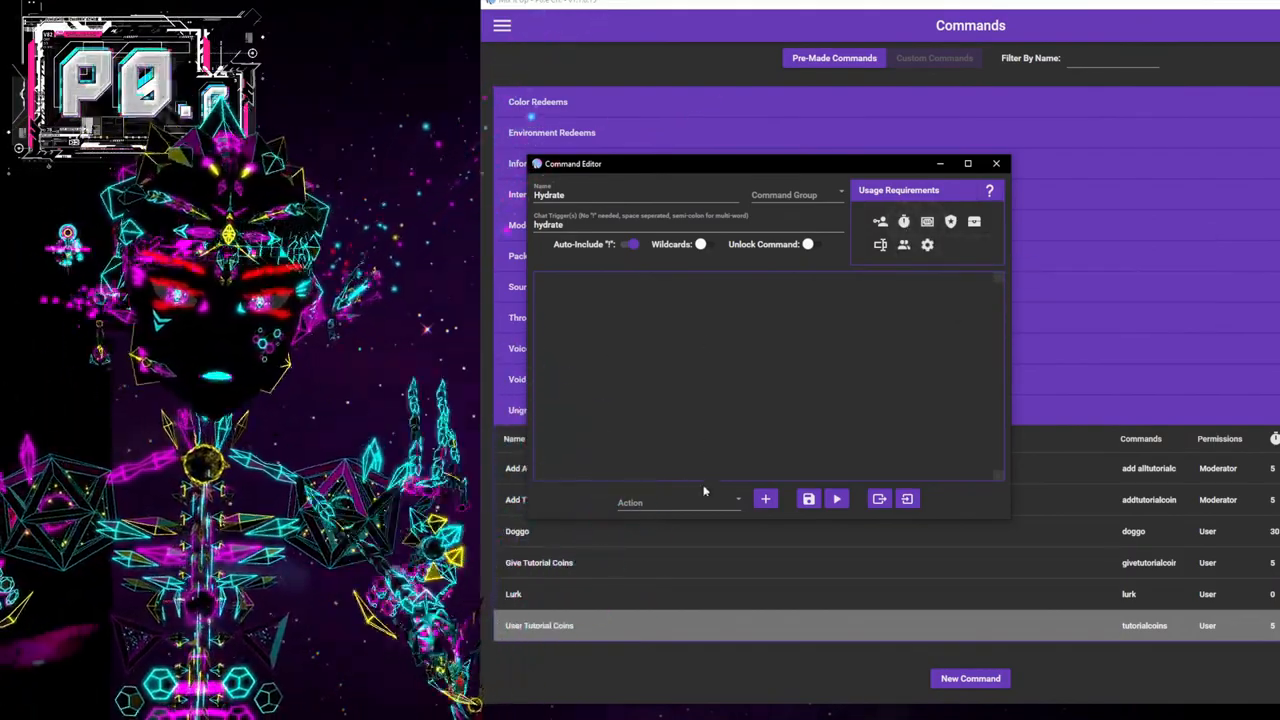
left_click(680, 502)
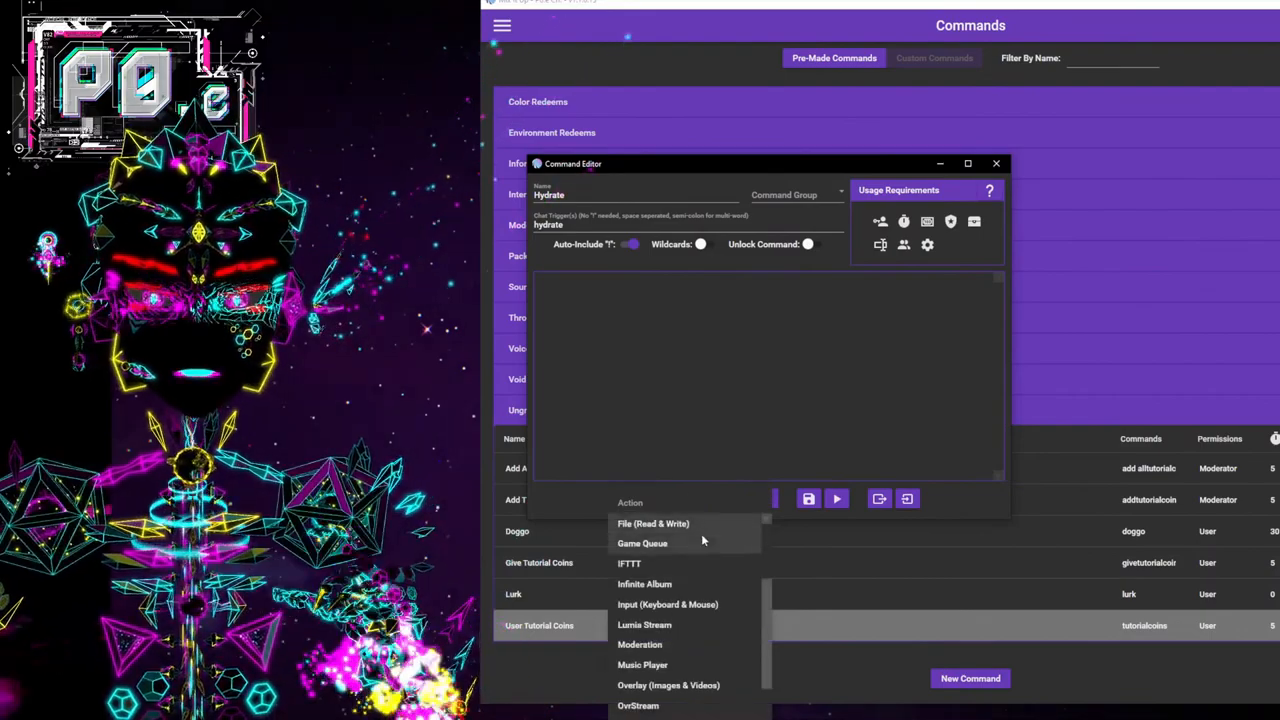
scroll("down", 3)
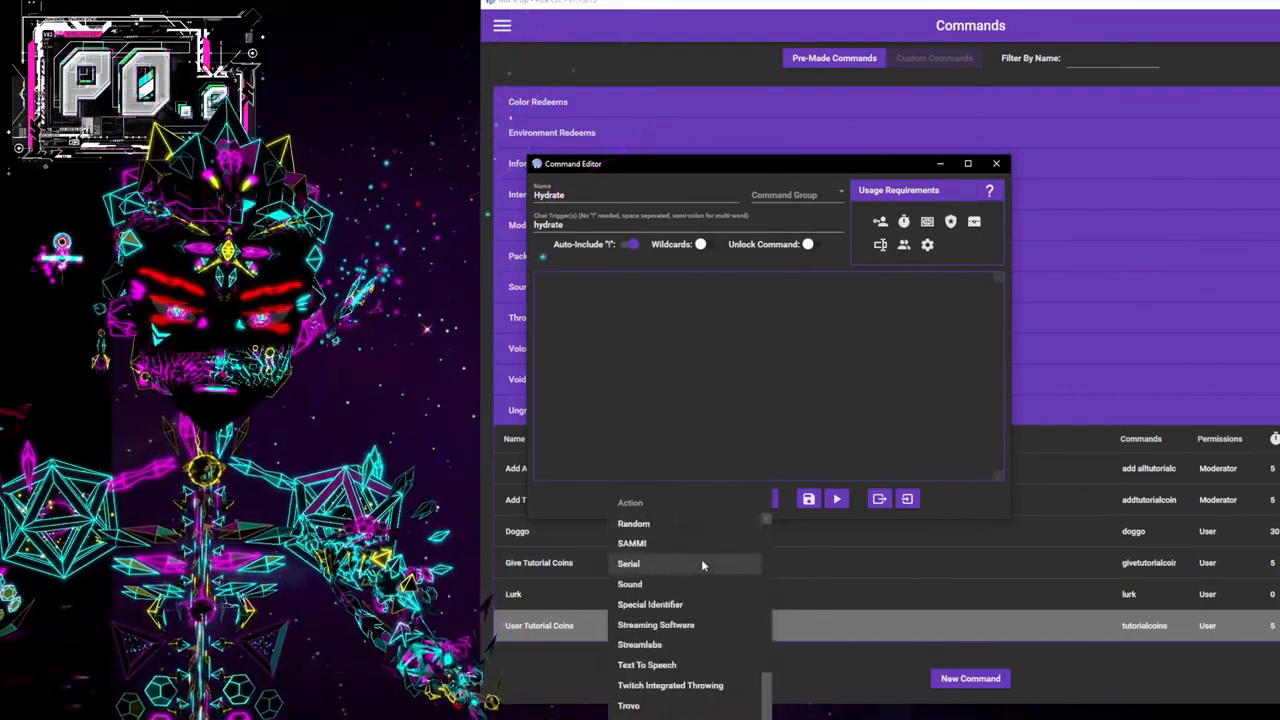
scroll("up", 3)
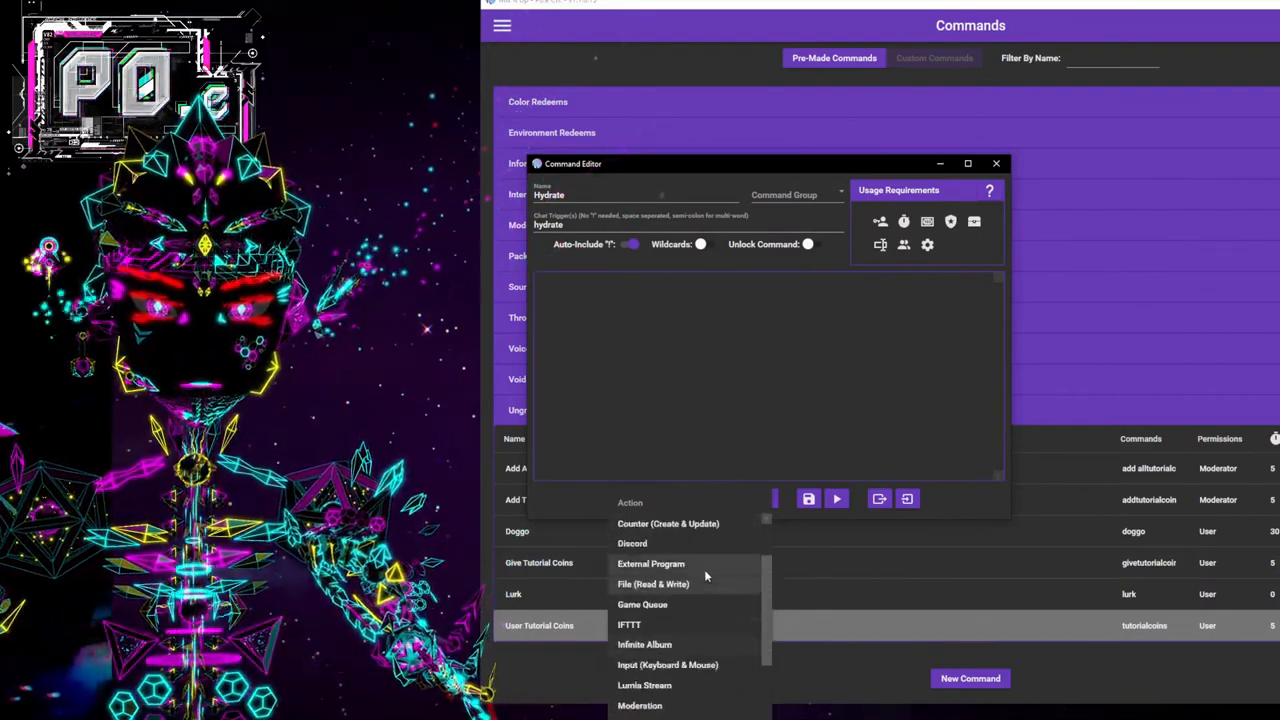
scroll("up", 3)
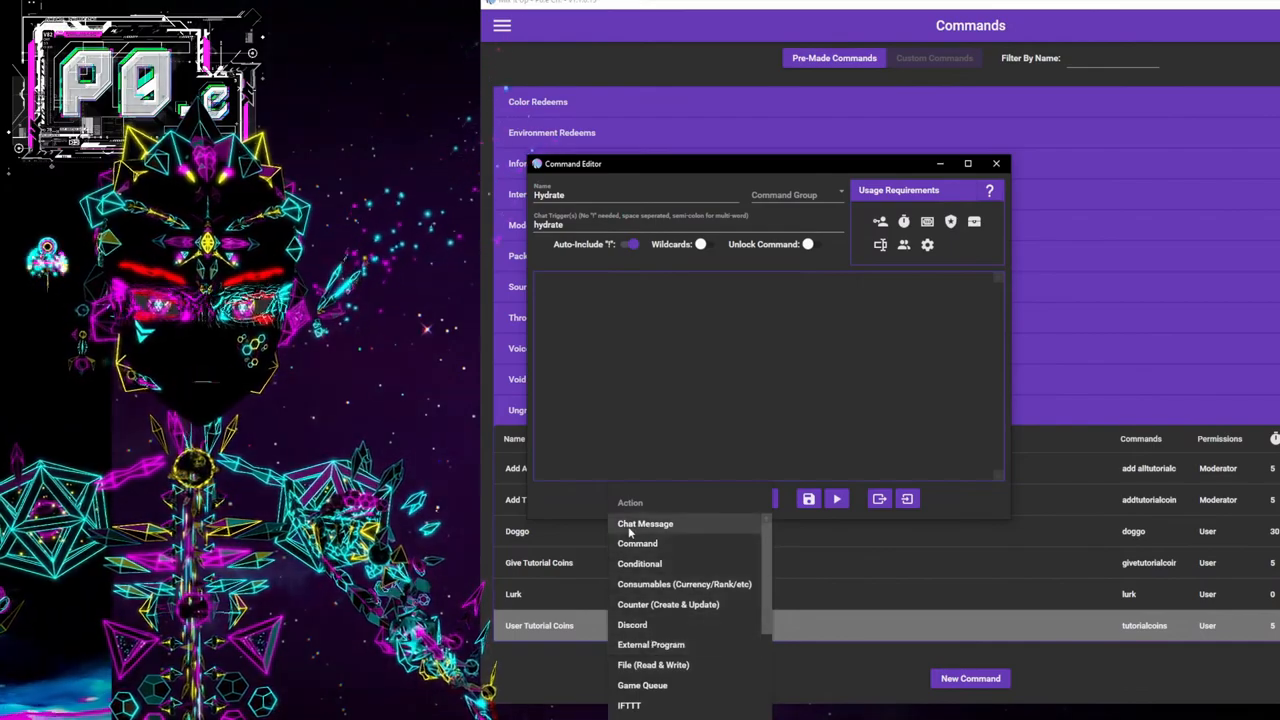
left_click(644, 524)
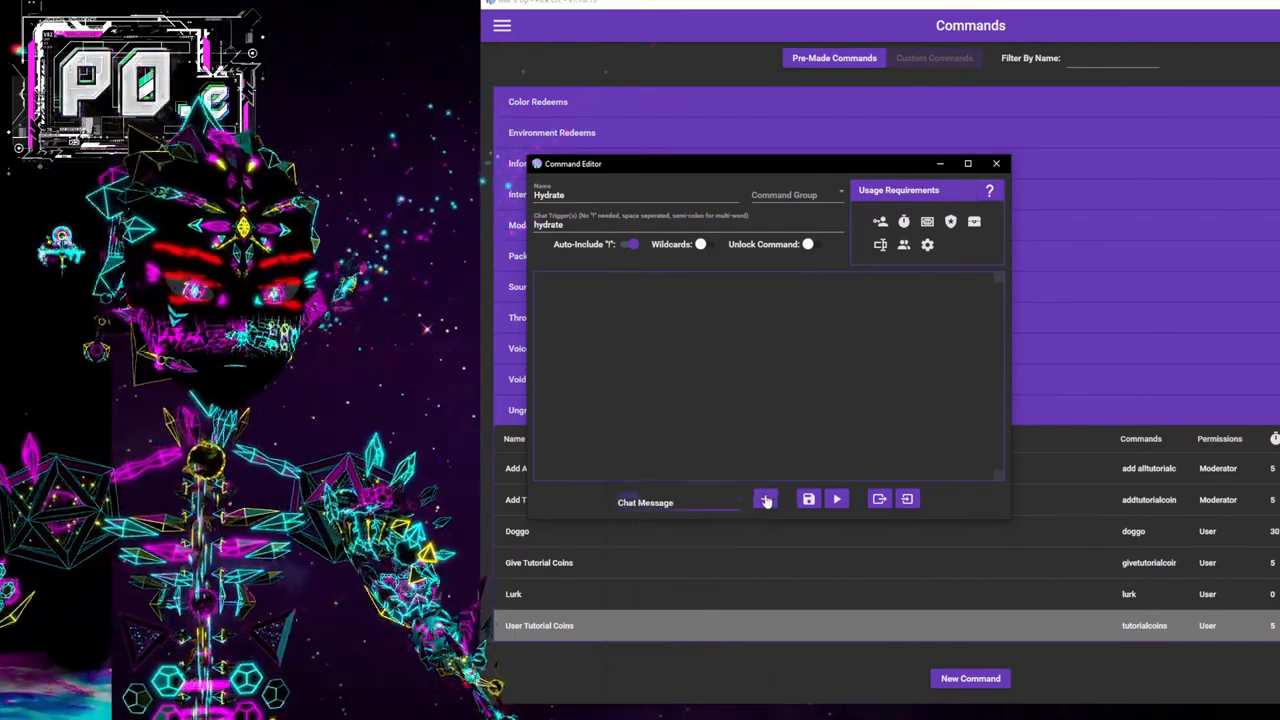
Add a Chat Message action reading "$username has redeemed hydrate. Take that drink!".
left_click(764, 498)
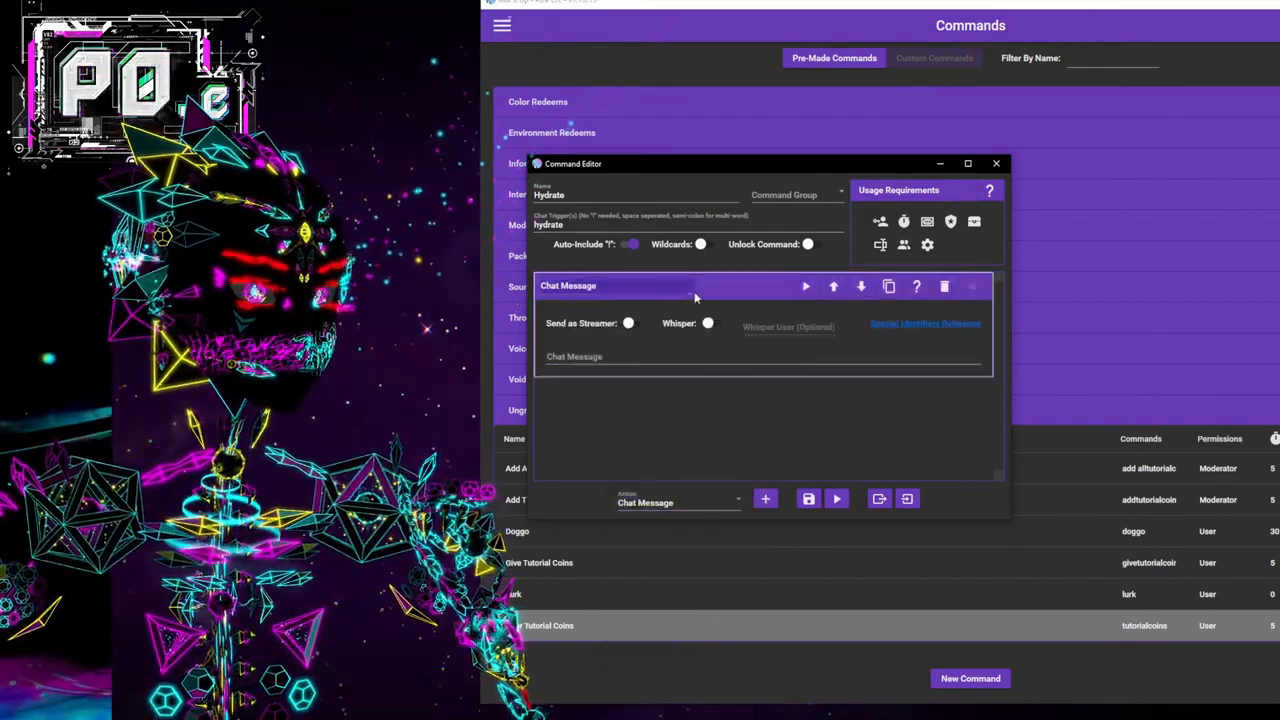
left_click(620, 356)
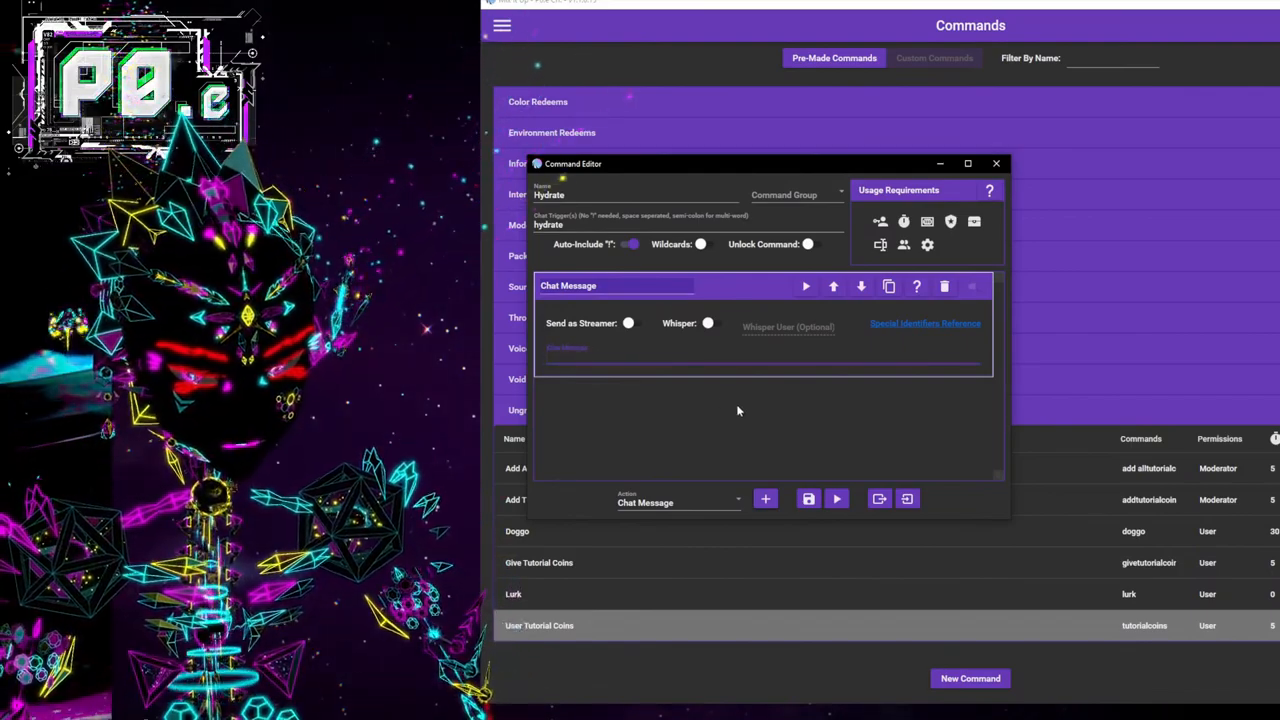
type("$usern")
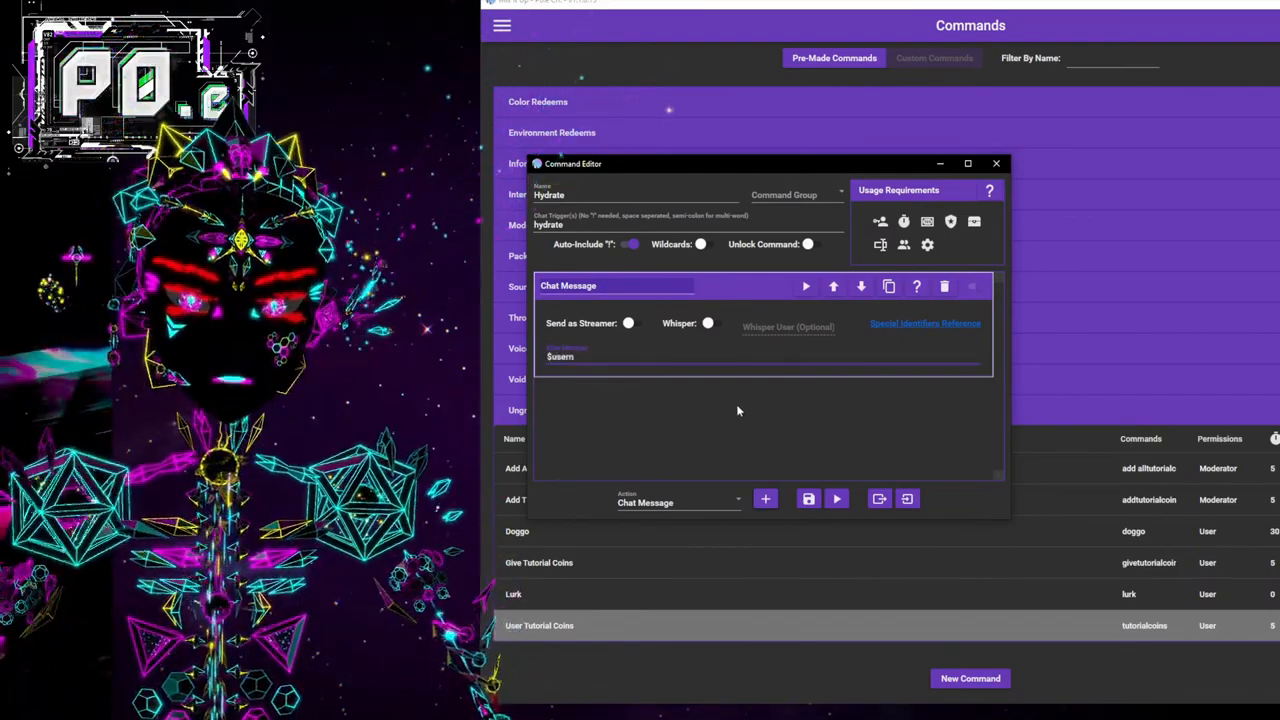
type("username has redeemed hyd")
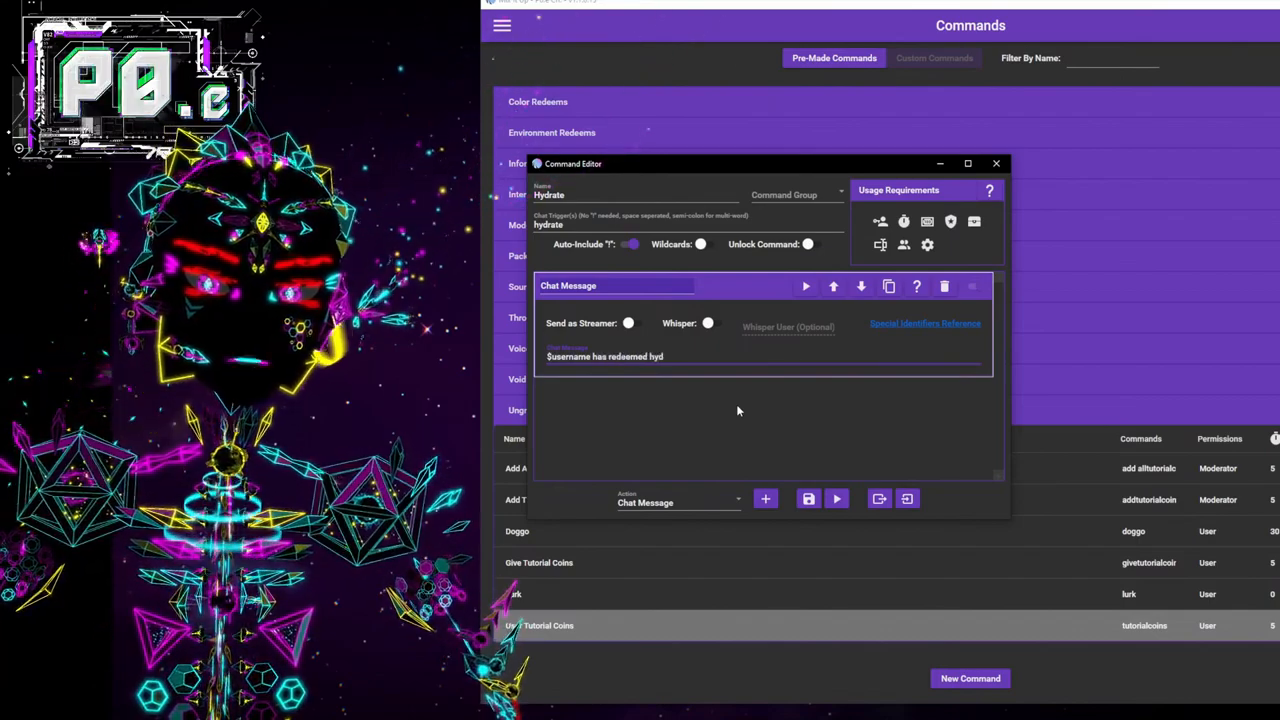
type("rate. Take that d")
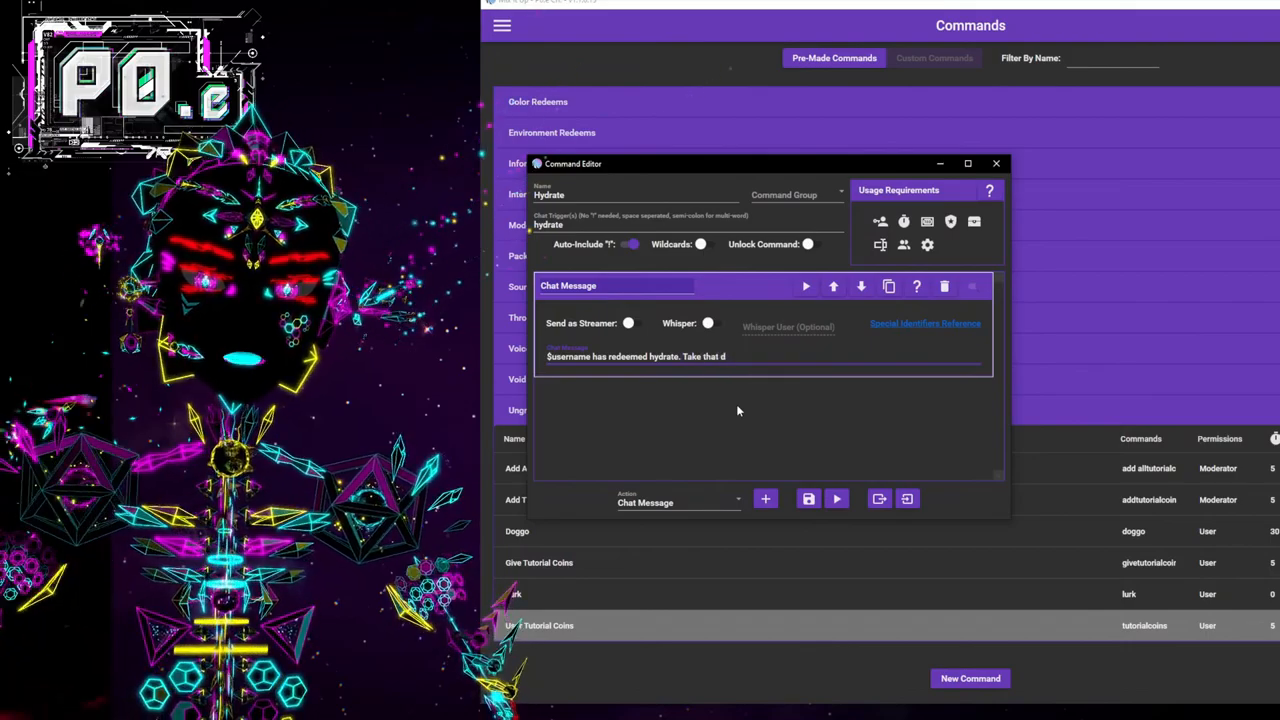
type("rink!")
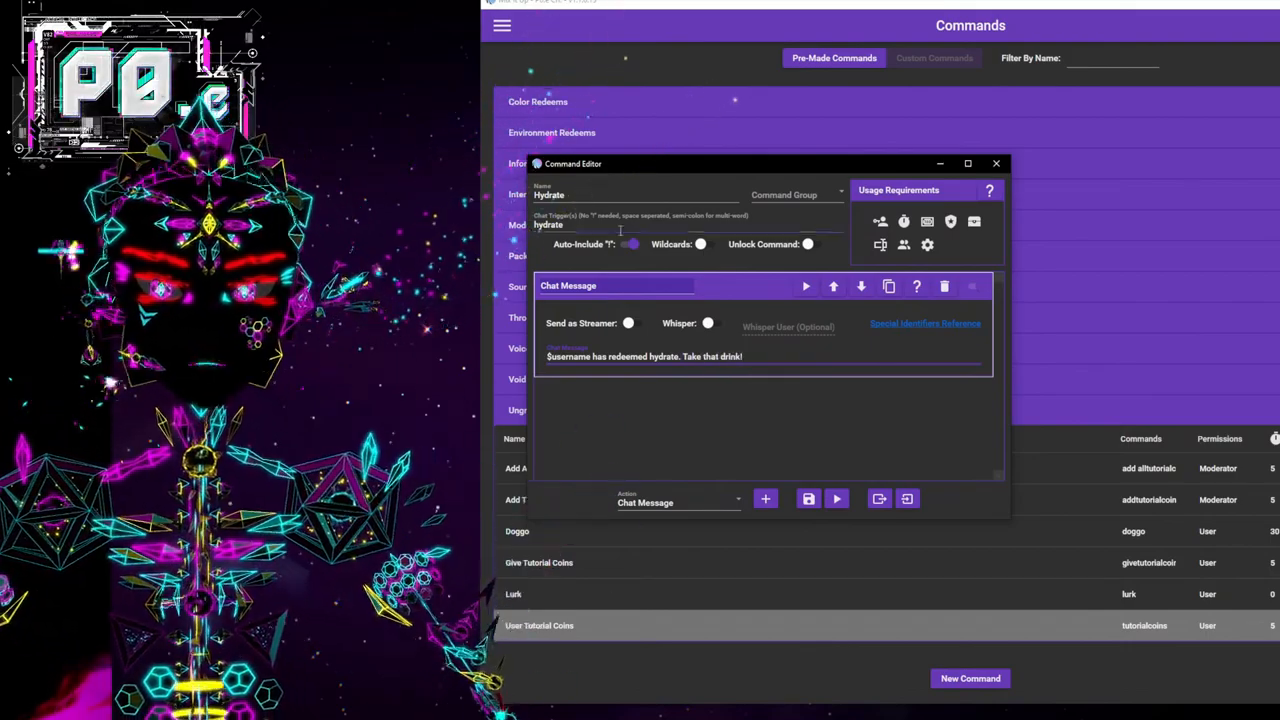
mouse_move(764, 336)
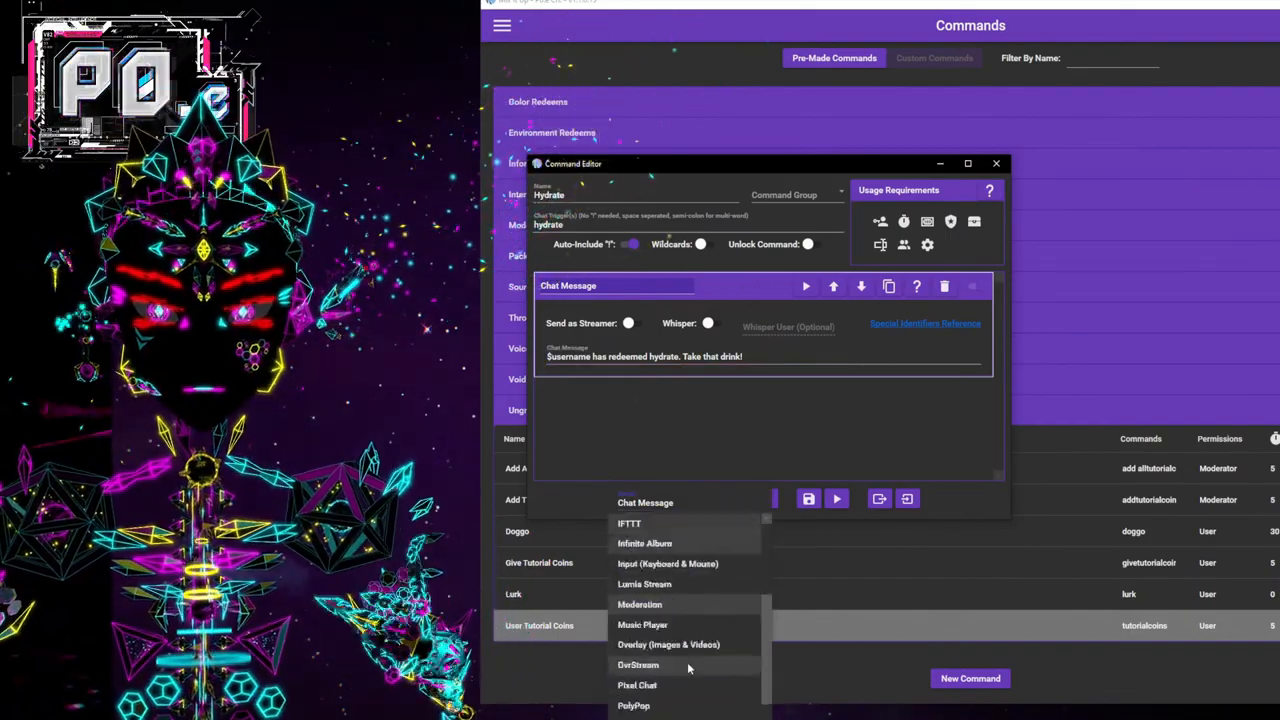
Add a Twitch Integrated Throwing action after the Chat Message and collapse the message action.
scroll("down", 3)
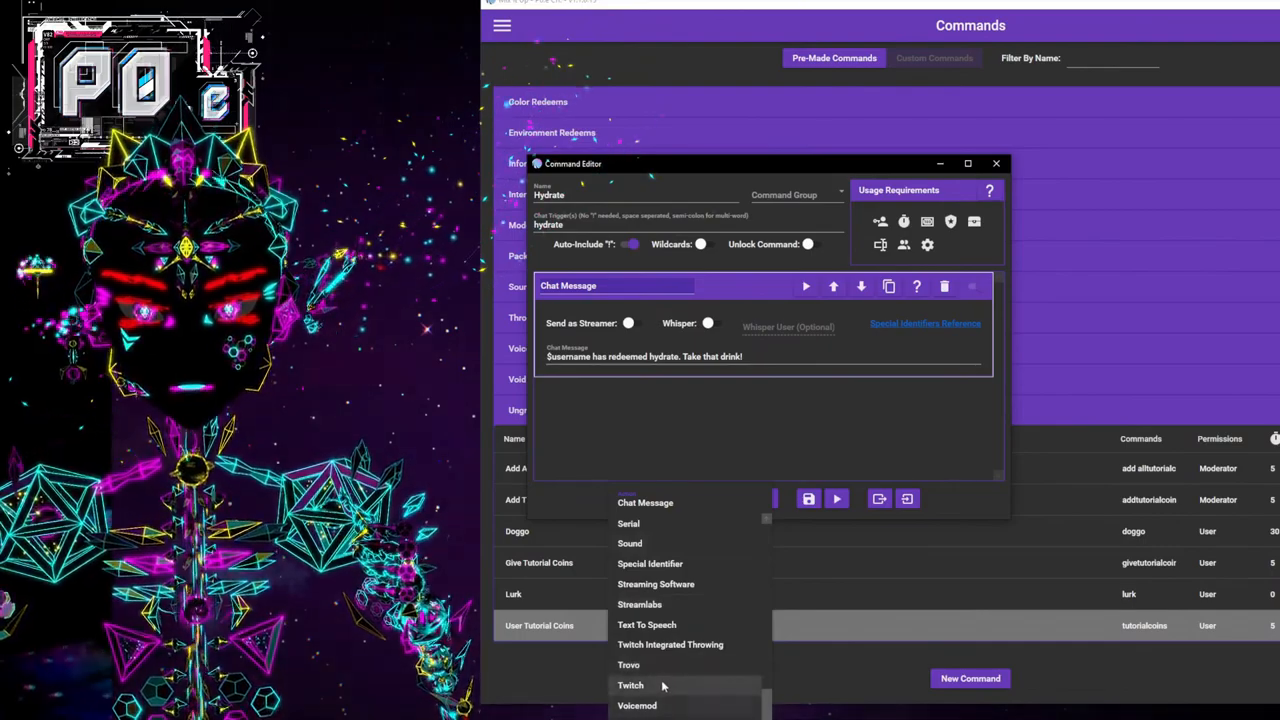
left_click(670, 644)
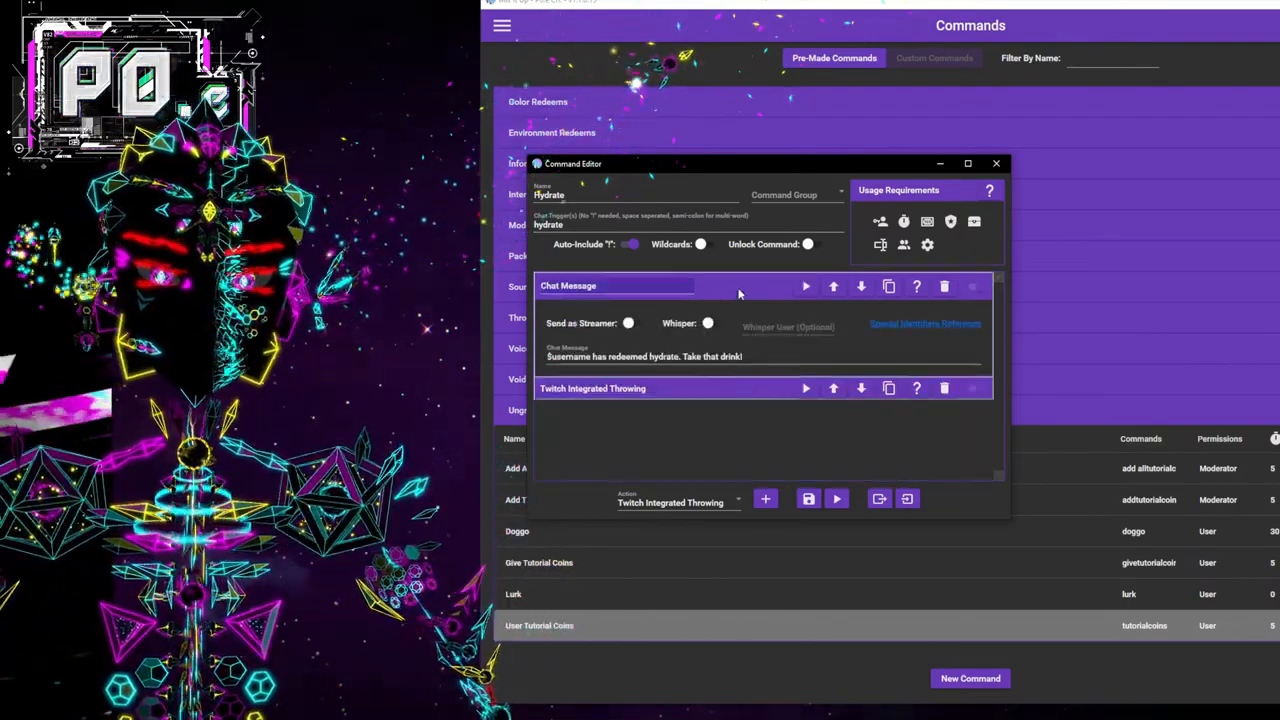
left_click(568, 284)
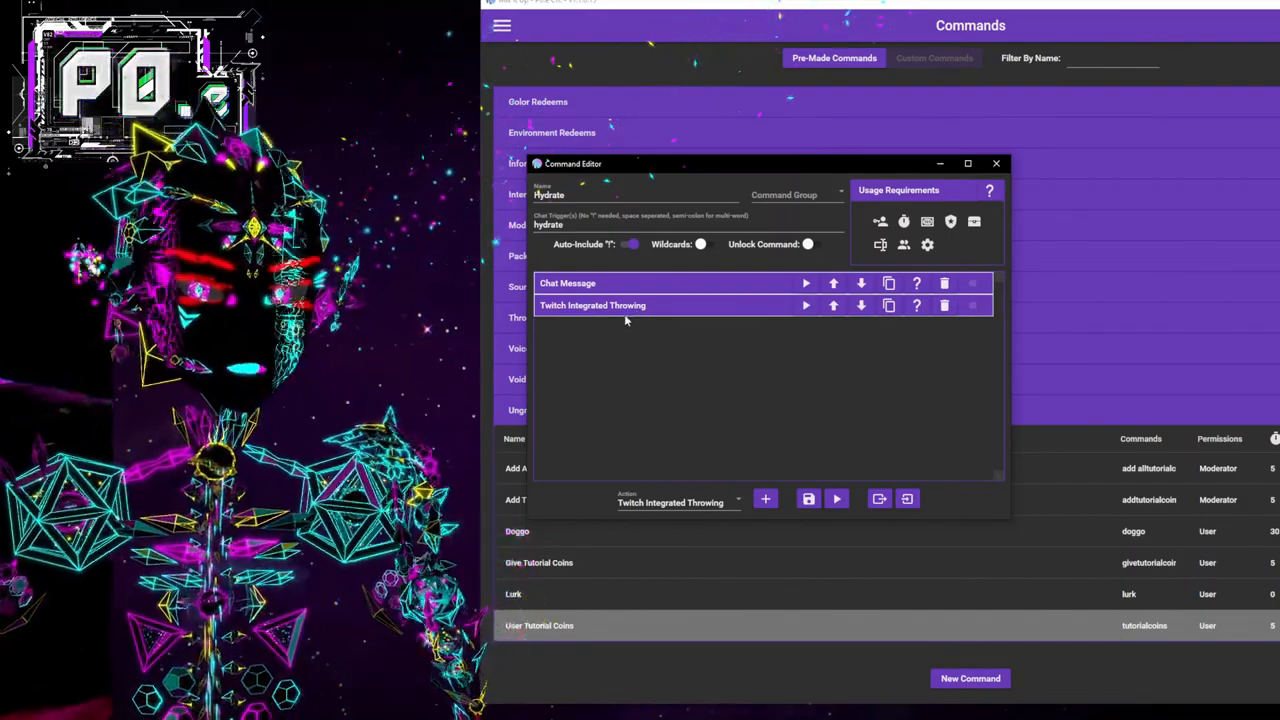
mouse_move(640, 332)
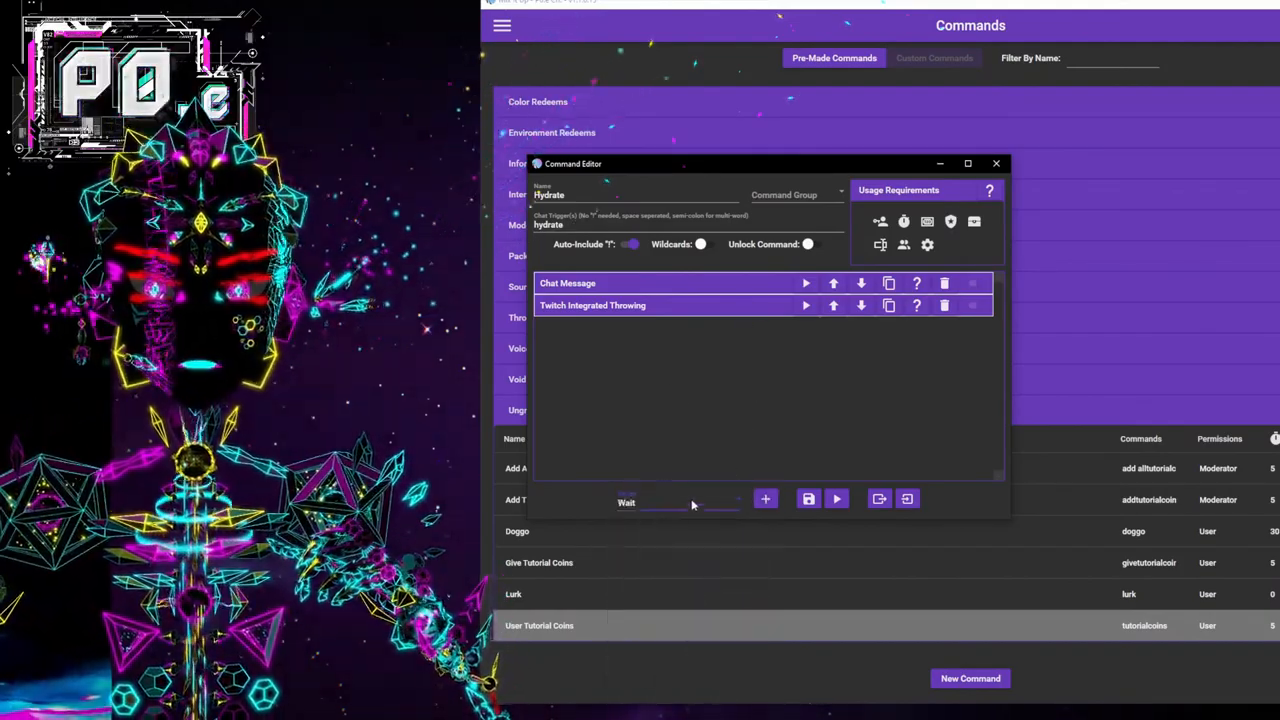
Add a Wait action and delete the Twitch Integrated Throwing action, leaving Chat Message and Wait.
left_click(764, 498)
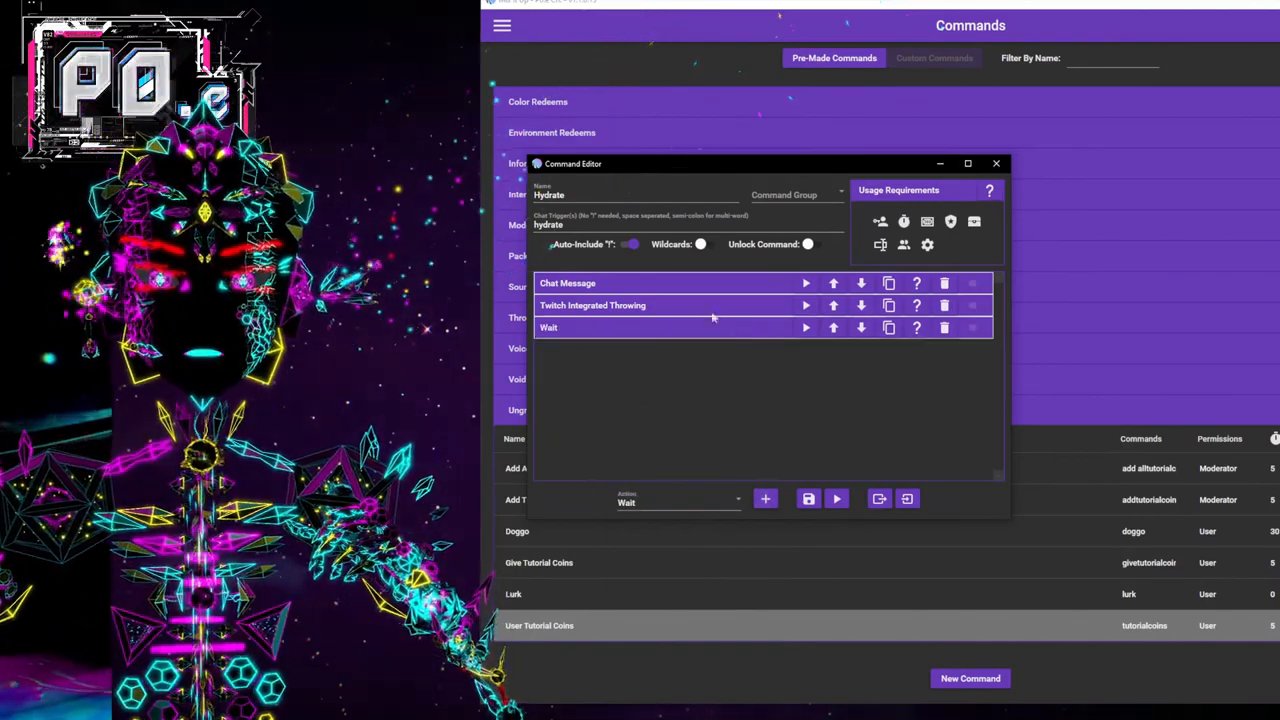
left_click(860, 304)
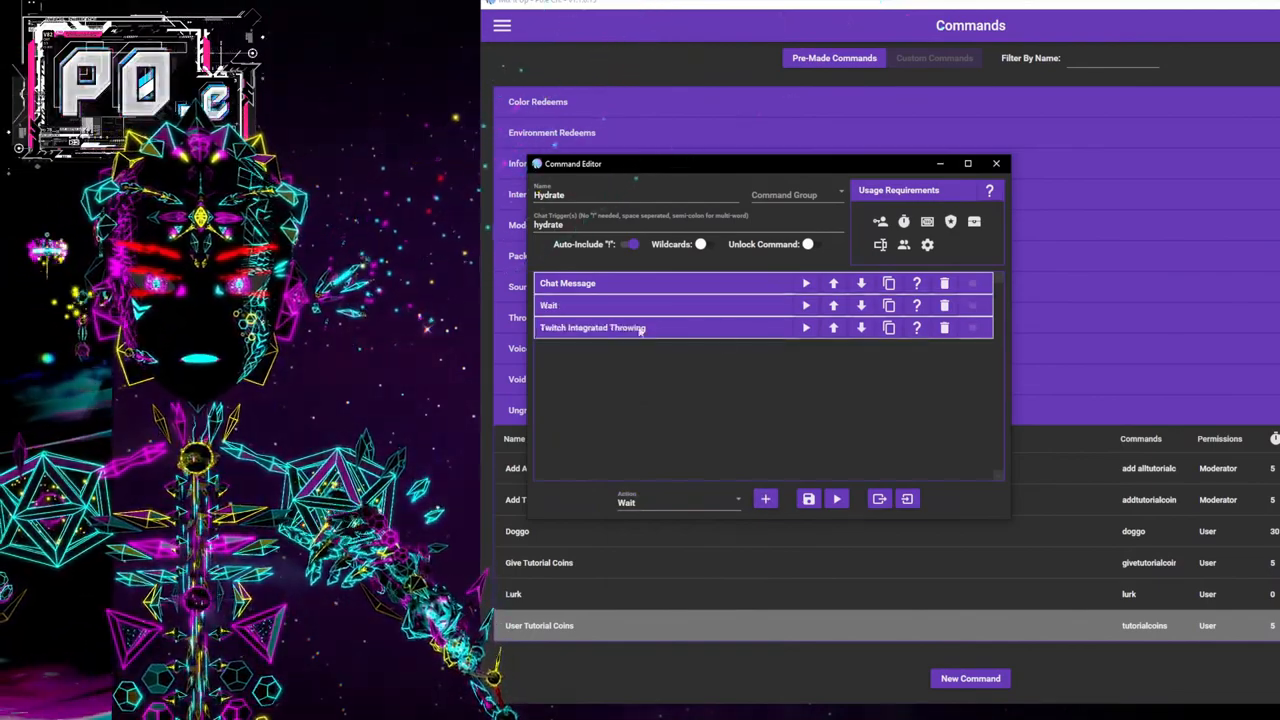
left_click(592, 330)
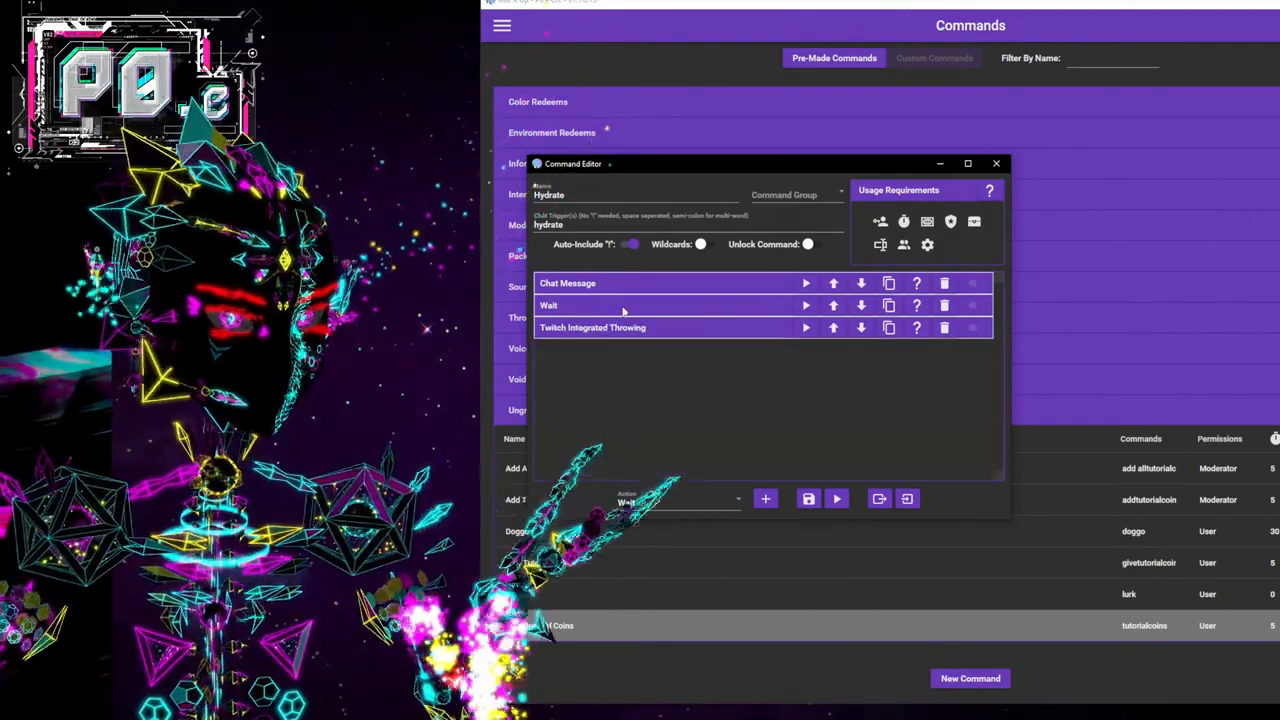
left_click(944, 328)
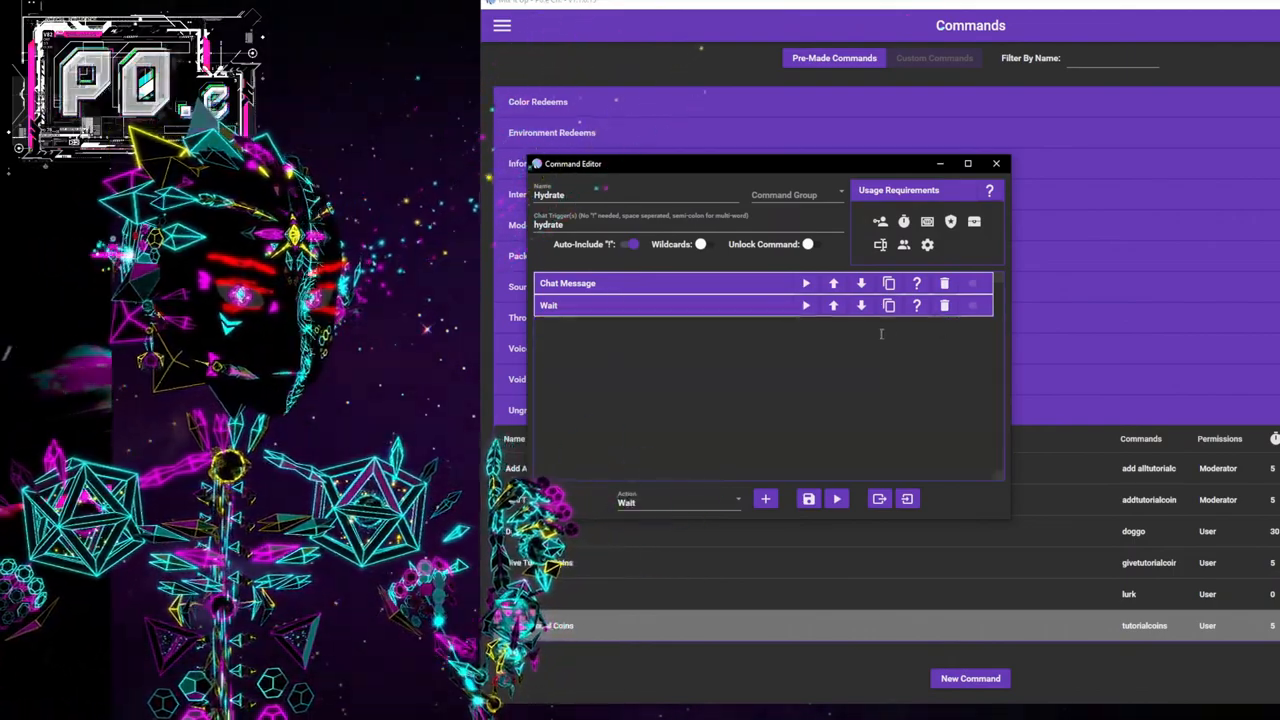
left_click(944, 304)
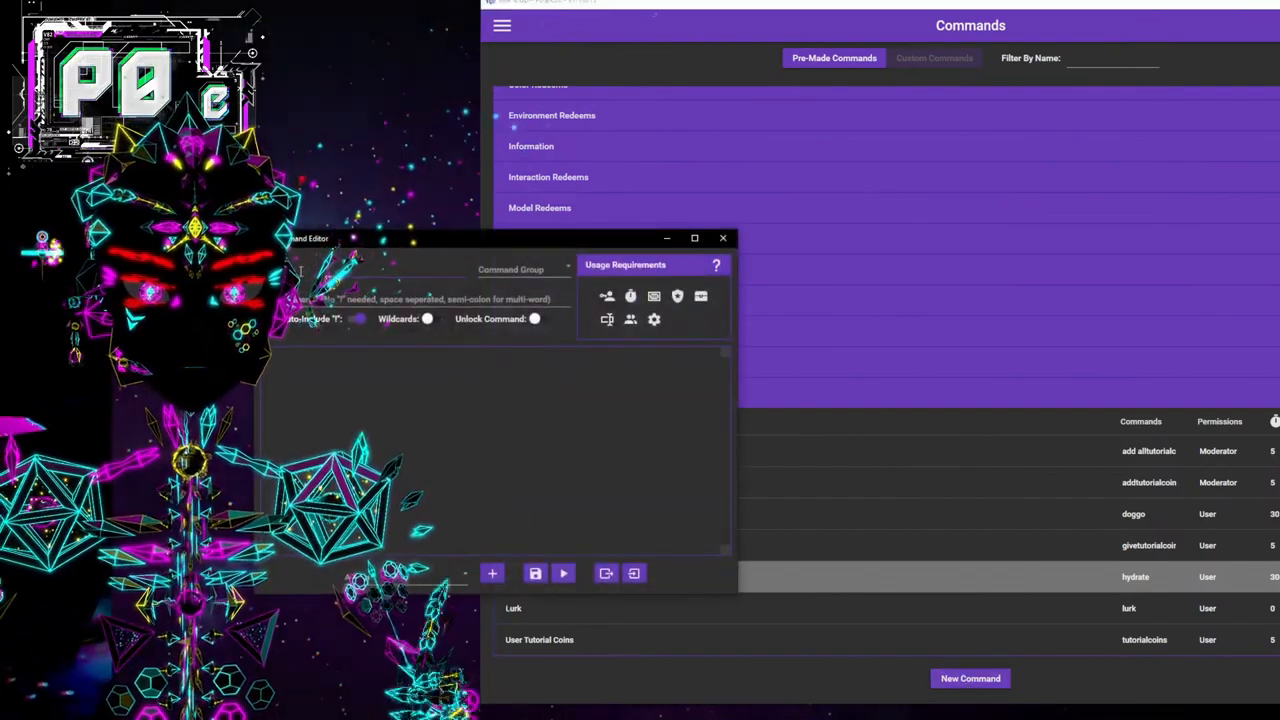
Name the command Tutorial Redeems with trigger tutredeems and a Chat Message listing redeems like !hydrate.
left_click_drag(310, 238, 362, 248)
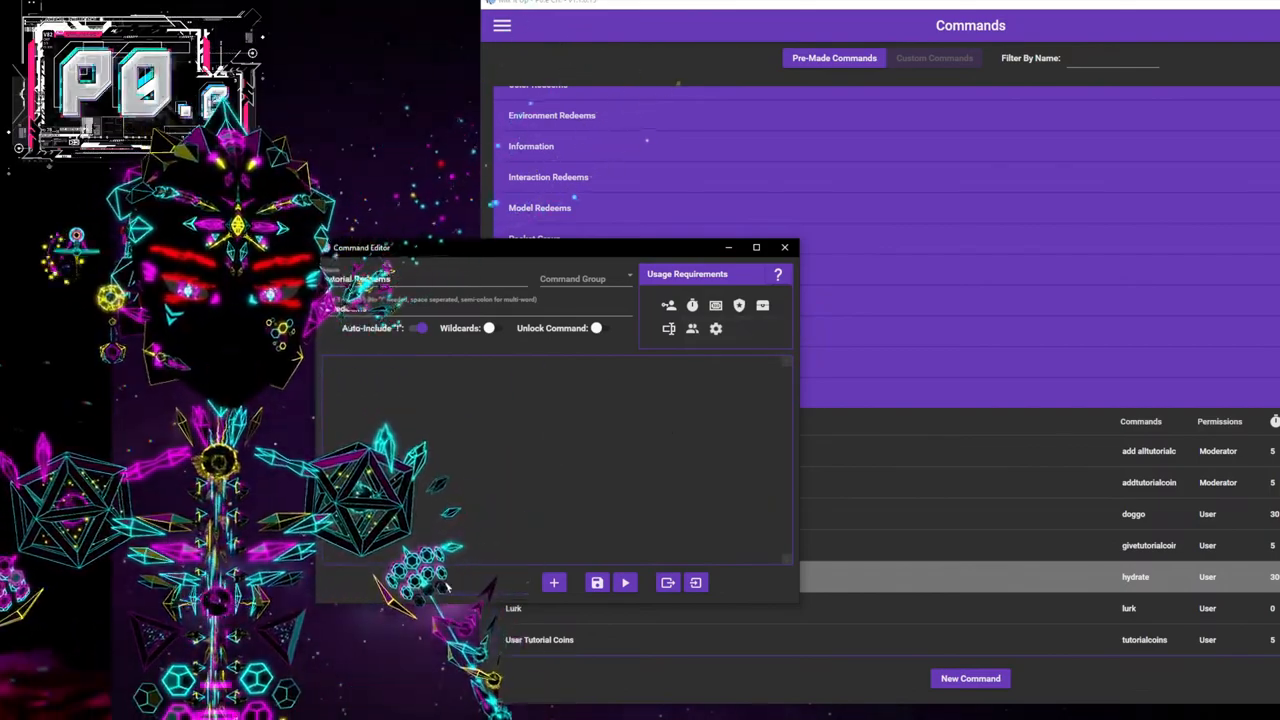
left_click(552, 582)
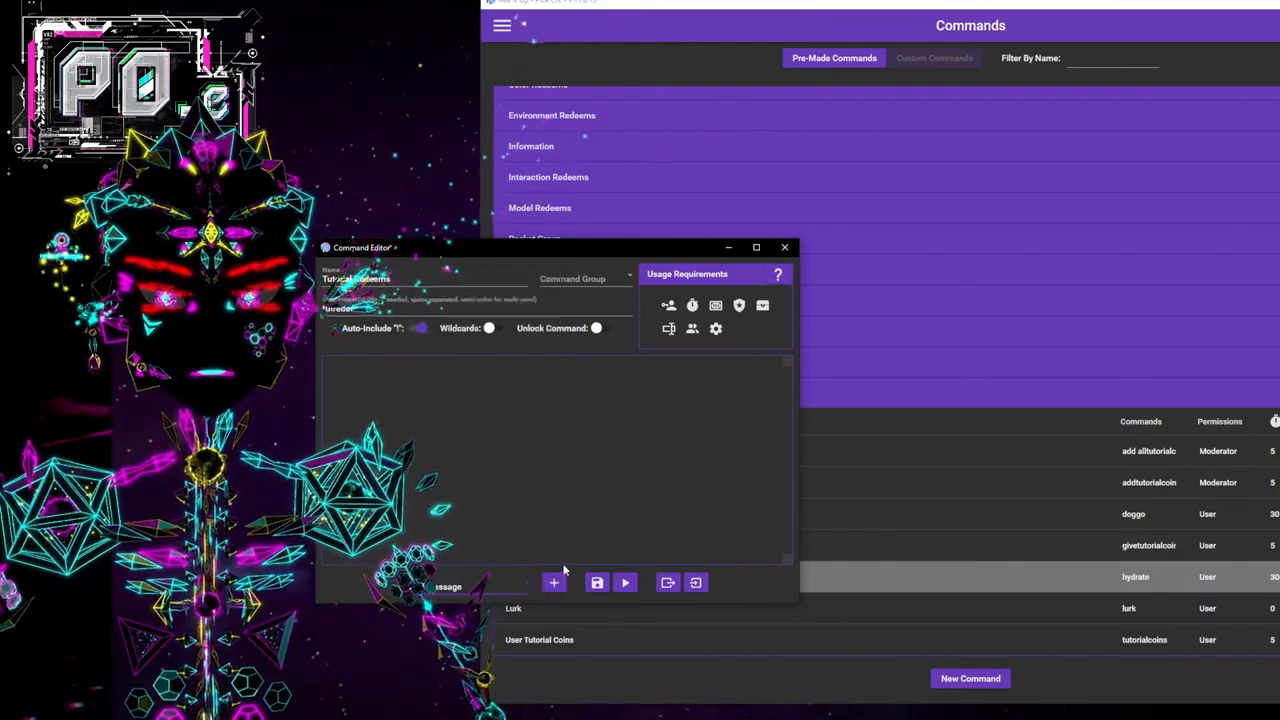
left_click(552, 582)
type("Currently available redeems are - !hydrate")
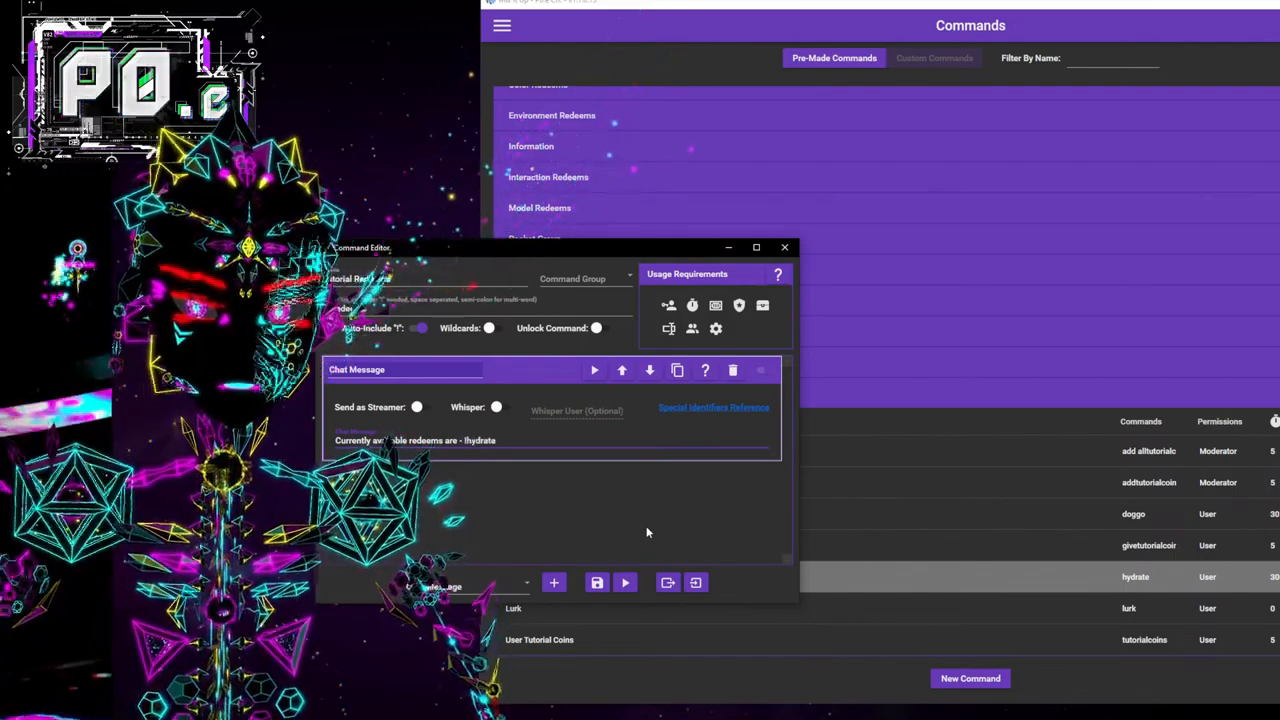
mouse_move(550, 258)
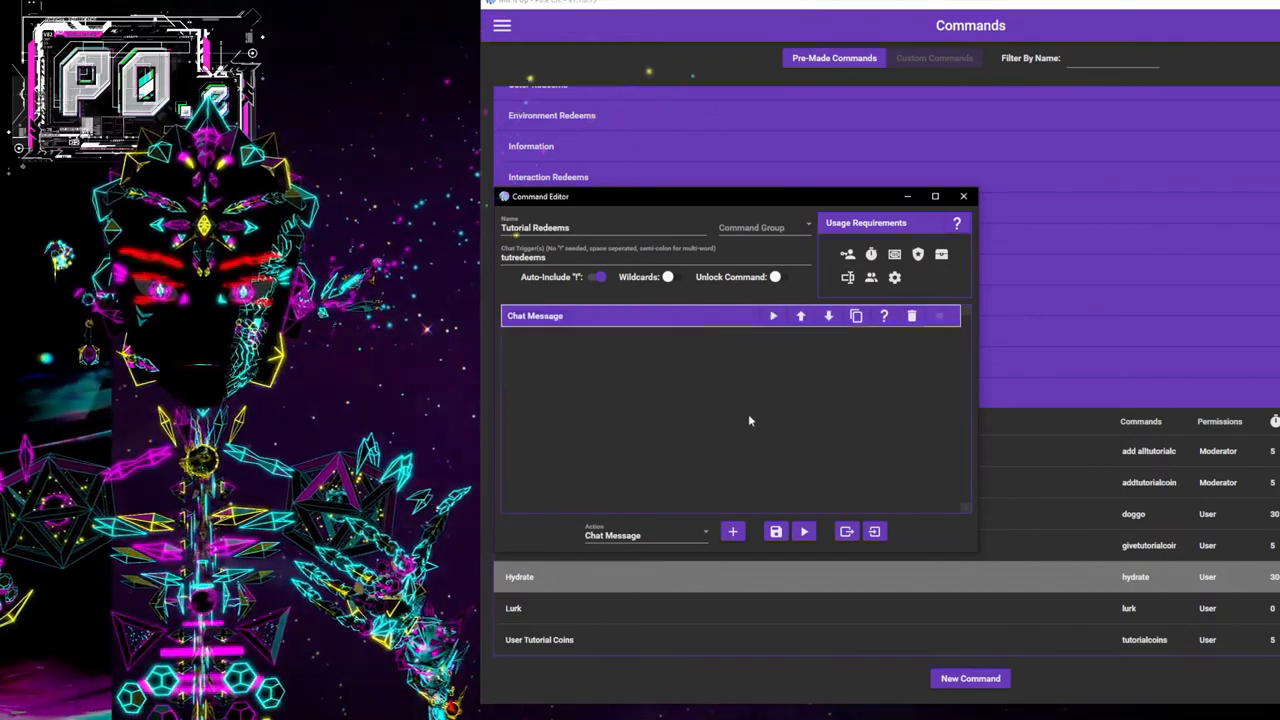
Save the Tutorial Redeems command and navigate to the Timers page.
left_click(964, 196)
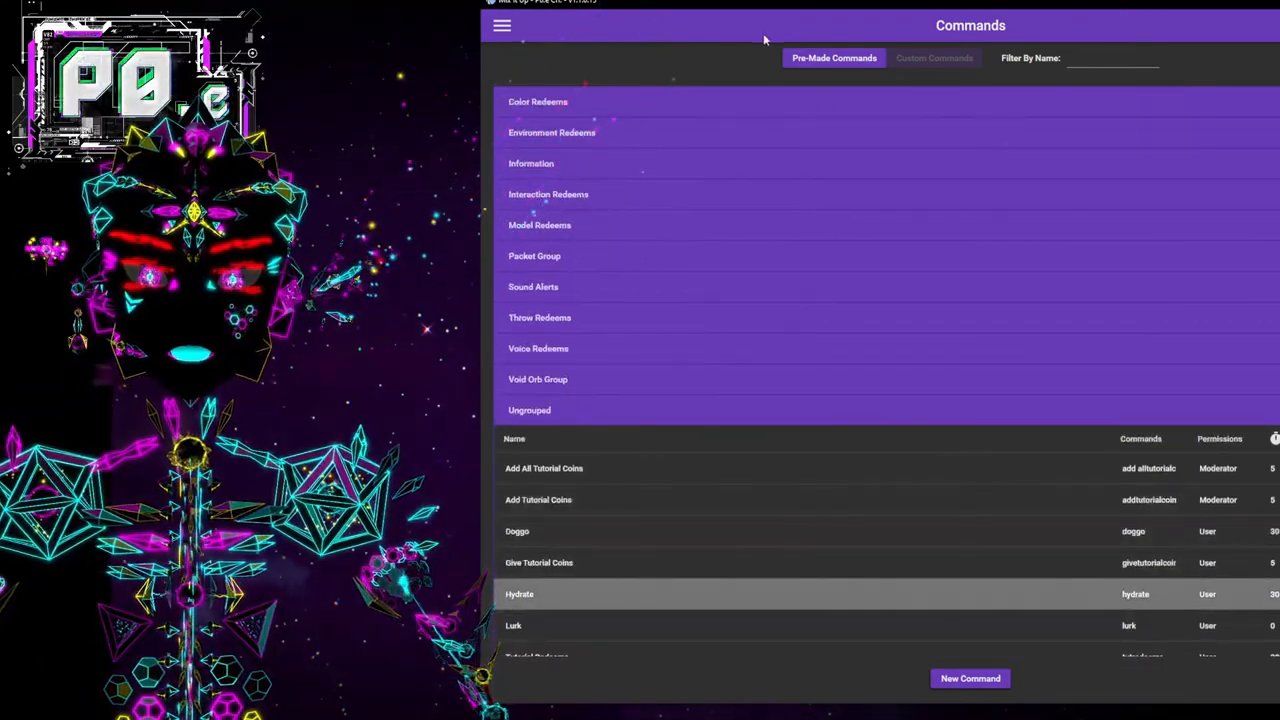
left_click(500, 24)
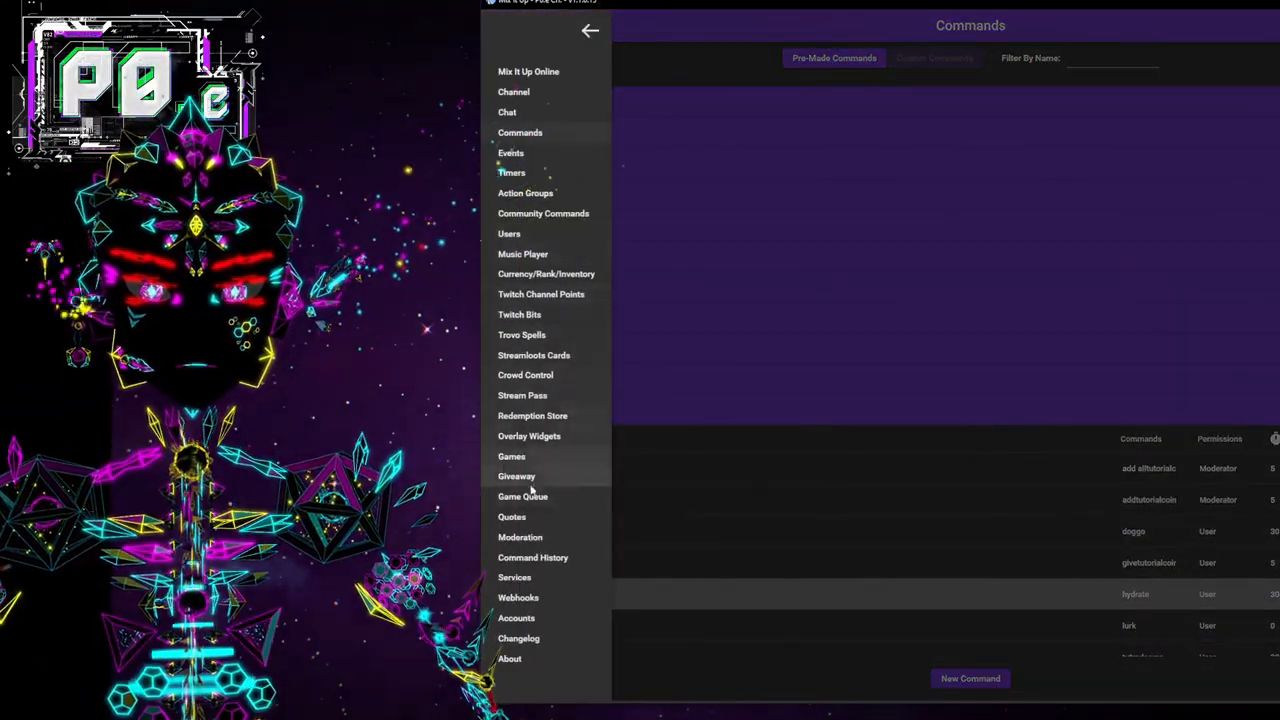
left_click(512, 172)
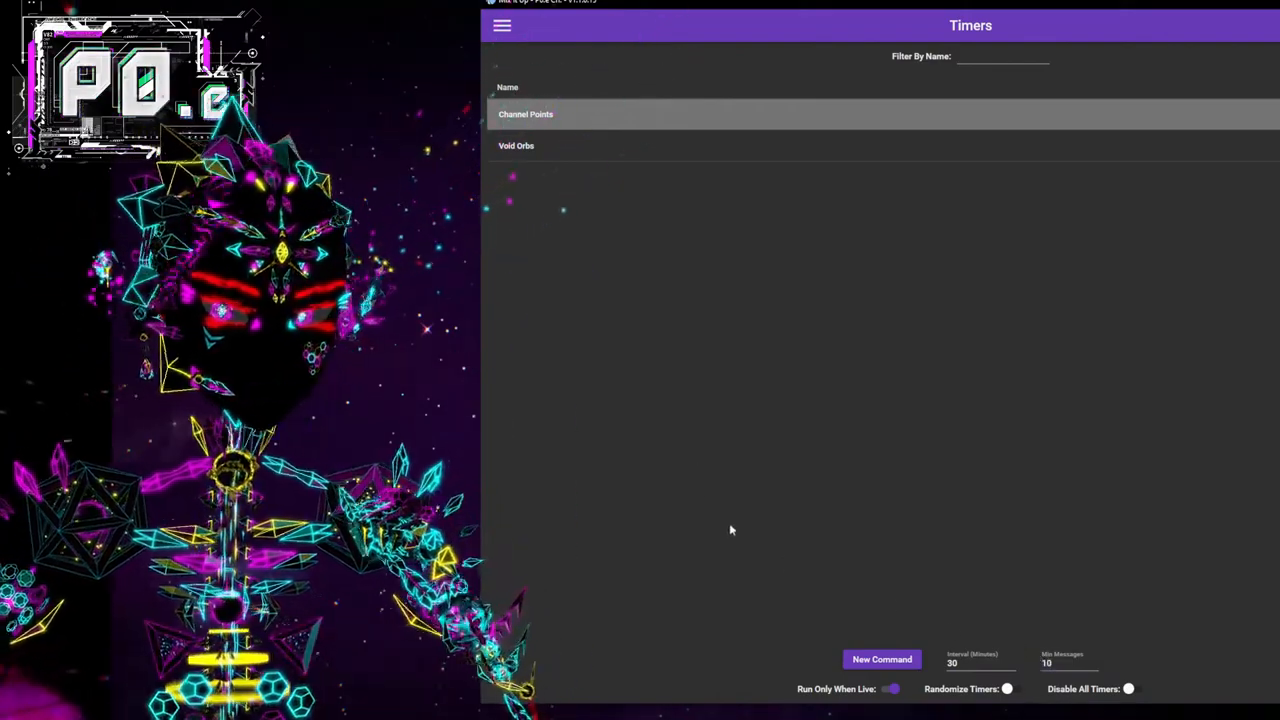
Create a new timer named Tutcoins message with a Chat Message action.
left_click(880, 660)
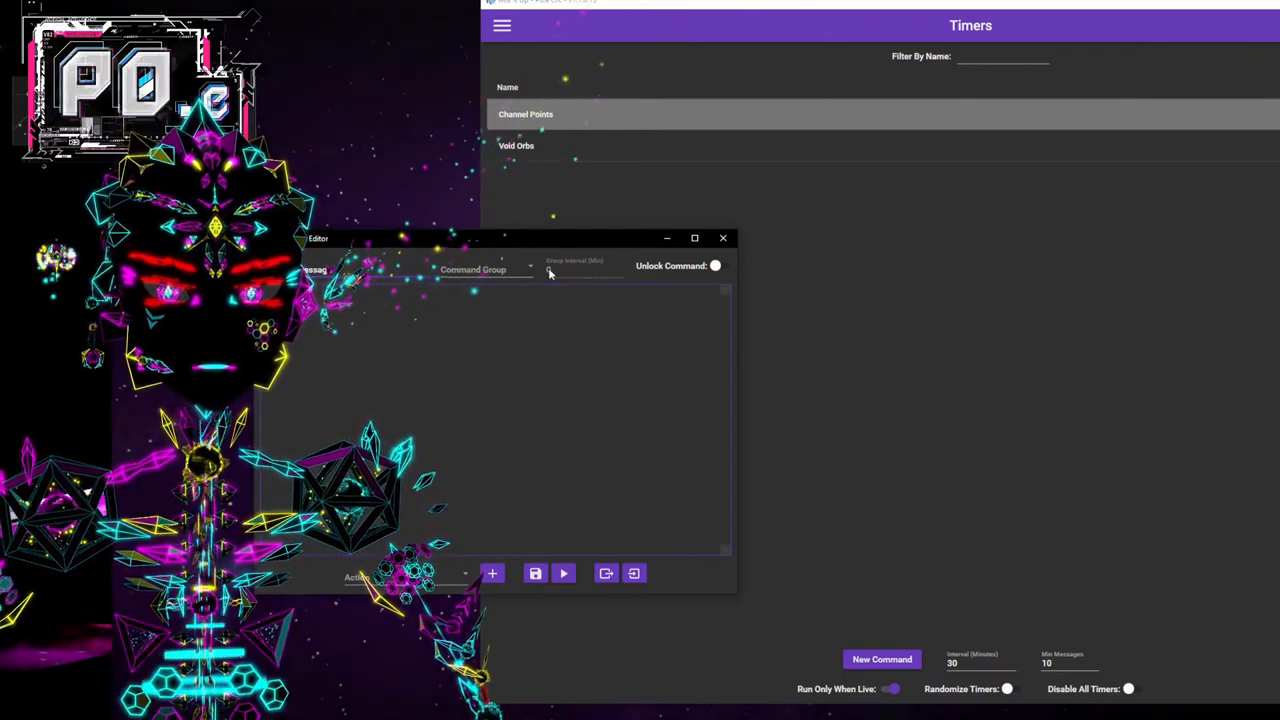
left_click(400, 576)
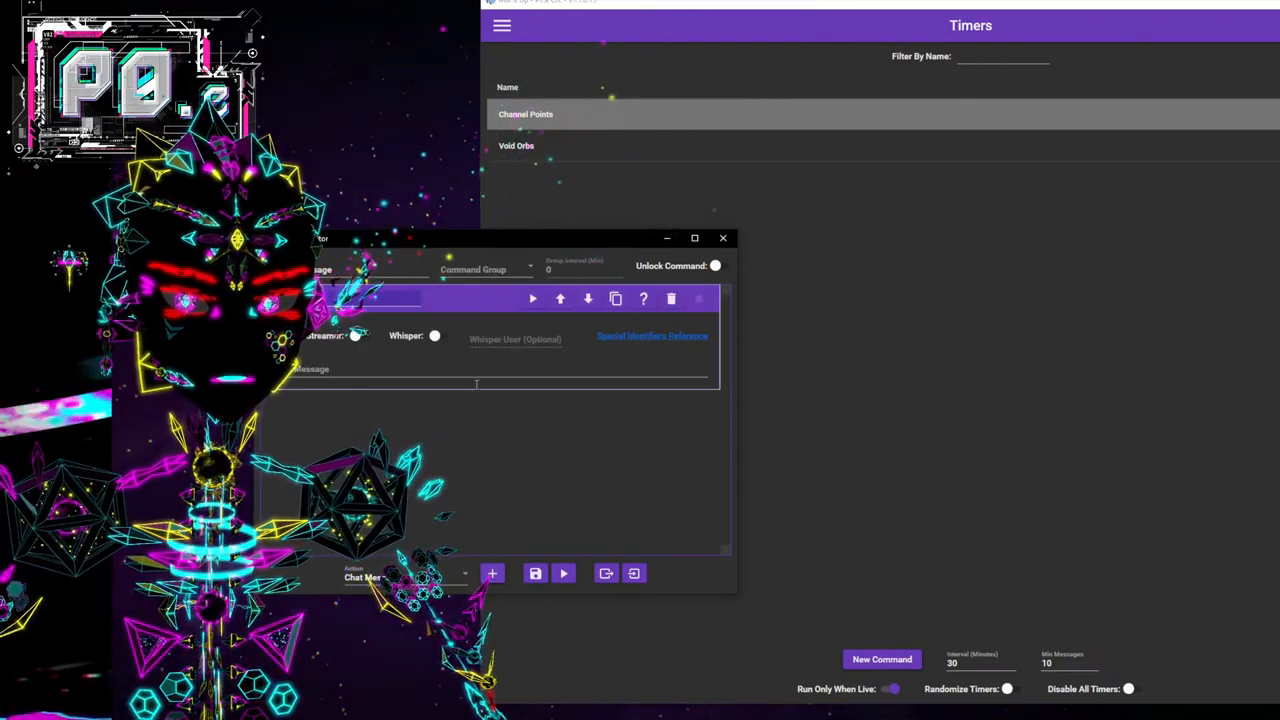
left_click_drag(500, 238, 556, 248)
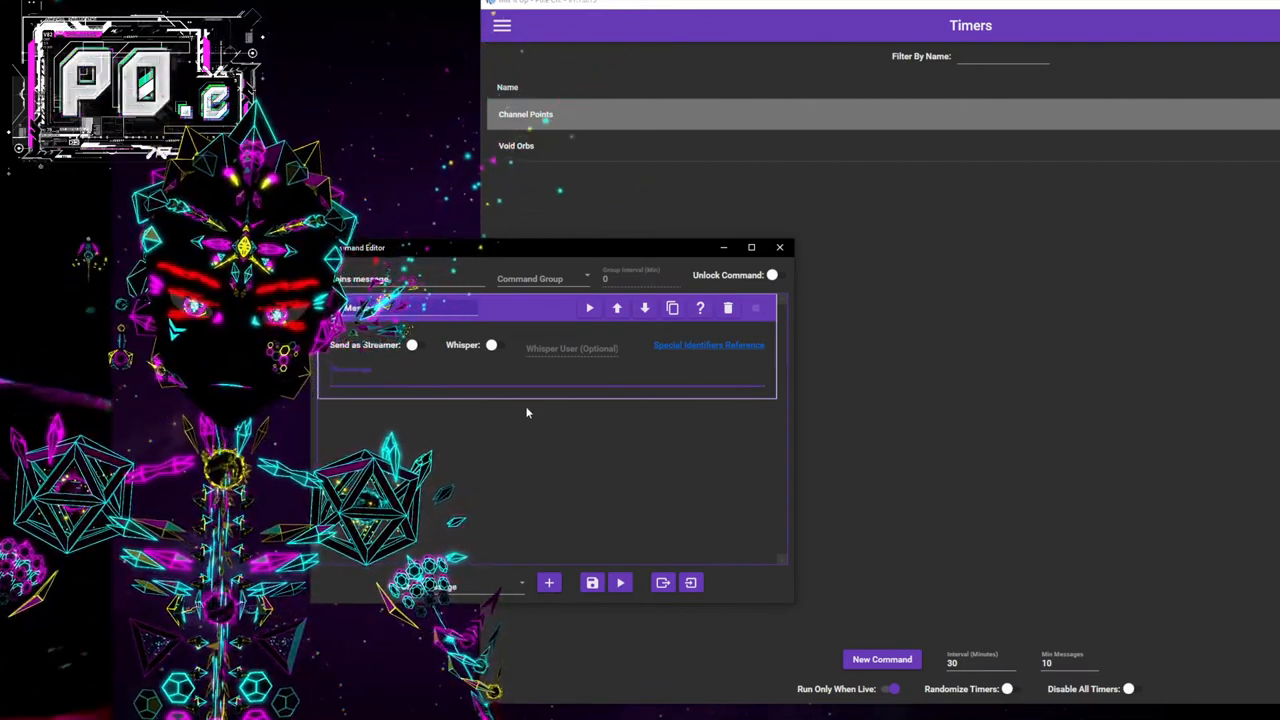
Write the chat message about tutorial coins suggesting !tutredeems, save, and expand Ungrouped to show it.
type("W")
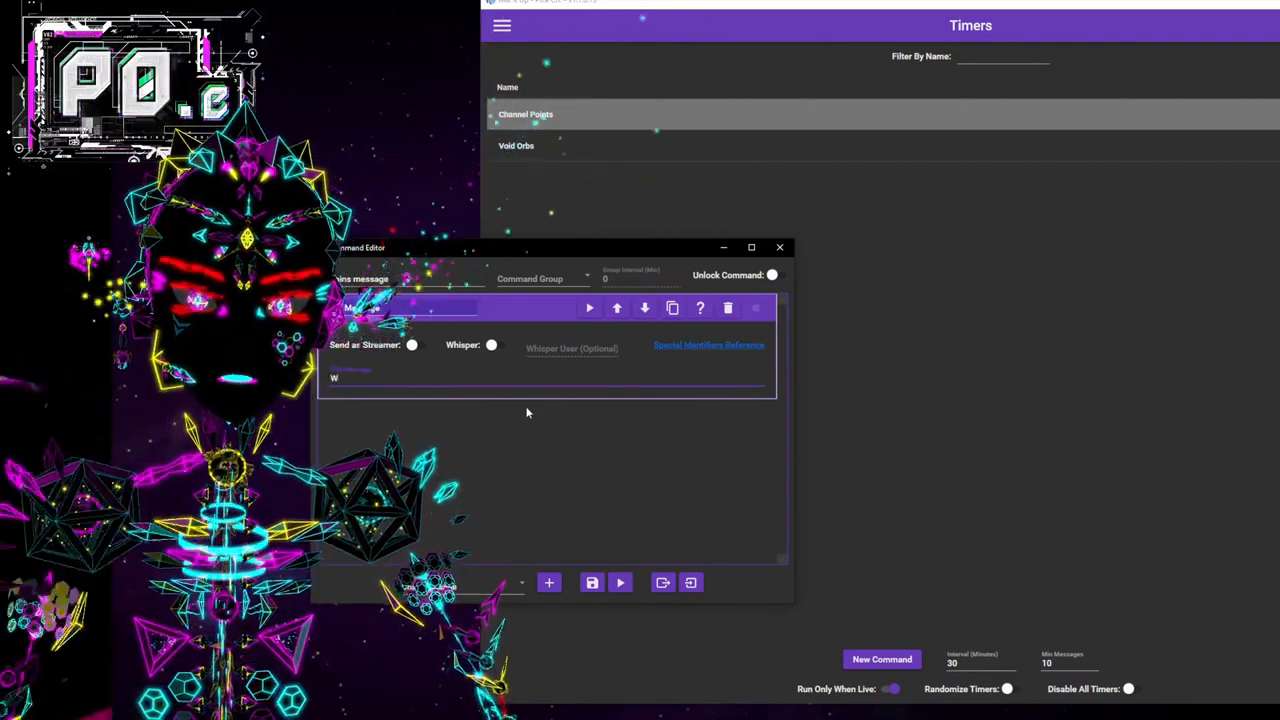
type("This channel has tutorial coins")
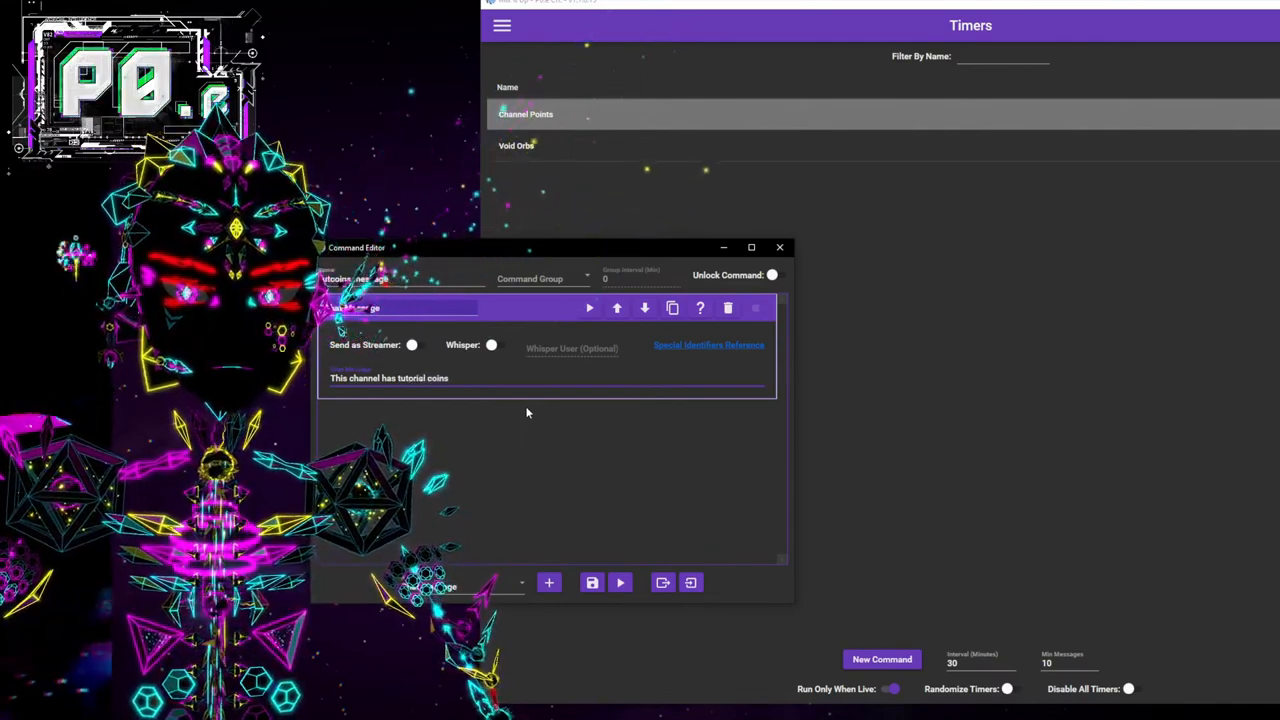
type("!")
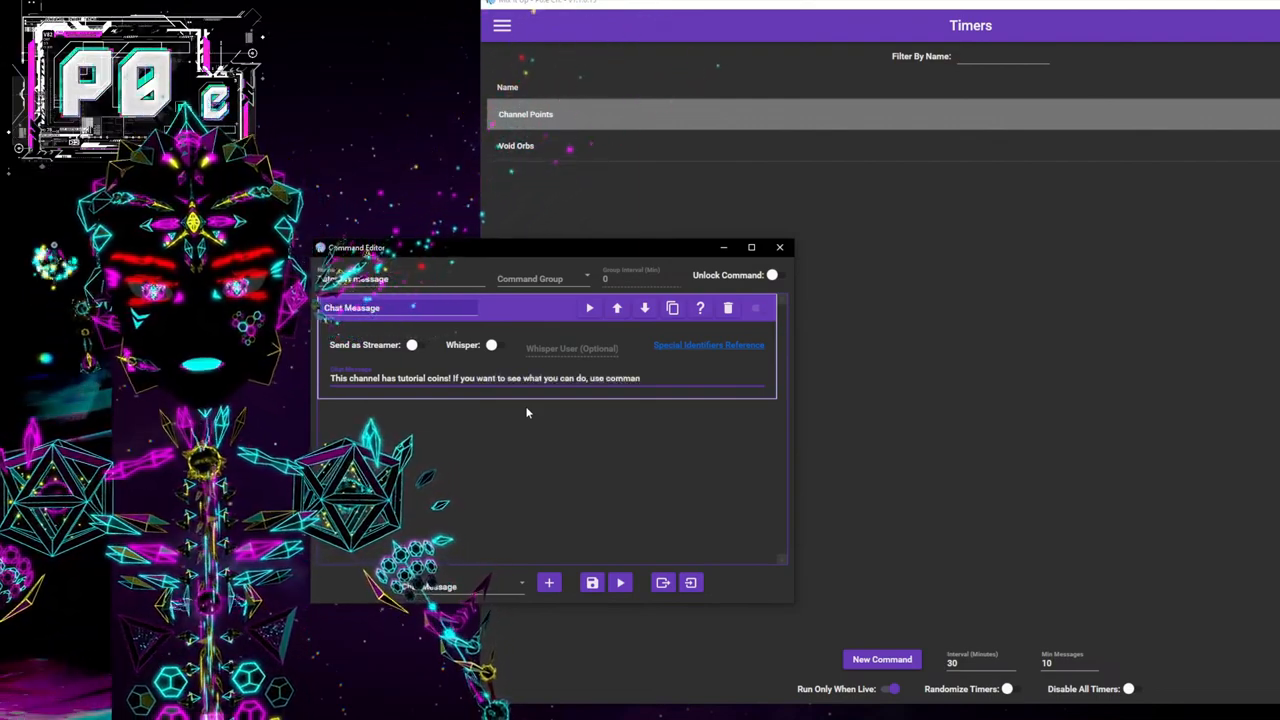
type("!tu")
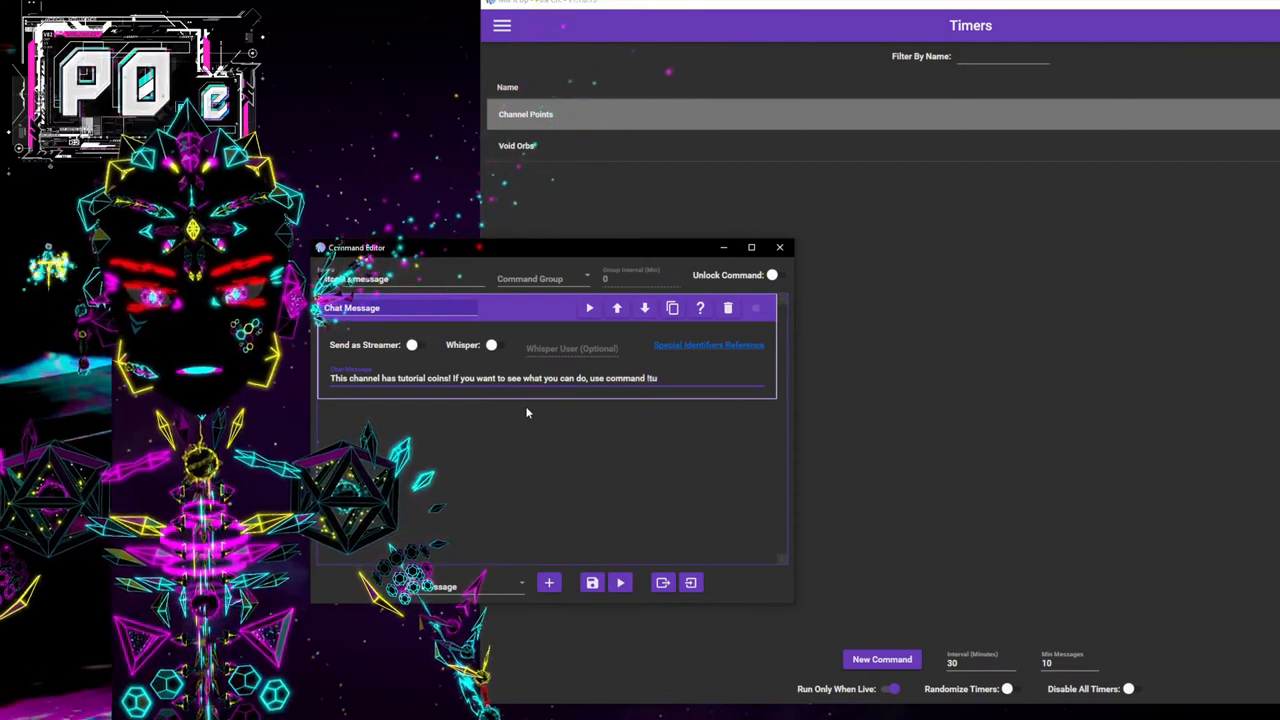
type("tredeems")
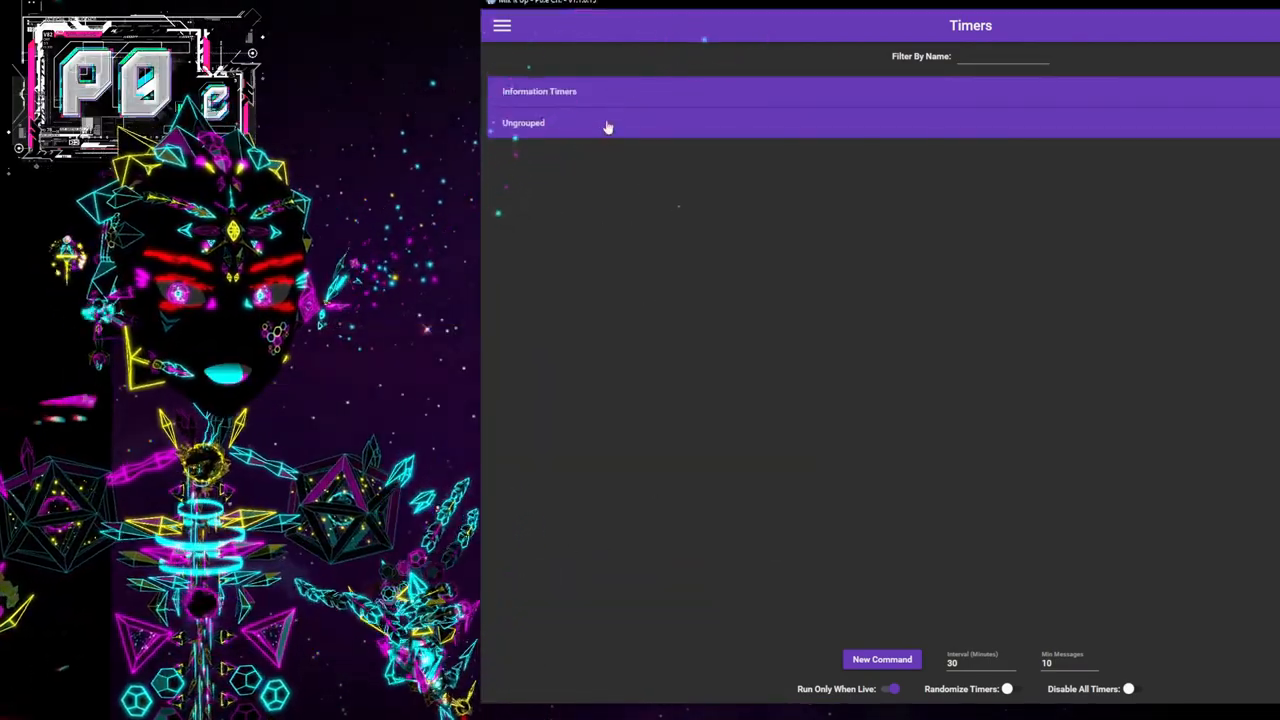
left_click(524, 122)
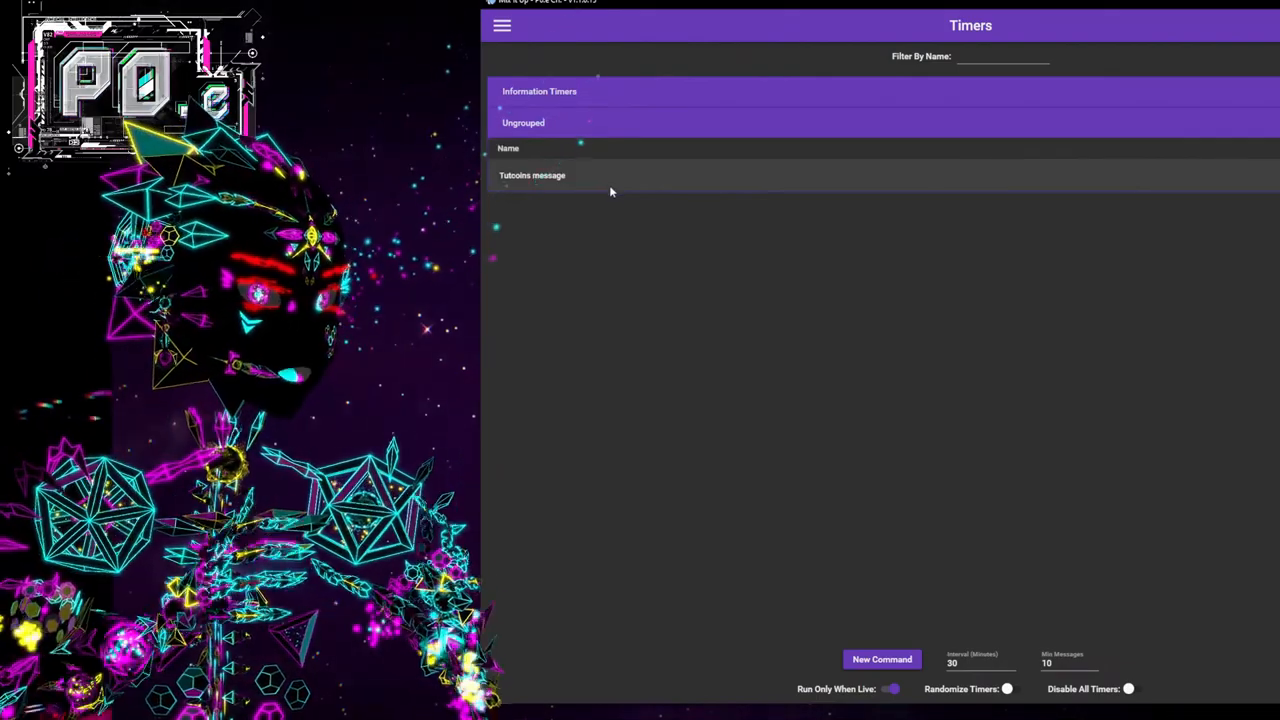